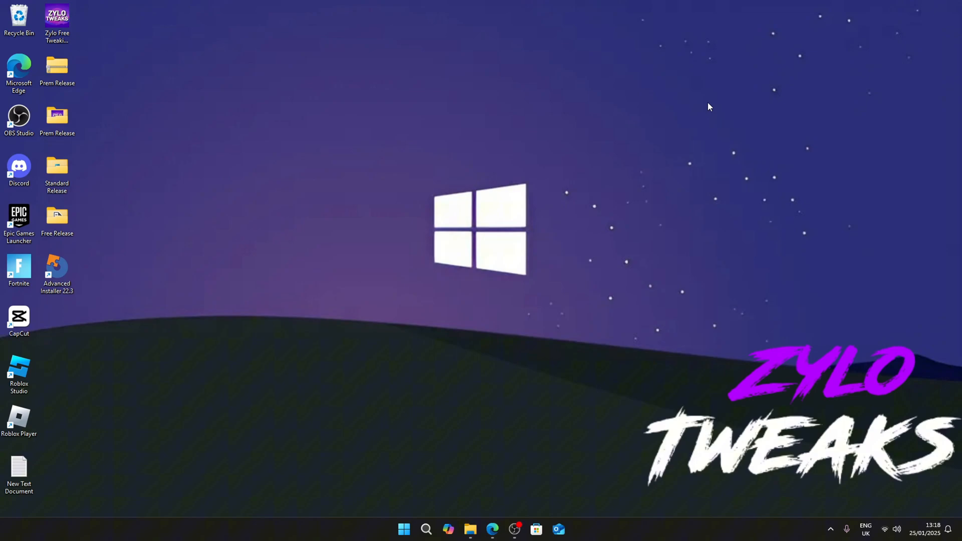
pyautogui.moveTo(239, 200)
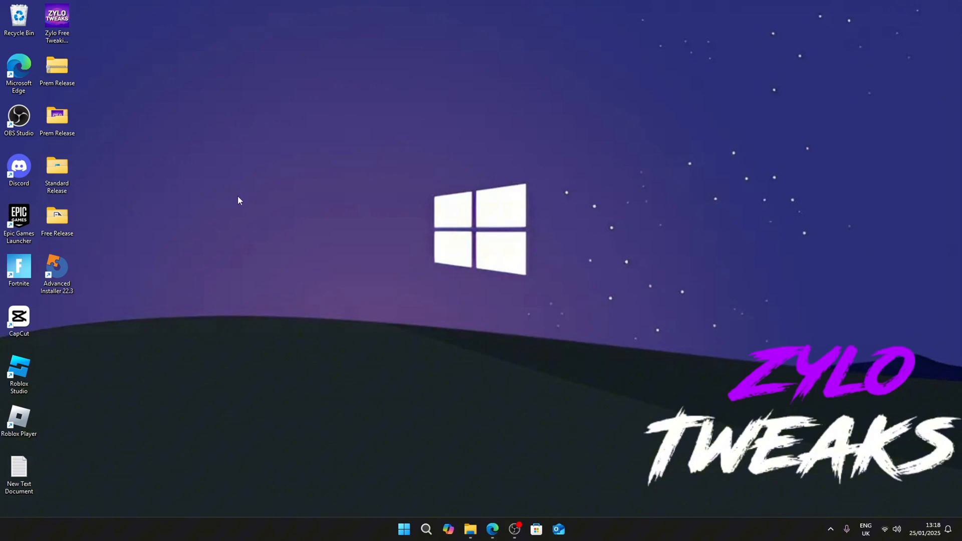
# - Open NVIDIA Control Panel from the desktop menu and set image settings to emphasise Performance
pyautogui.rightClick(239, 200)
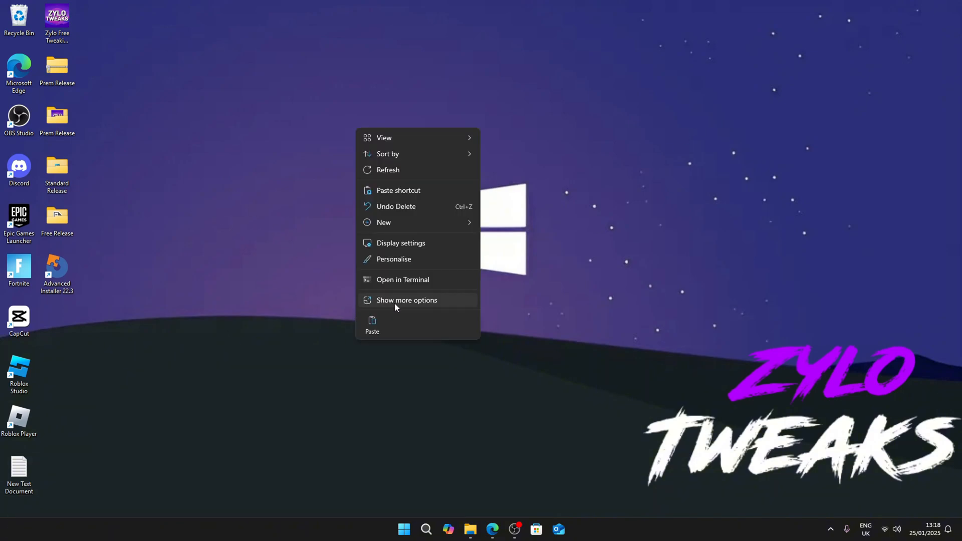
pyautogui.click(335, 350)
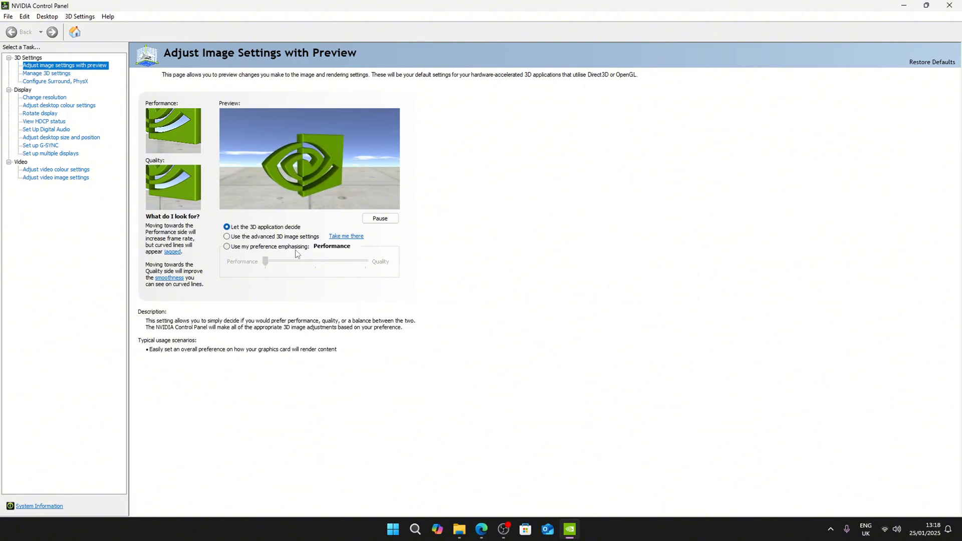
pyautogui.click(227, 246)
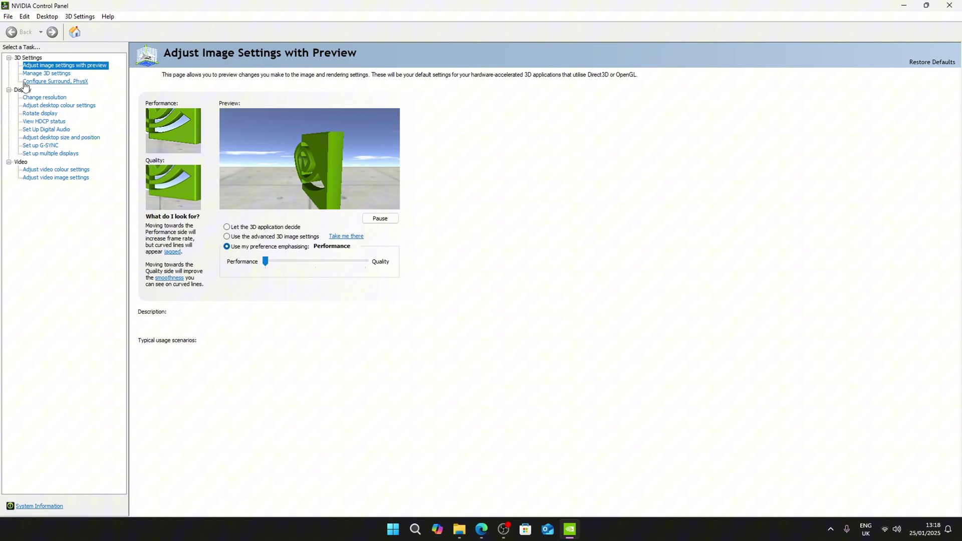
# - In Manage 3D settings, render OpenGL on the GTX 1660 Ti and prefer maximum performance power
pyautogui.click(46, 73)
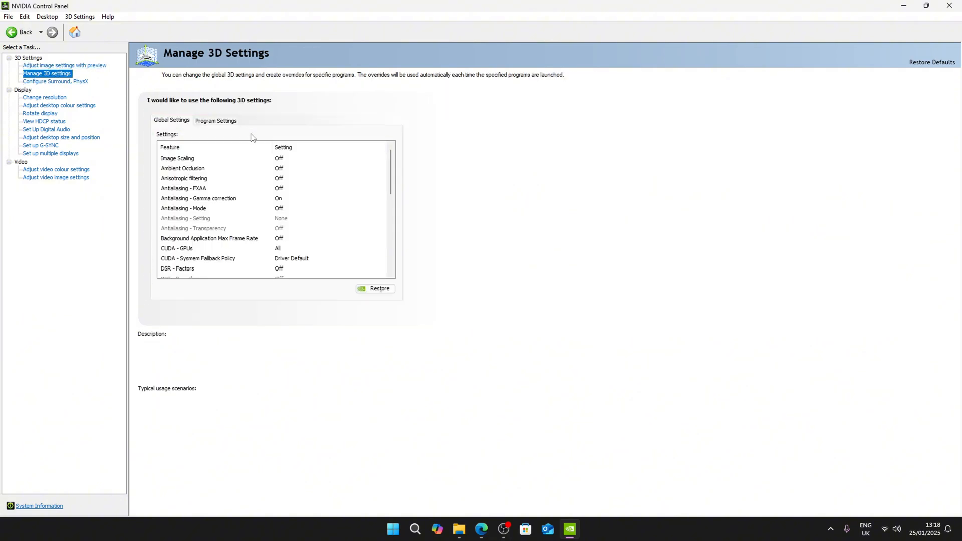
pyautogui.scroll(-3)
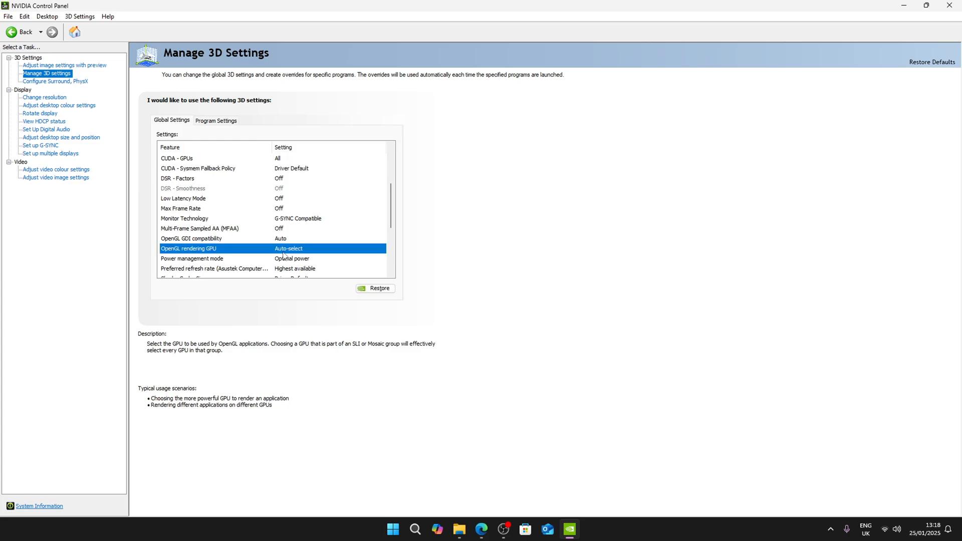
pyautogui.click(288, 248)
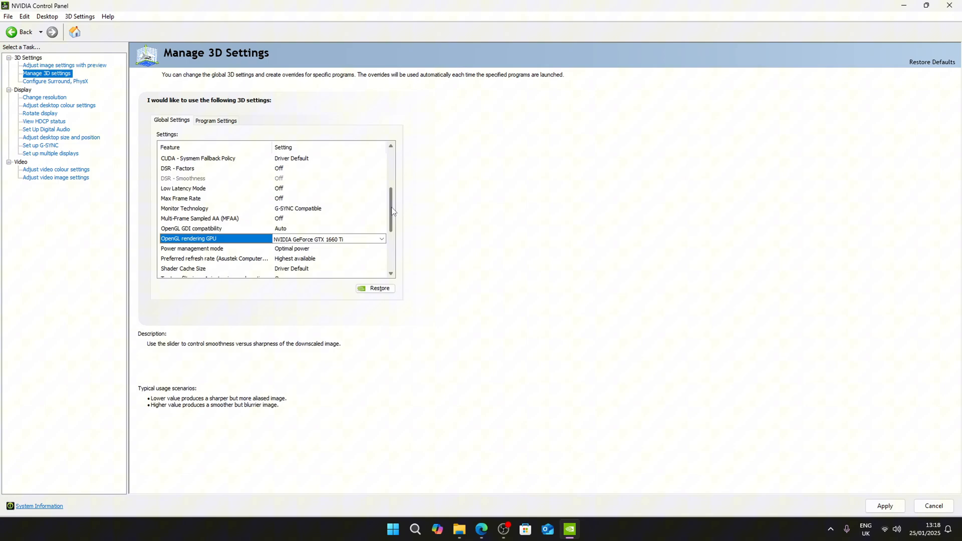
pyautogui.click(192, 248)
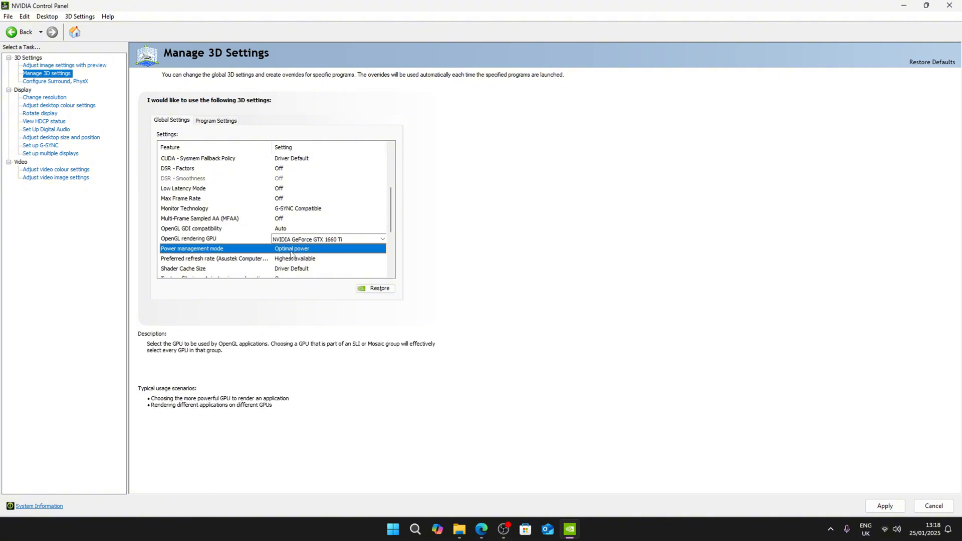
pyautogui.click(382, 249)
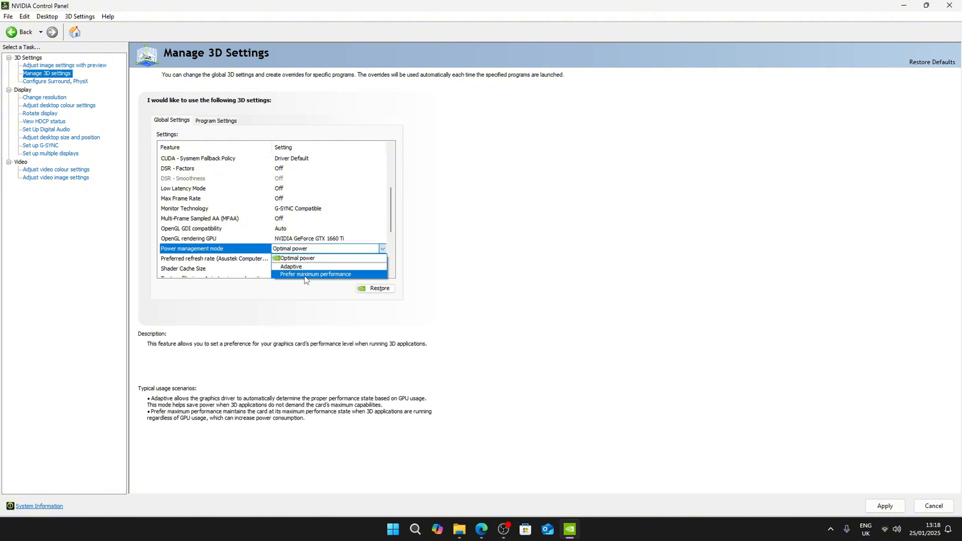
pyautogui.click(315, 274)
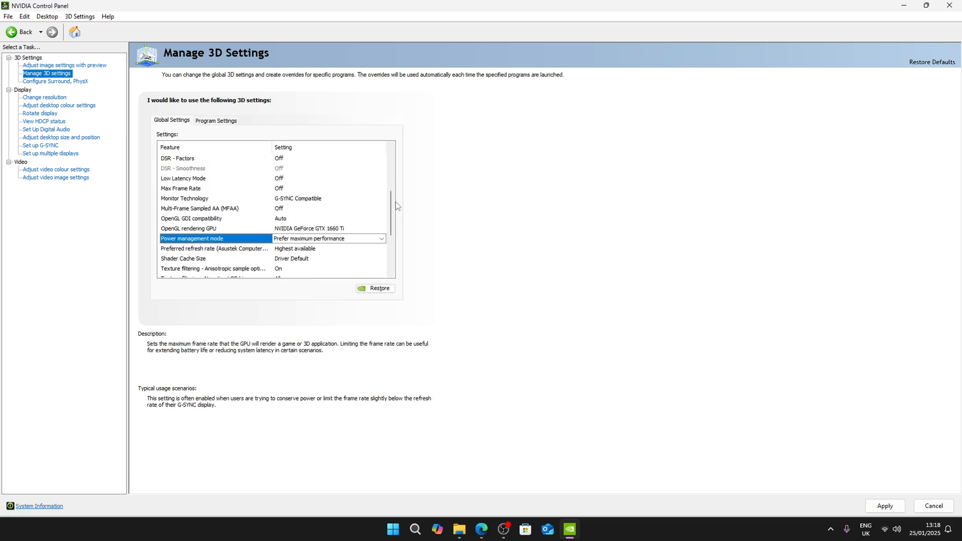
# - Set texture filtering quality to High performance and keep refresh rate at Highest available
pyautogui.scroll(-3)
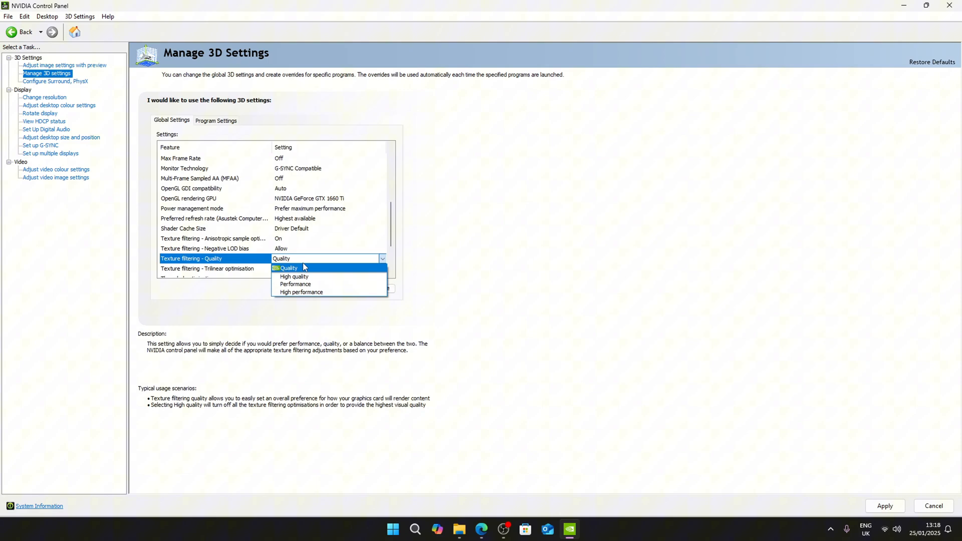
pyautogui.click(301, 292)
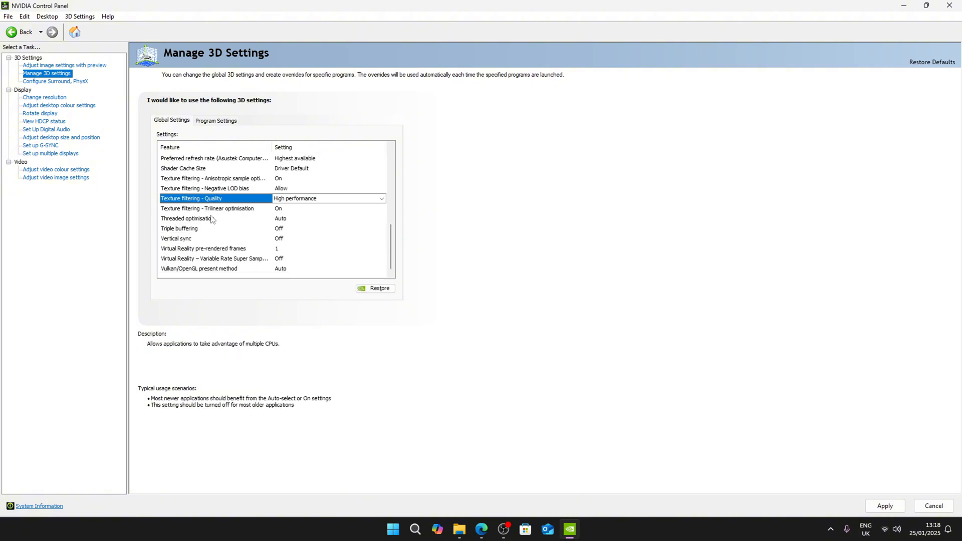
pyautogui.click(208, 218)
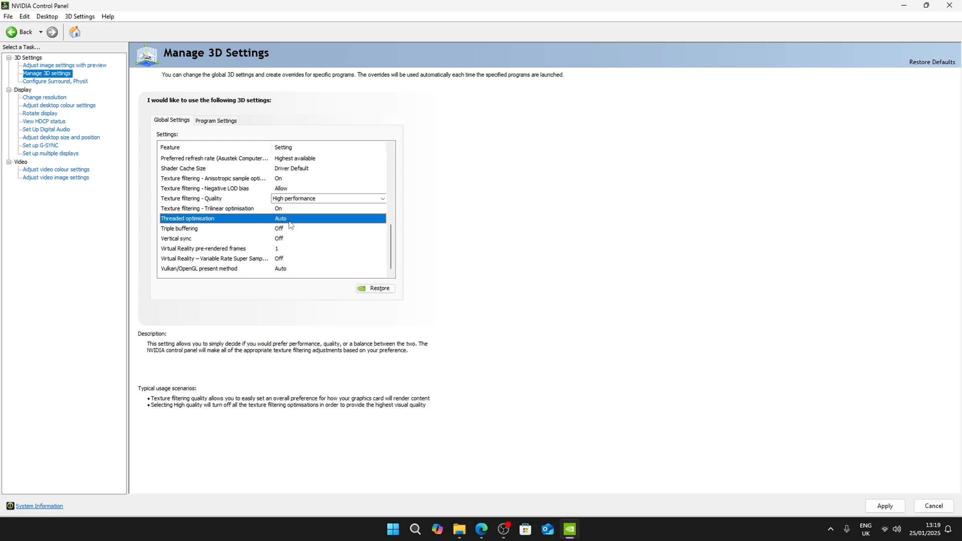
pyautogui.scroll(3)
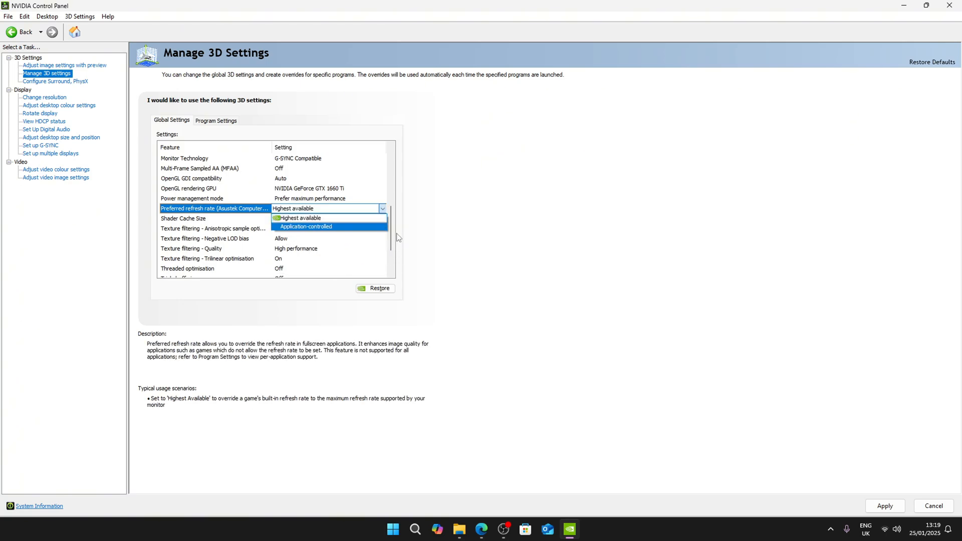
pyautogui.click(301, 218)
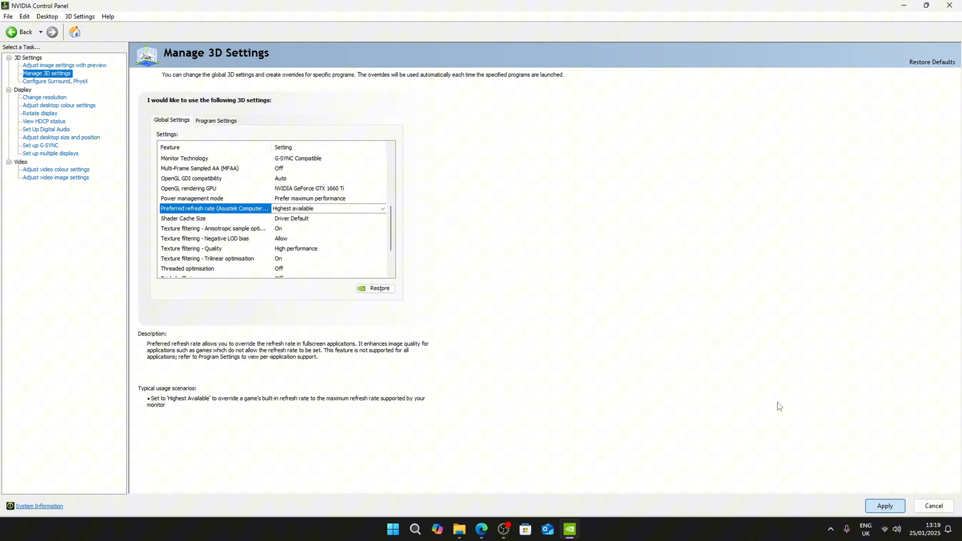
pyautogui.scroll(3)
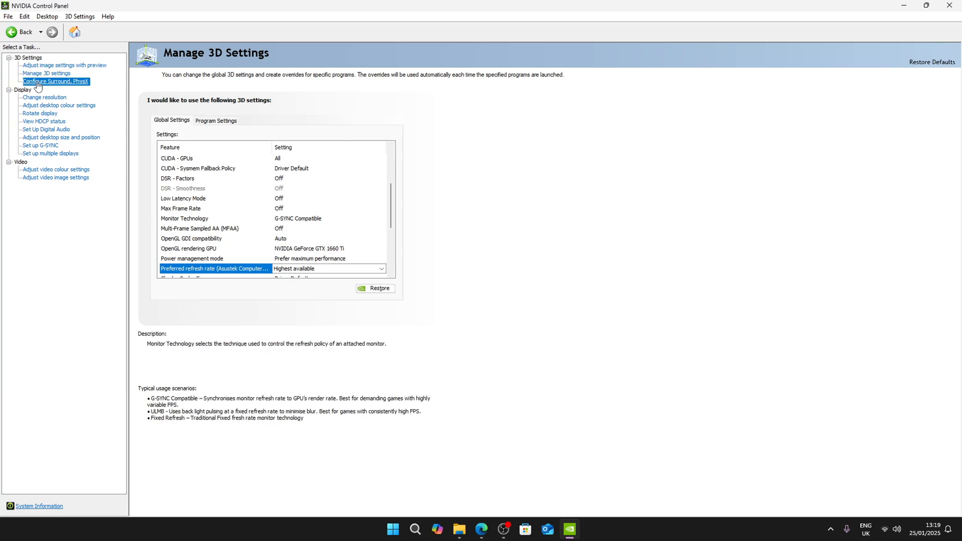
# - Set the PhysX processor to the NVIDIA GeForce GTX 1660 Ti and apply
pyautogui.click(55, 82)
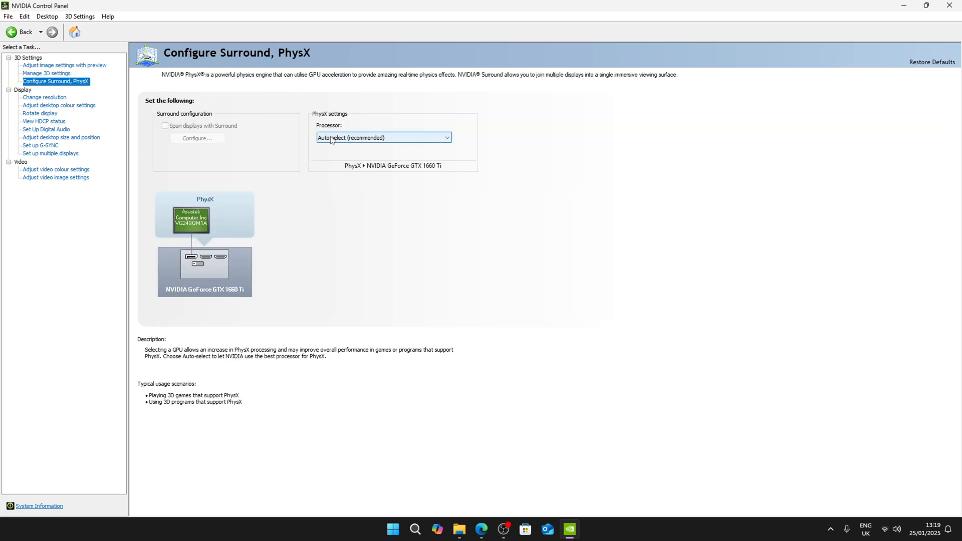
pyautogui.click(383, 137)
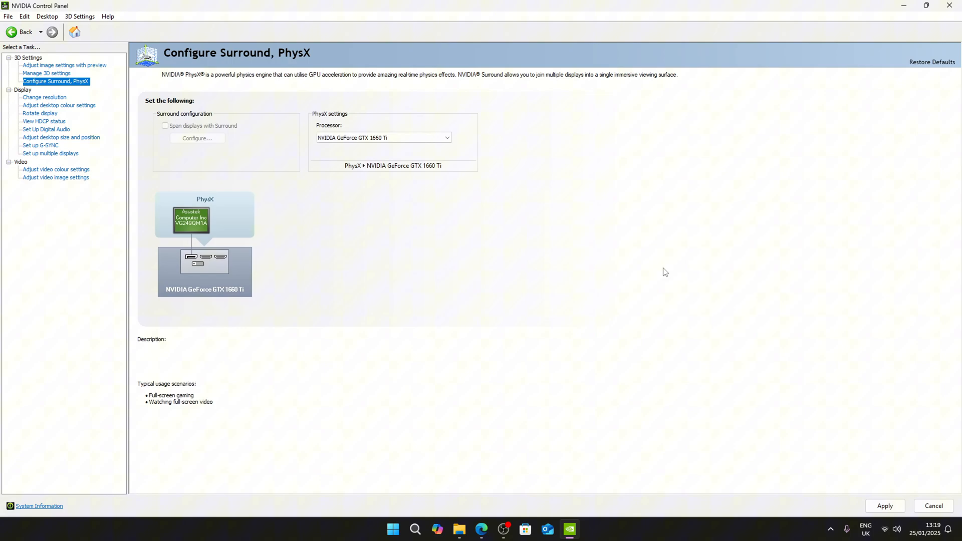
pyautogui.click(885, 506)
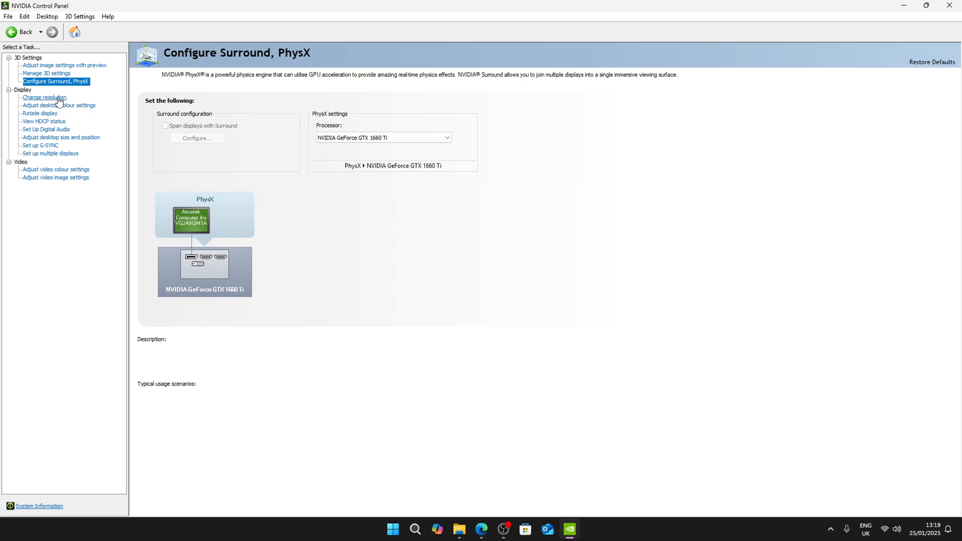
# - Set the 1920×1080 native display to a 270Hz refresh rate
pyautogui.click(44, 98)
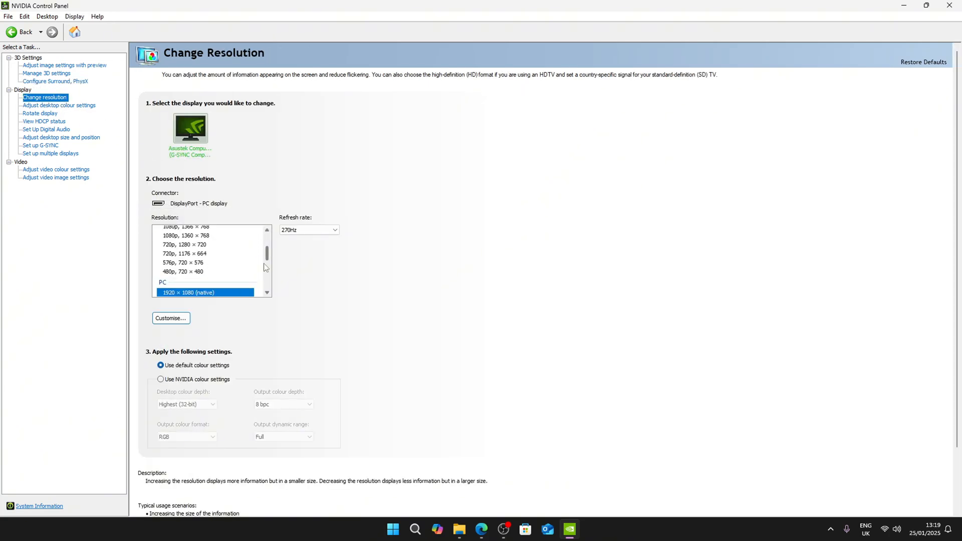
pyautogui.click(335, 229)
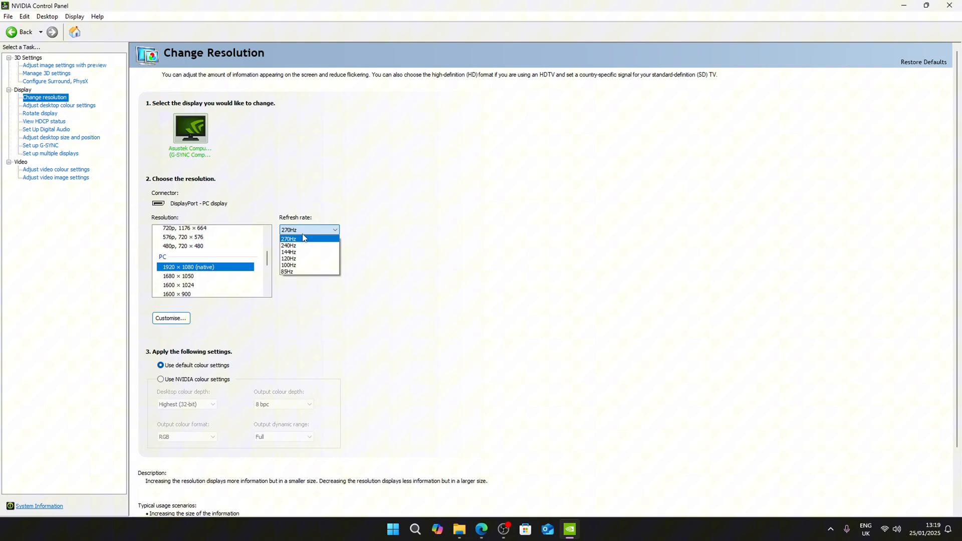
pyautogui.click(289, 238)
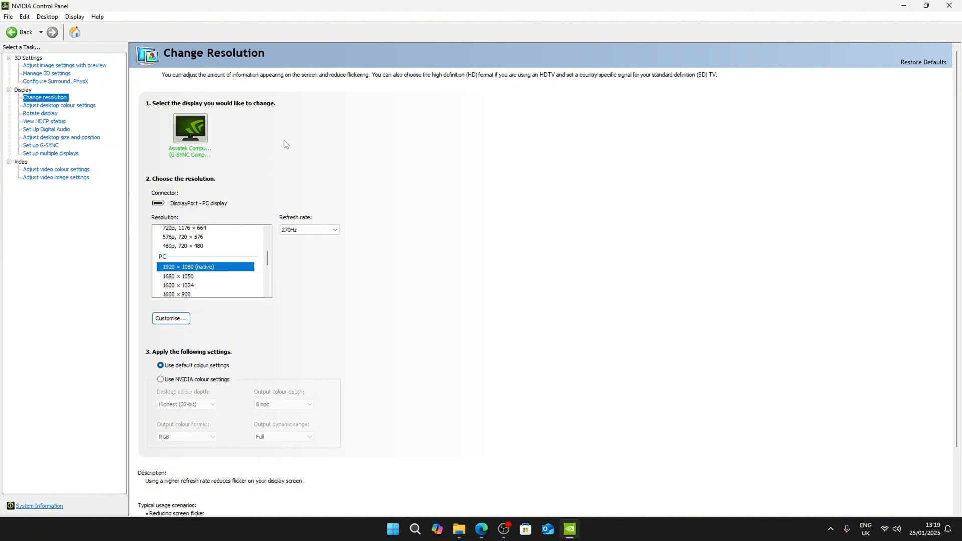
pyautogui.moveTo(58, 137)
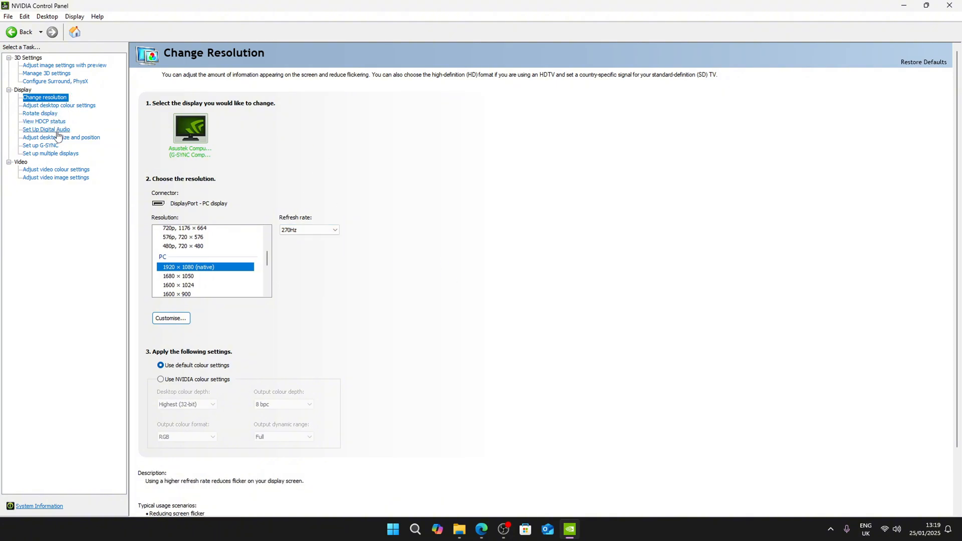
# - Review the no-scaling option on the Adjust desktop size and position page
pyautogui.click(61, 137)
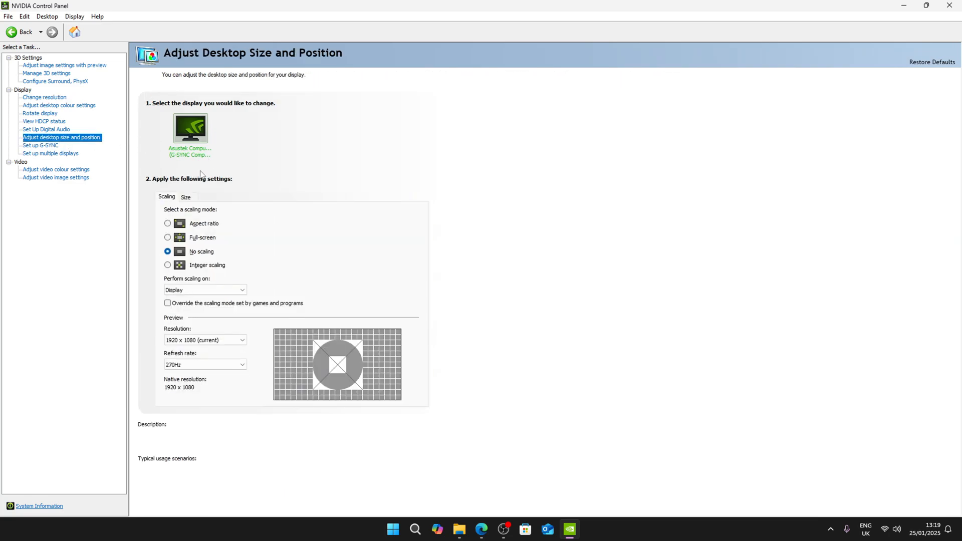
pyautogui.click(168, 252)
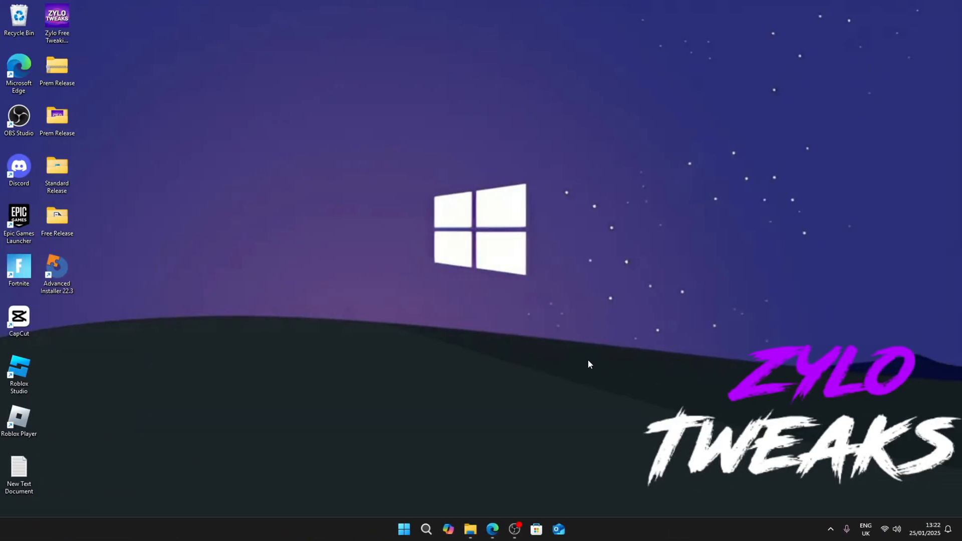
pyautogui.moveTo(362, 242)
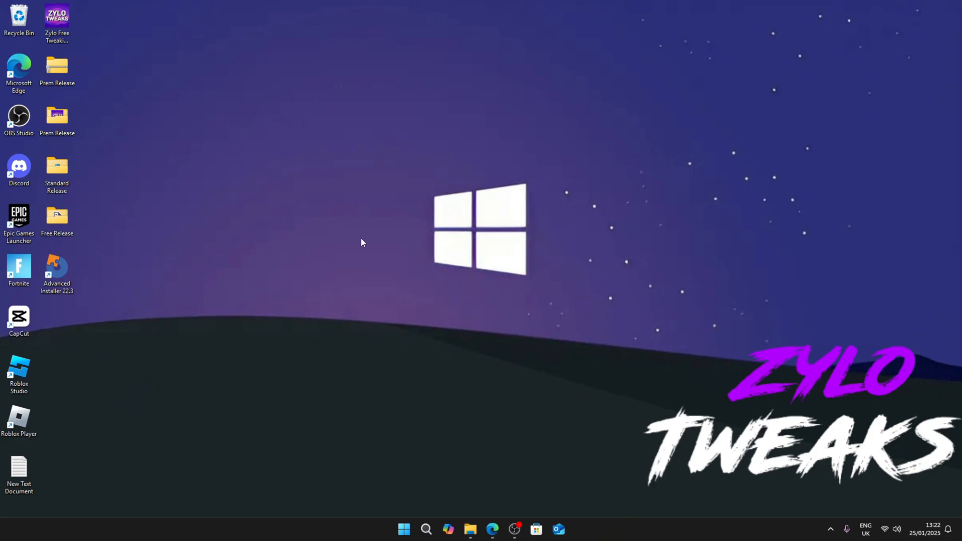
pyautogui.moveTo(280, 269)
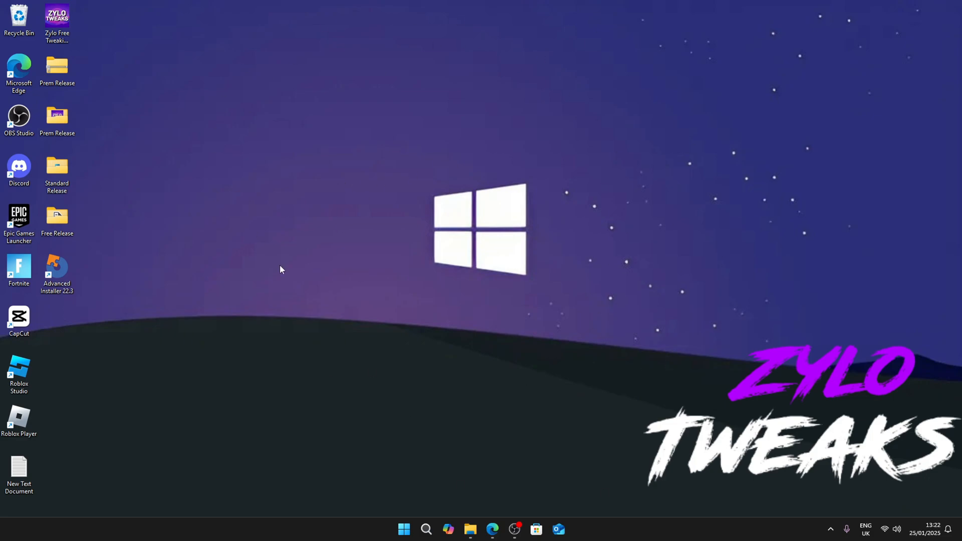
pyautogui.moveTo(598, 186)
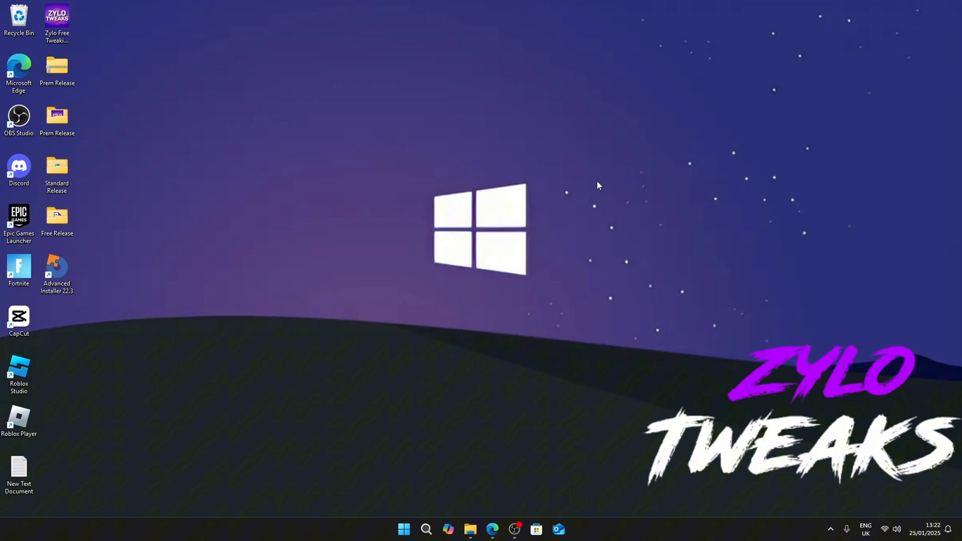
# - Search from the Start menu and open the Create a restore point setting
pyautogui.click(404, 529)
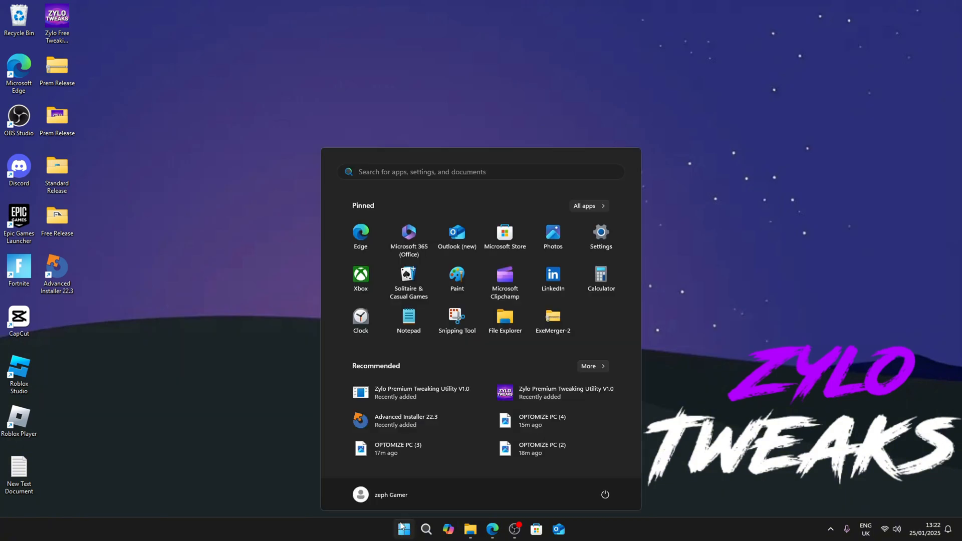
pyautogui.write('resource Monitor')
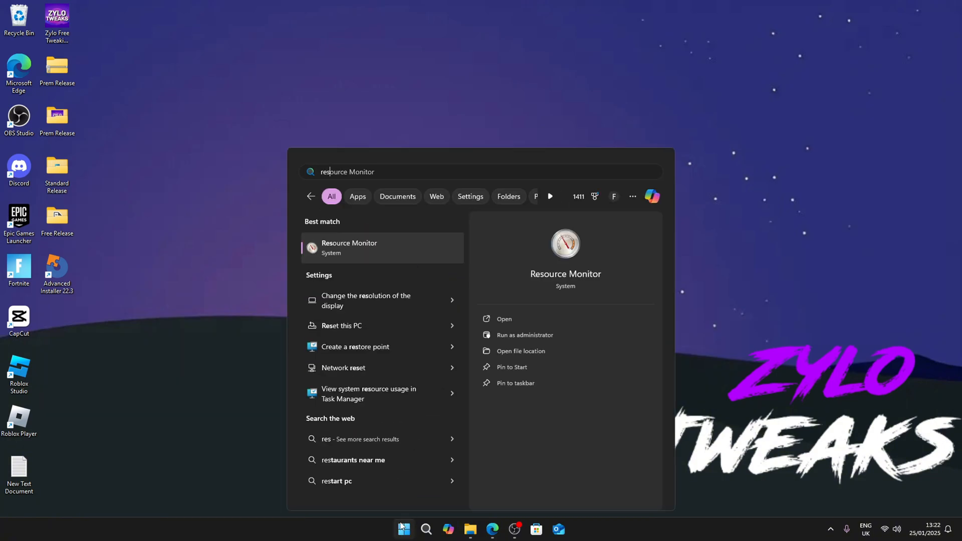
pyautogui.click(355, 346)
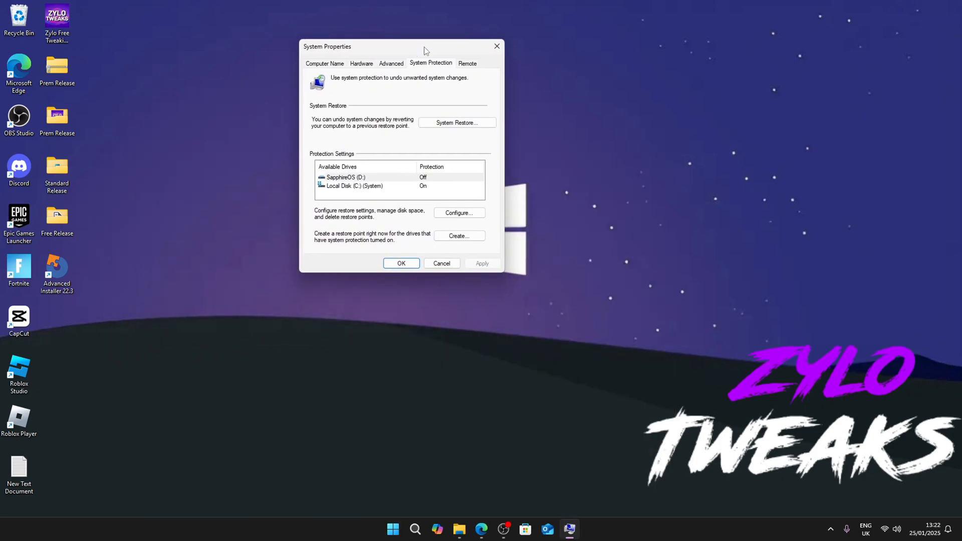
# - Create a restore point named 'Before the tweaks' and dismiss the success message
pyautogui.click(459, 235)
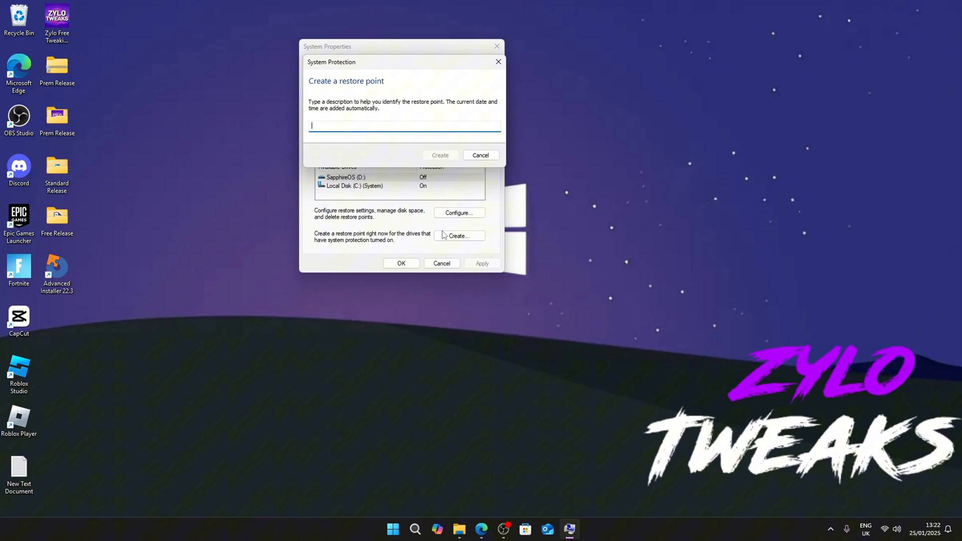
pyautogui.write('Before the tweas')
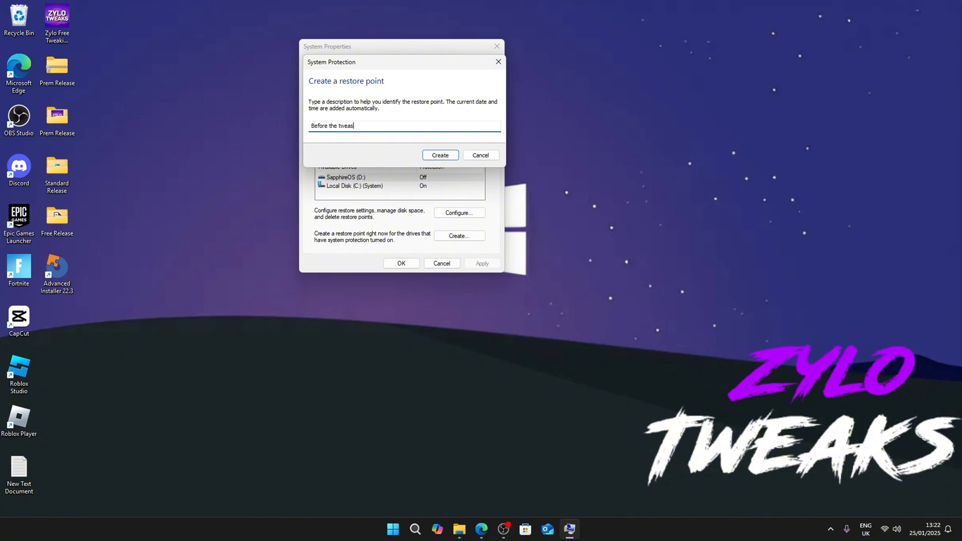
pyautogui.click(440, 155)
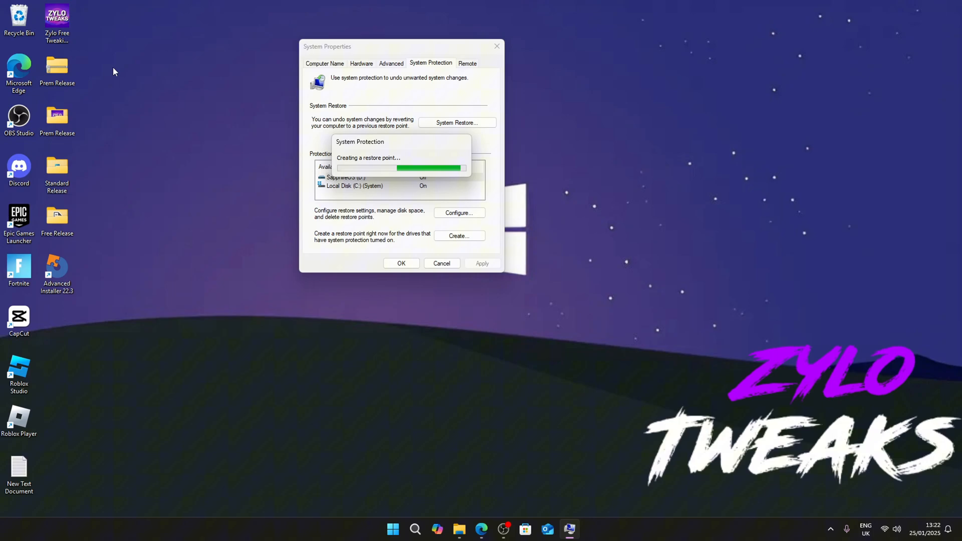
pyautogui.moveTo(537, 453)
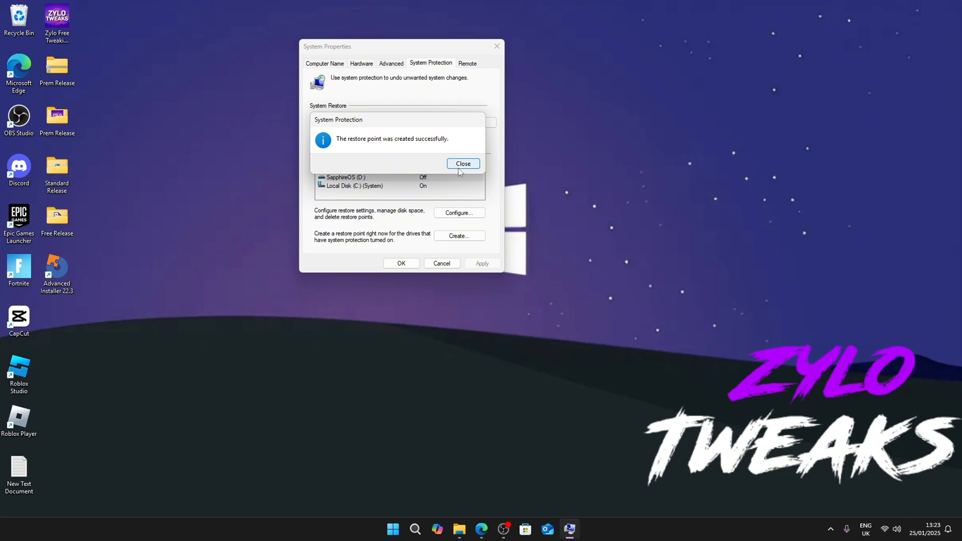
pyautogui.click(463, 163)
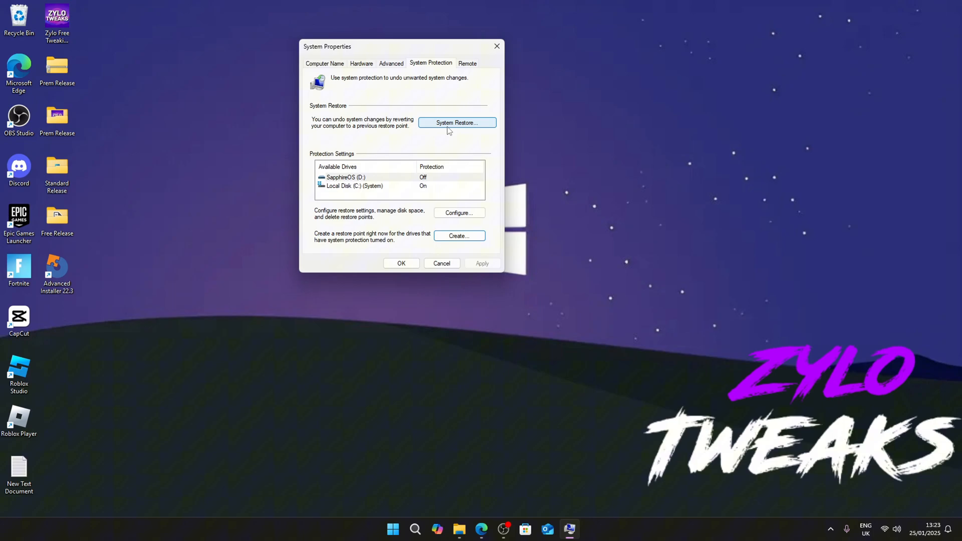
# - Open System Restore and select the 'Before the tweaks' point in the restore list
pyautogui.click(457, 122)
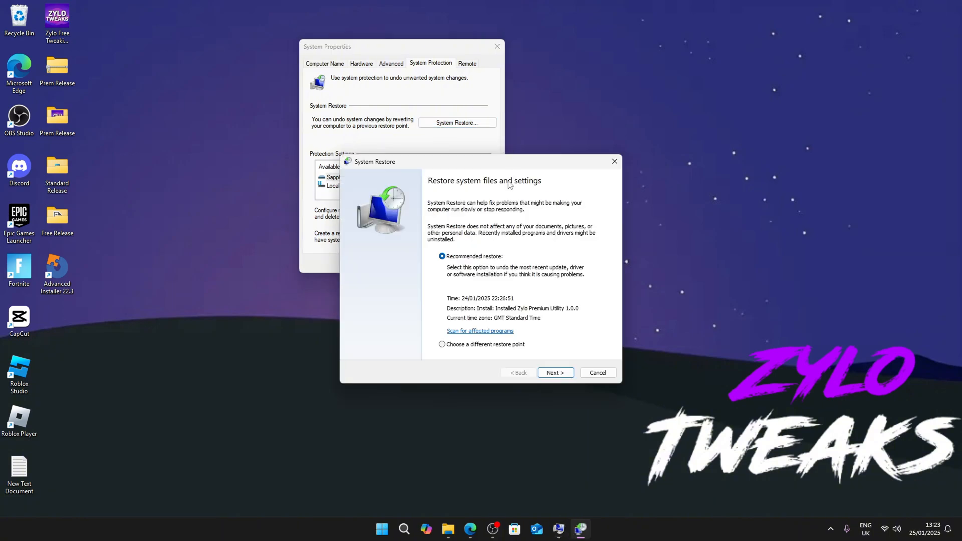
pyautogui.click(554, 372)
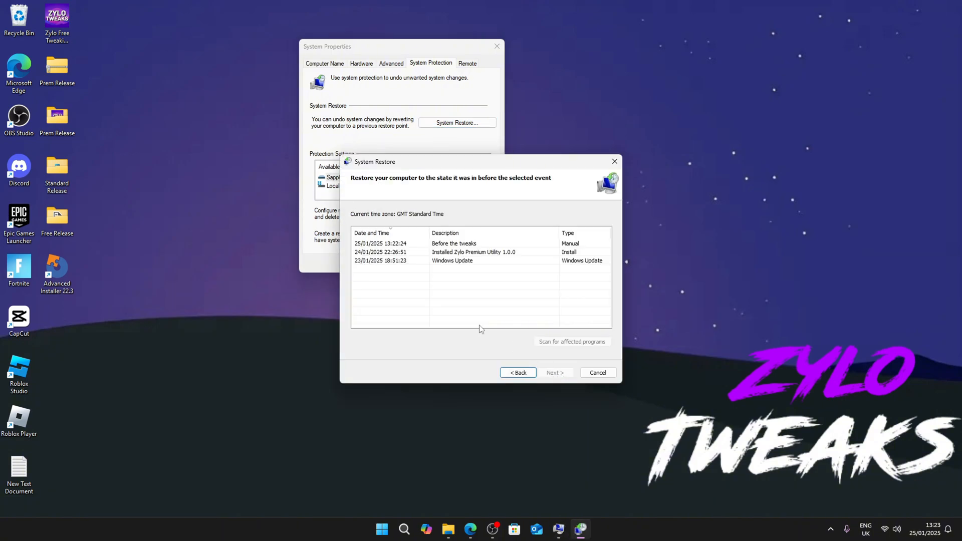
pyautogui.moveTo(431, 250)
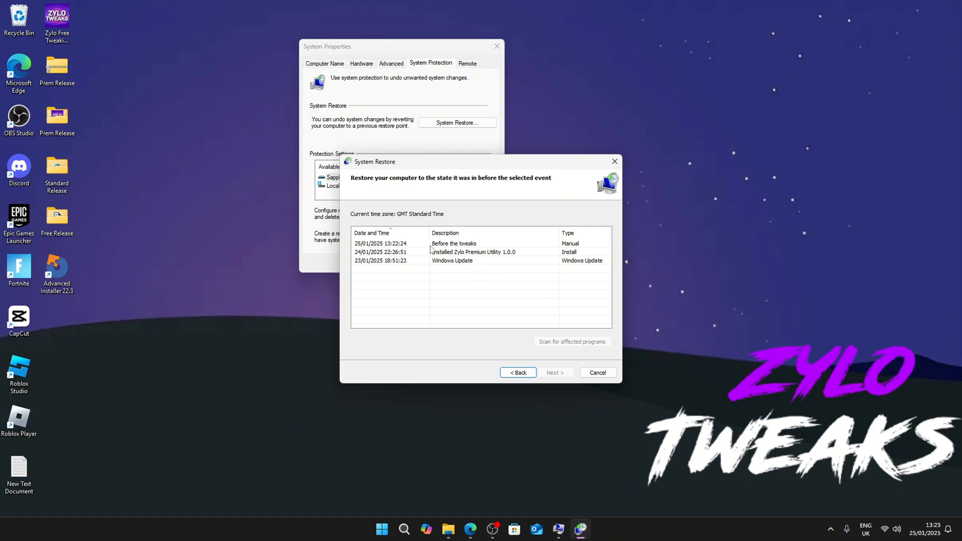
pyautogui.click(454, 243)
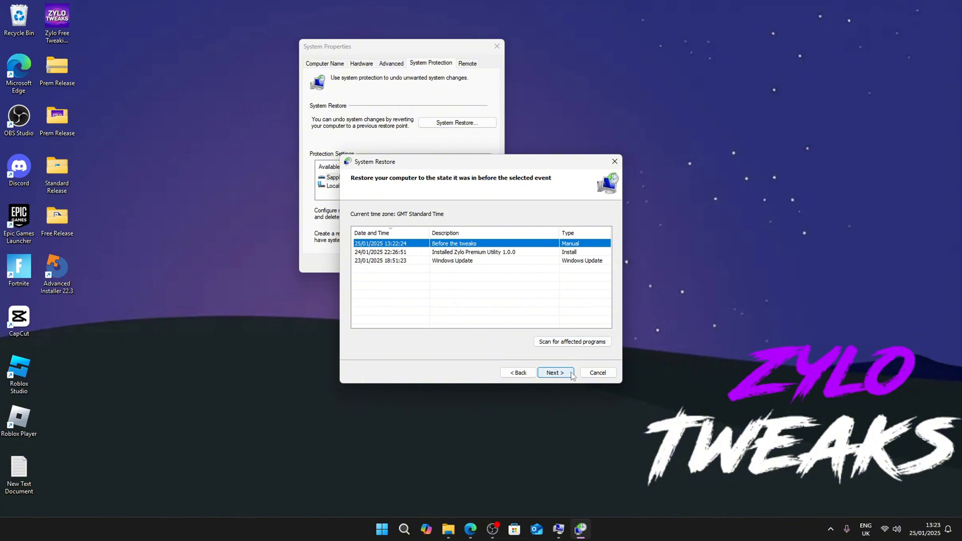
pyautogui.moveTo(203, 101)
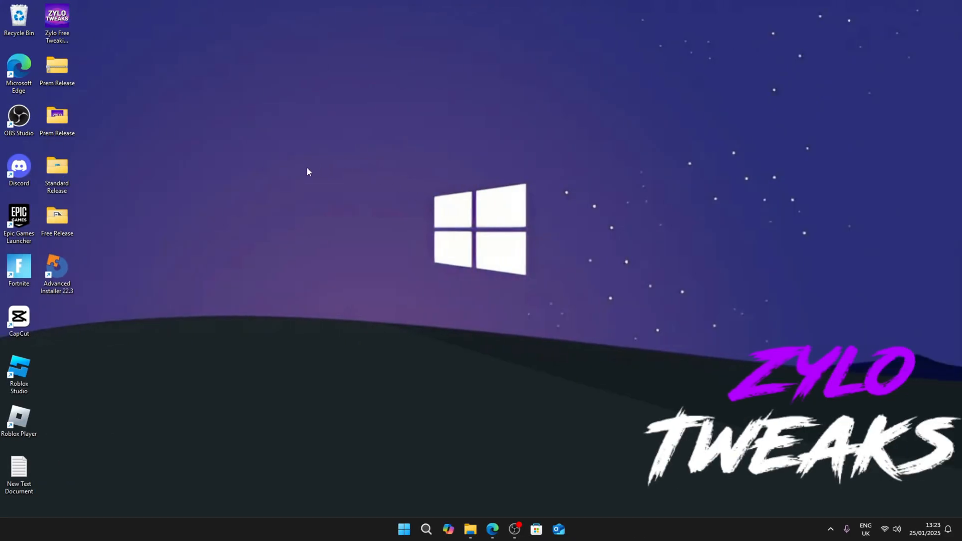
pyautogui.moveTo(466, 213)
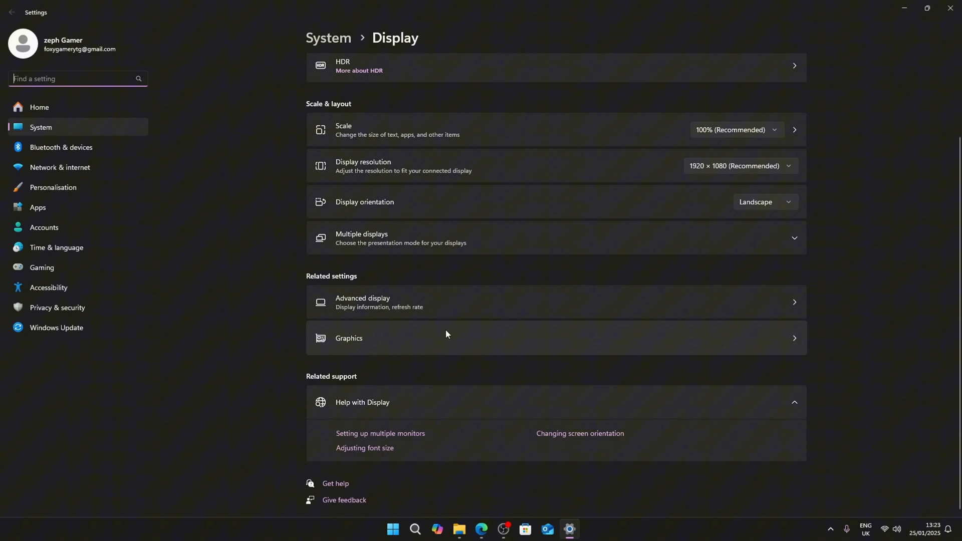
# - Disable hardware-accelerated GPU scheduling and confirm the display refresh rate is 270 Hz
pyautogui.click(347, 339)
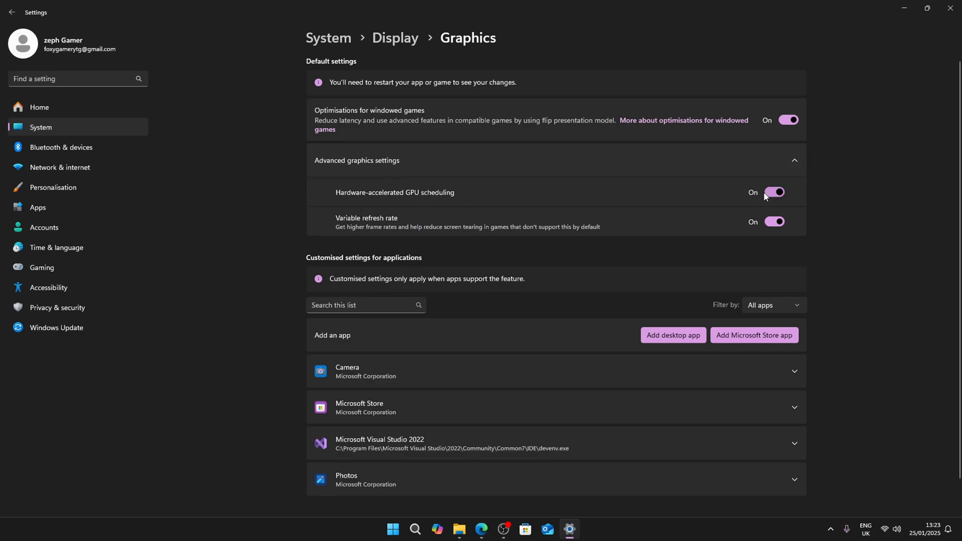
pyautogui.click(774, 192)
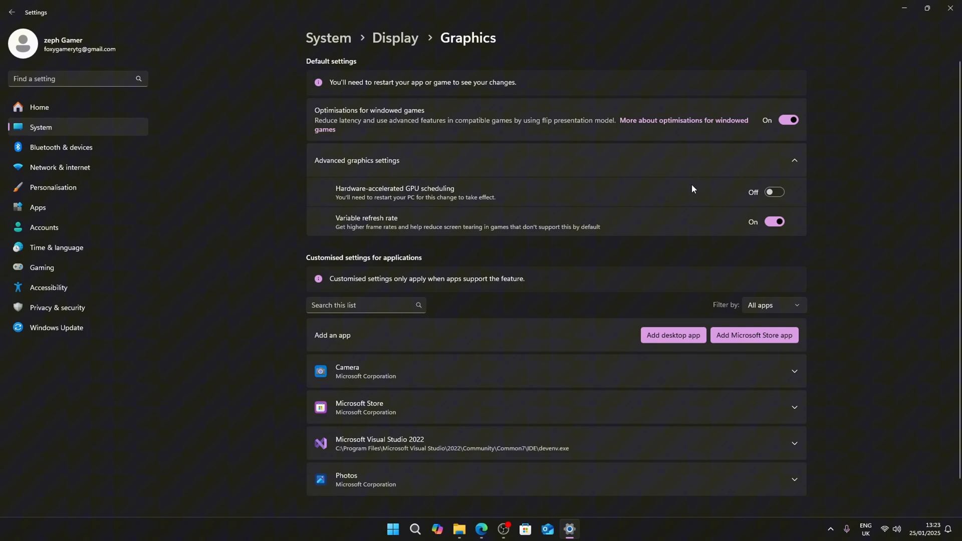
pyautogui.moveTo(395, 38)
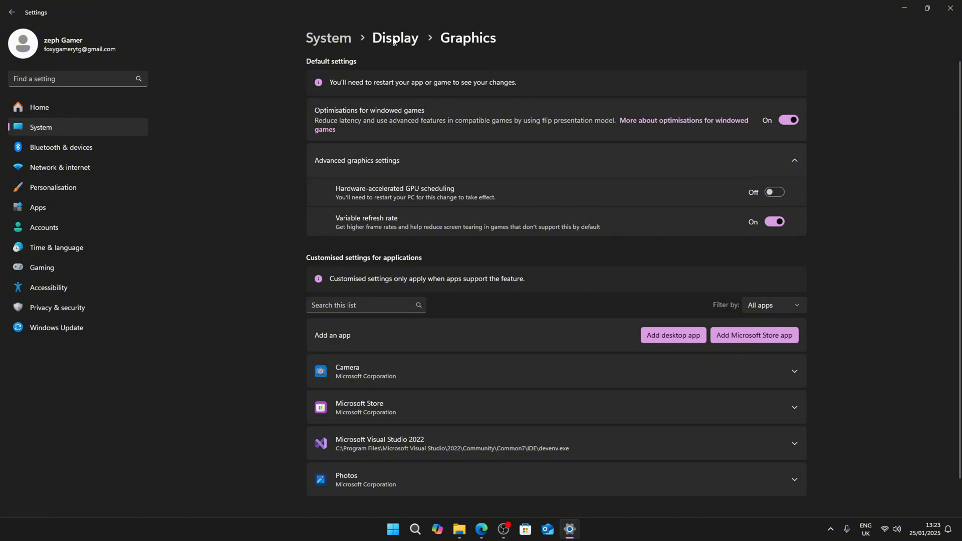
pyautogui.click(396, 37)
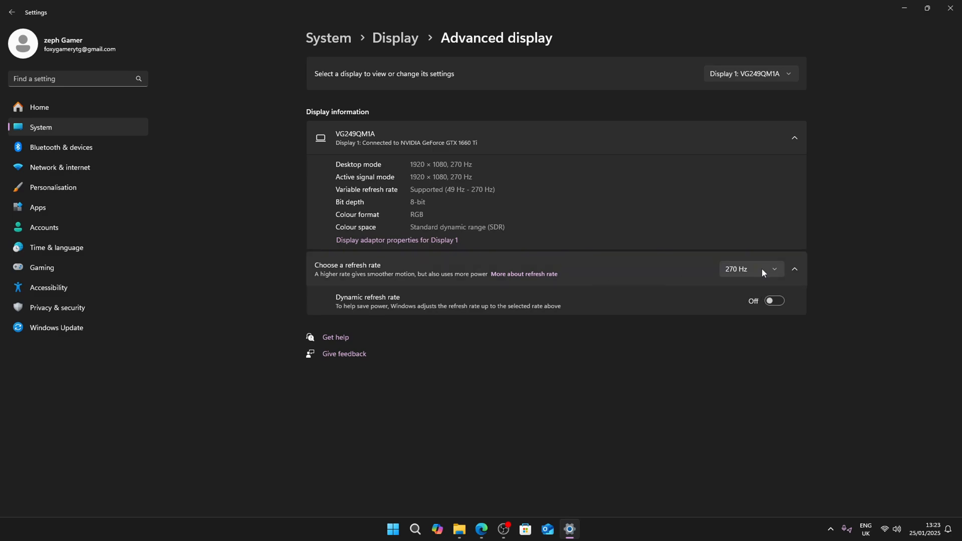
pyautogui.moveTo(344, 262)
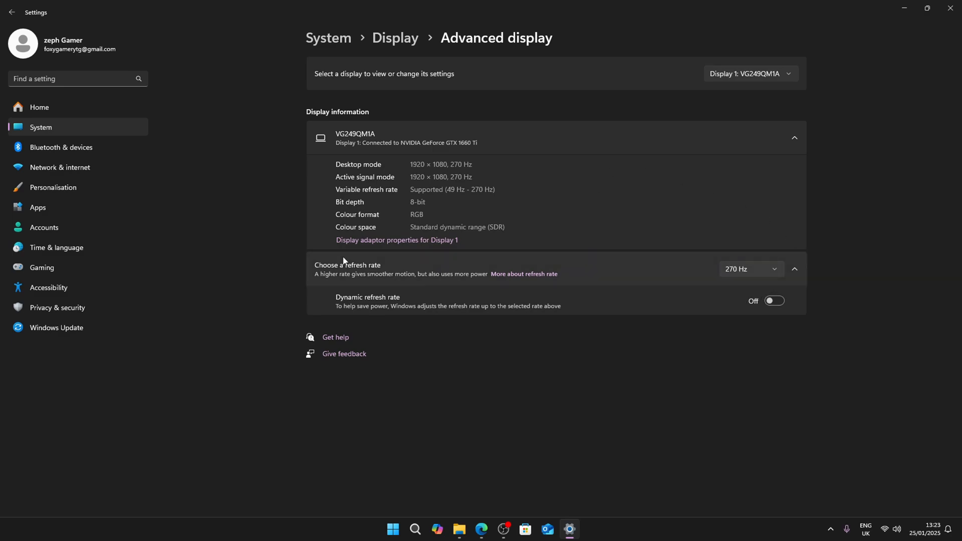
pyautogui.click(42, 268)
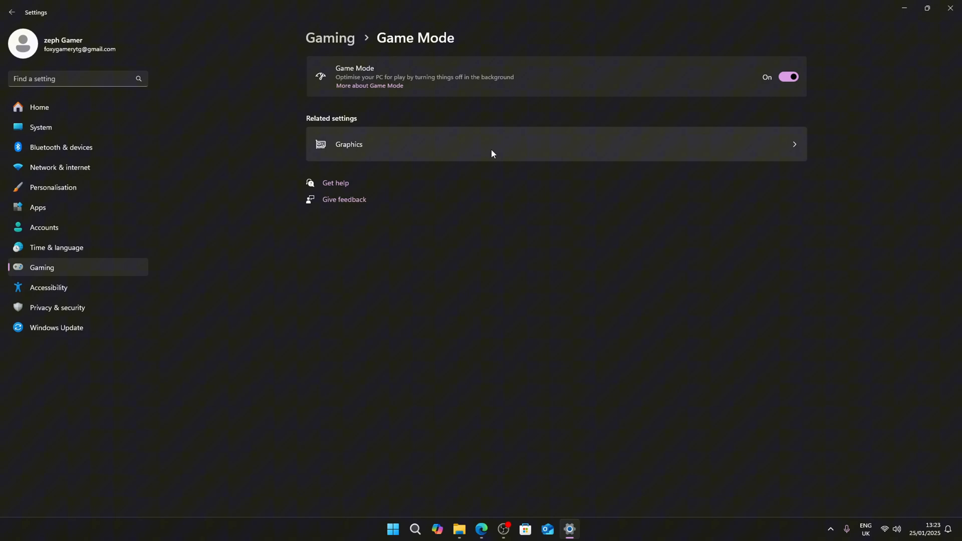
# - Turn off 'Allow your controller to open Game Bar' in Game Bar settings
pyautogui.click(788, 77)
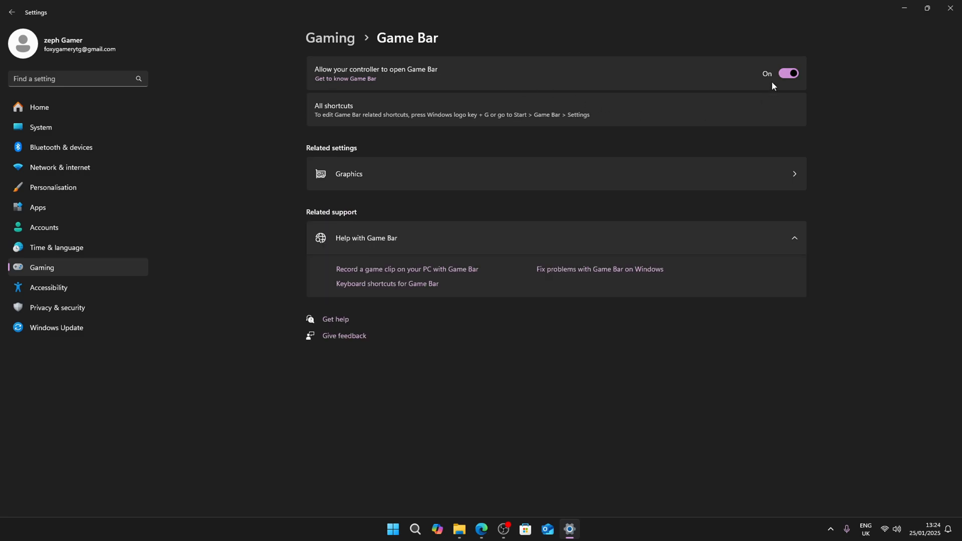
pyautogui.click(788, 73)
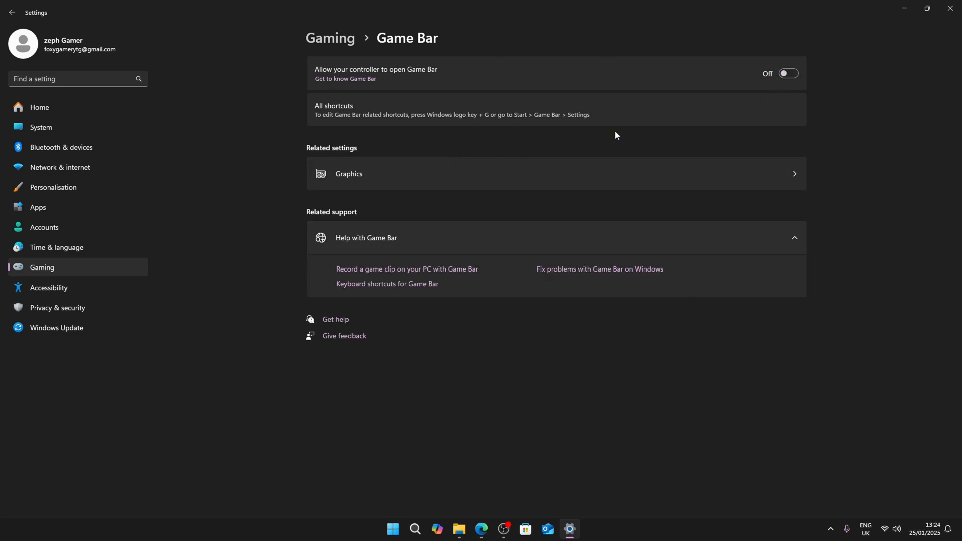
pyautogui.click(53, 189)
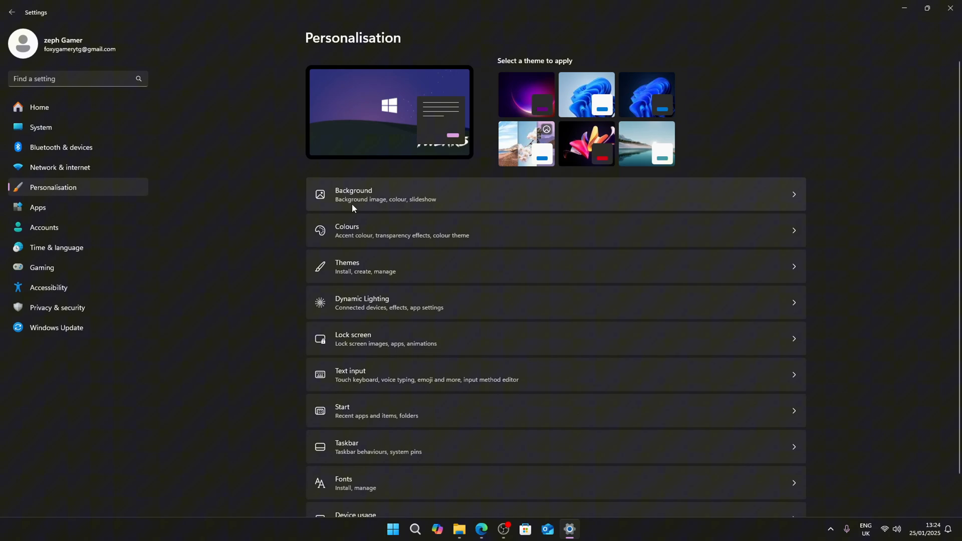
# - Check the Background and Visual effects pages for transparency and animations off, then close Settings
pyautogui.click(353, 194)
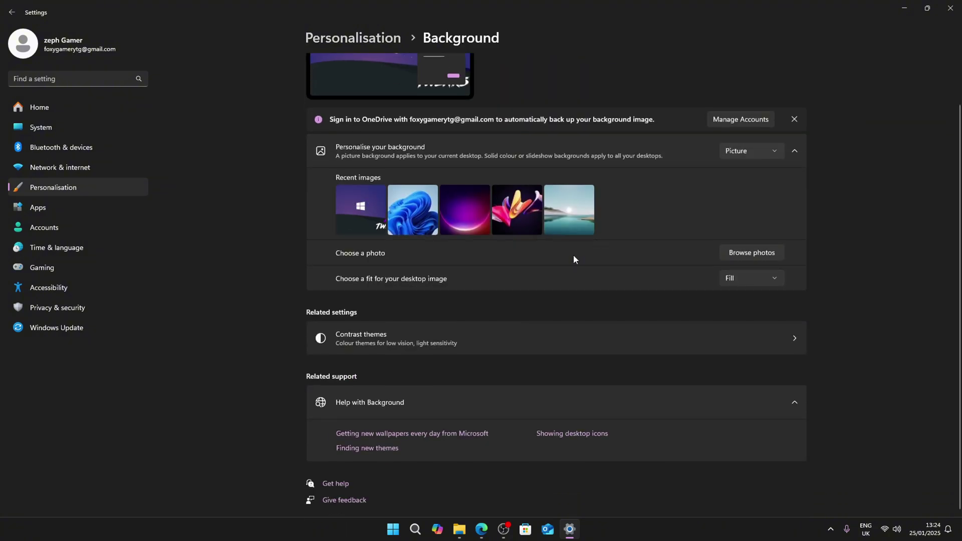
pyautogui.scroll(3)
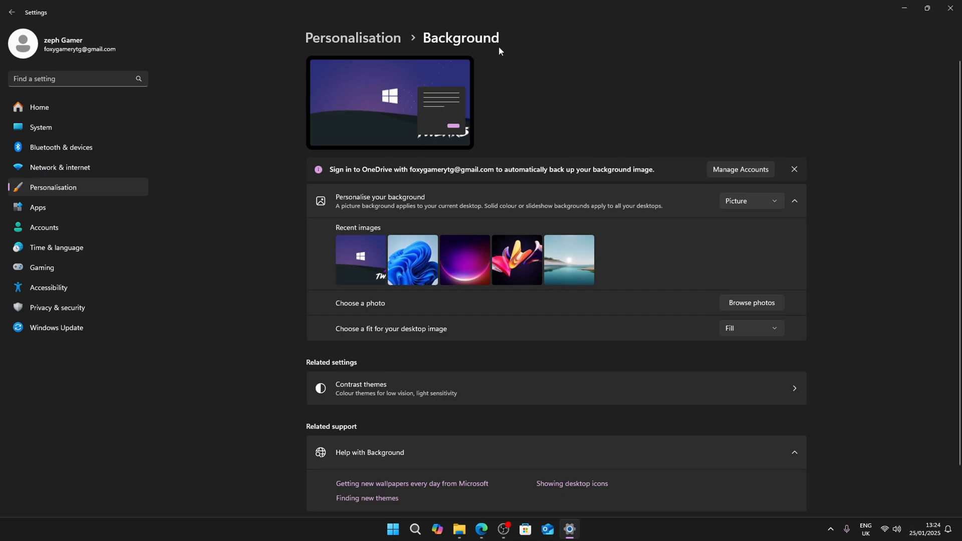
pyautogui.moveTo(843, 145)
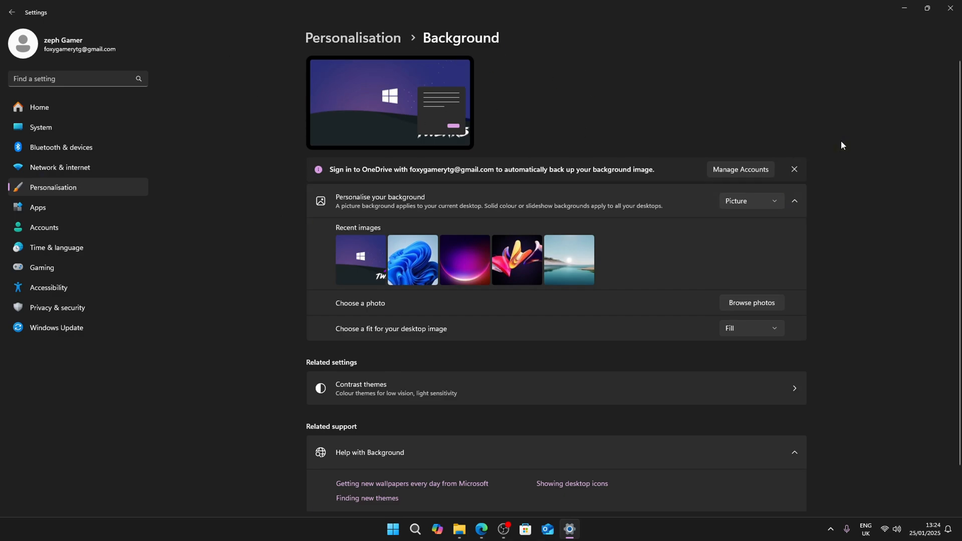
pyautogui.moveTo(56, 293)
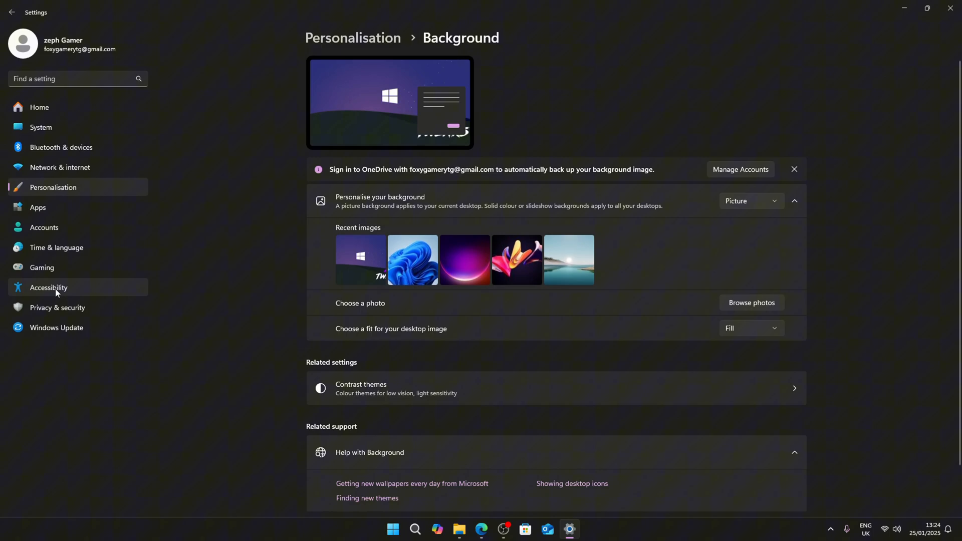
pyautogui.click(49, 287)
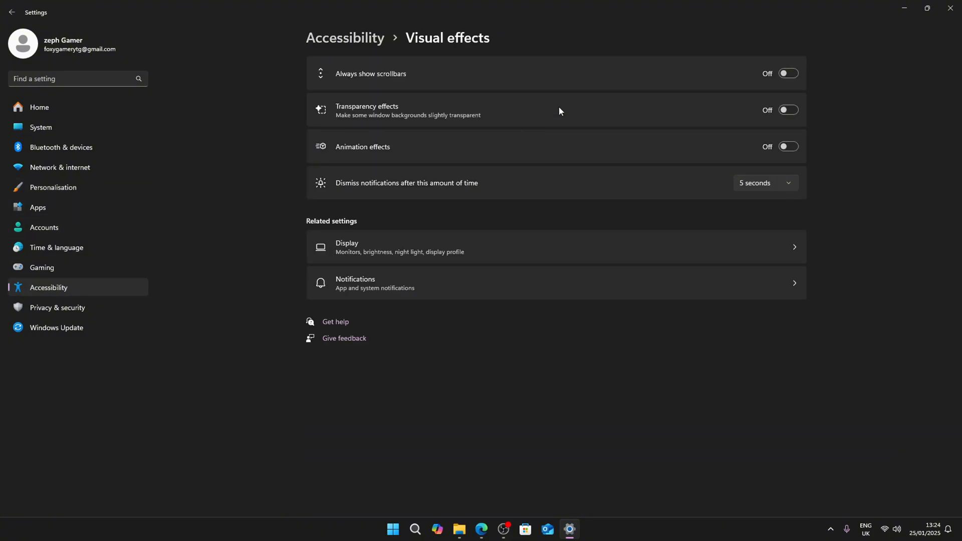
pyautogui.moveTo(882, 67)
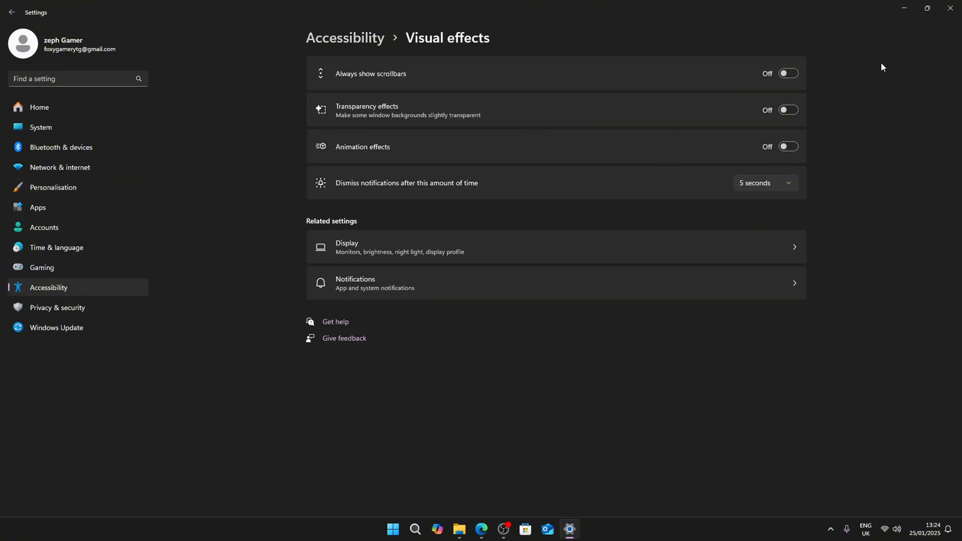
pyautogui.moveTo(950, 8)
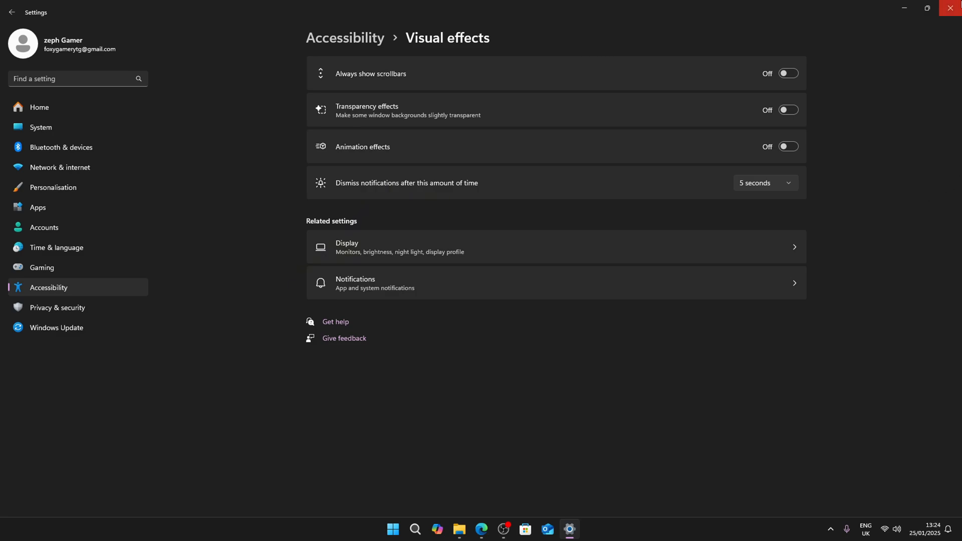
pyautogui.click(402, 529)
pyautogui.write('adjus')
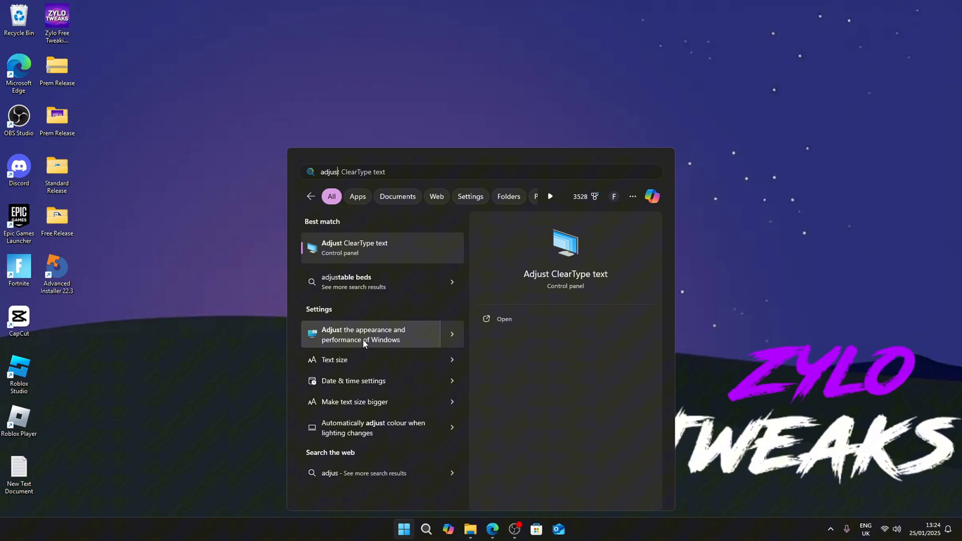
# - Apply the best-performance visual effects preset, re-enable smooth-scroll list boxes, and confirm with OK
pyautogui.click(364, 334)
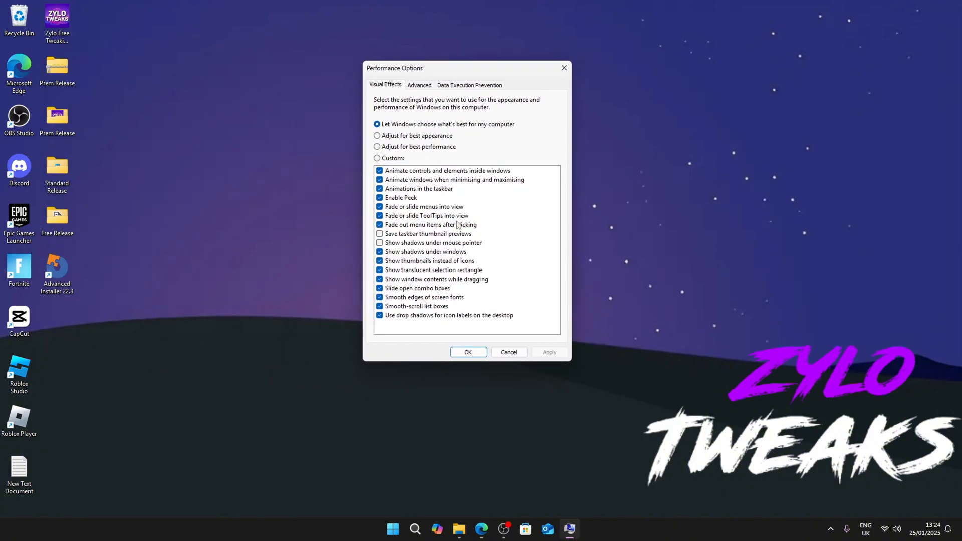
pyautogui.click(378, 146)
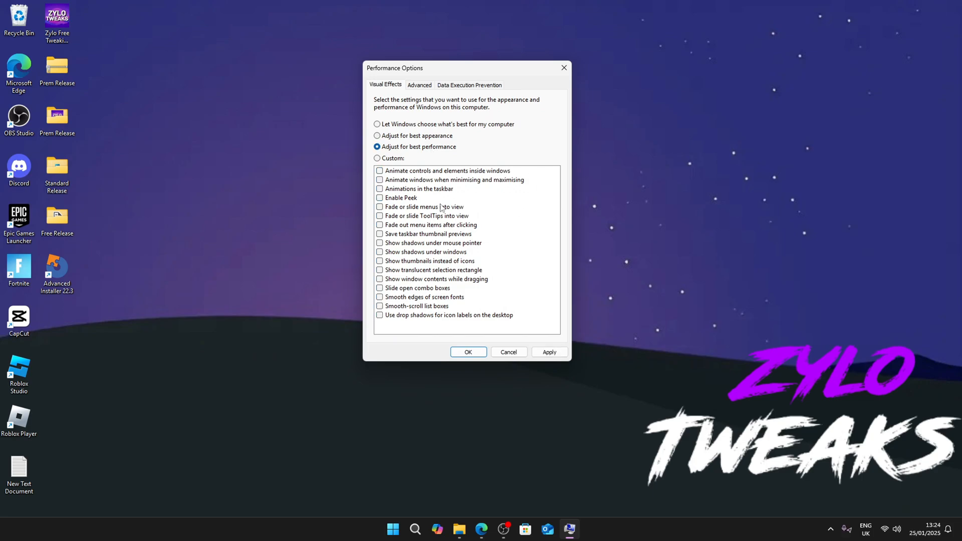
pyautogui.moveTo(434, 284)
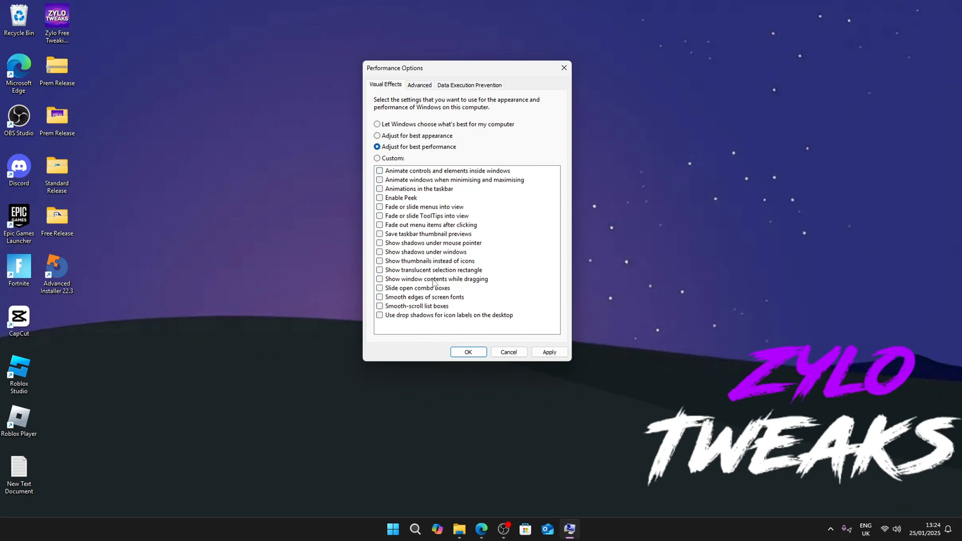
pyautogui.click(377, 136)
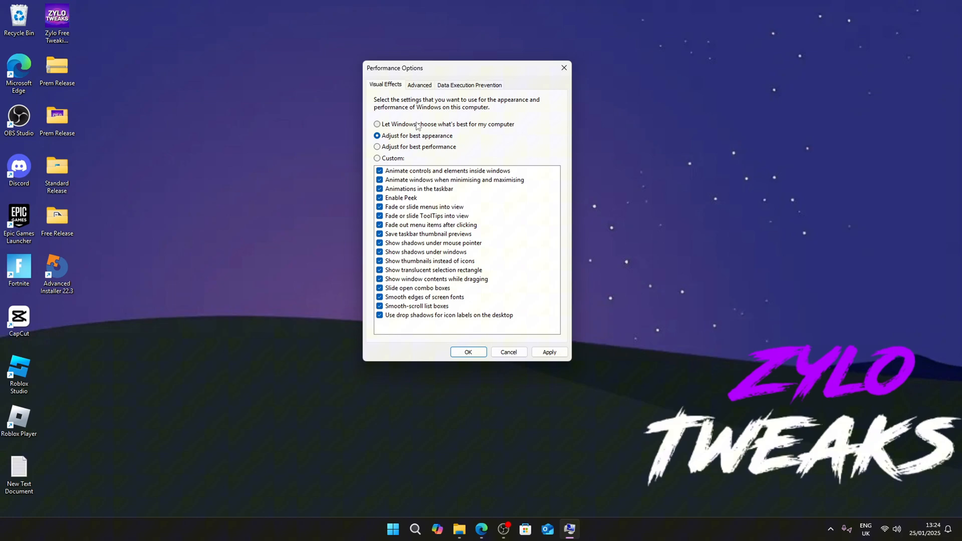
pyautogui.click(377, 147)
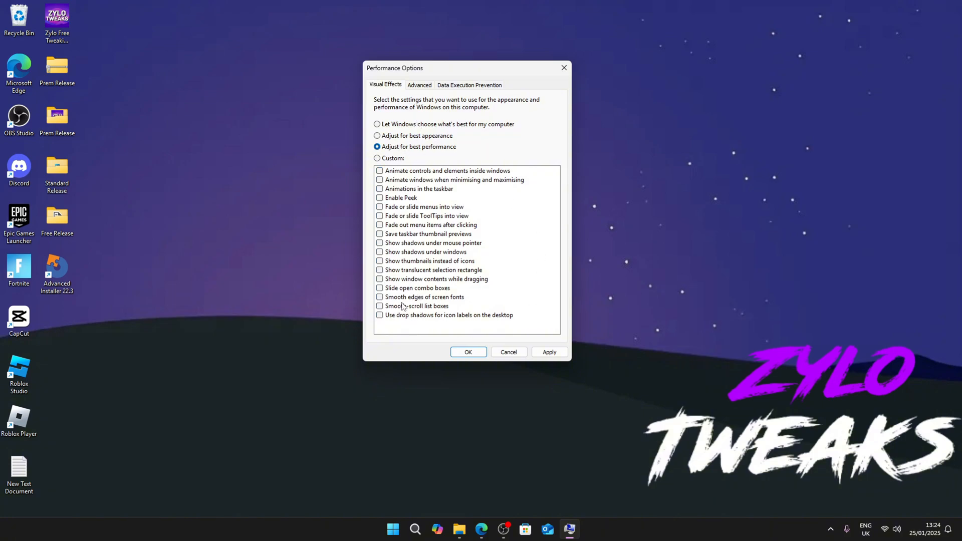
pyautogui.click(379, 306)
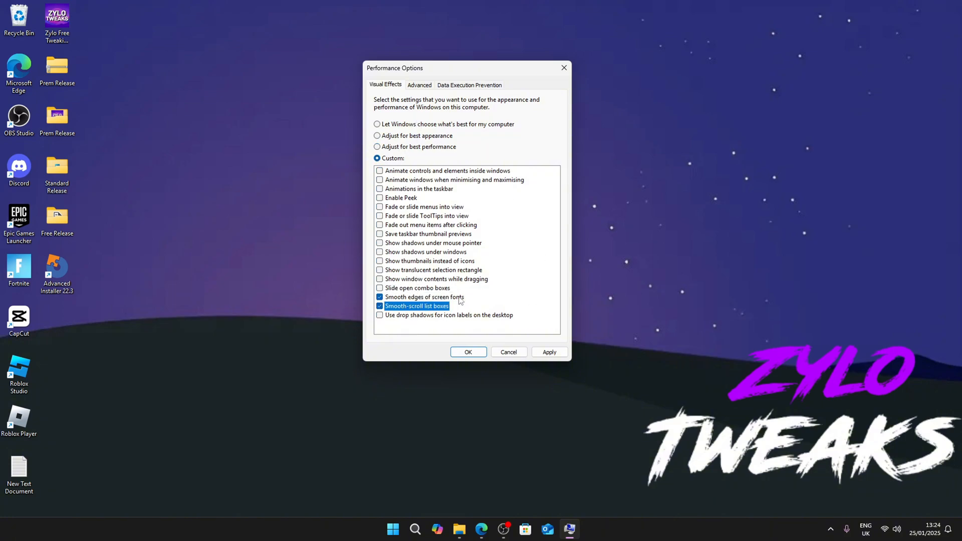
pyautogui.click(548, 352)
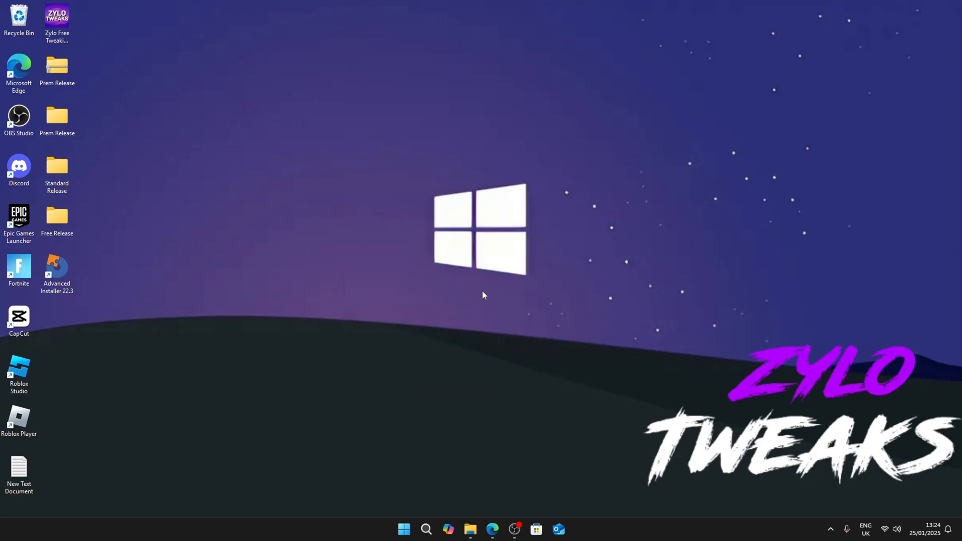
pyautogui.moveTo(46, 92)
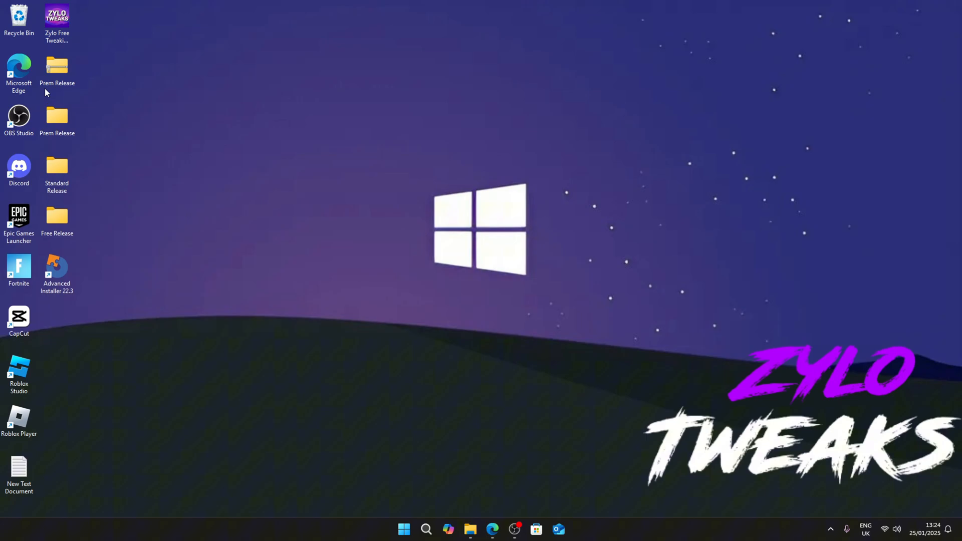
pyautogui.click(56, 68)
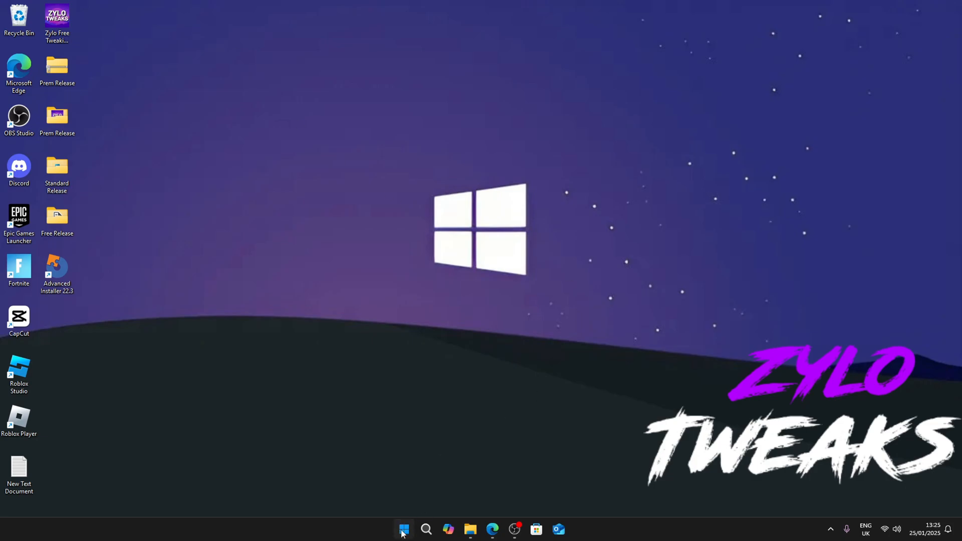
# - Reapply the best-performance visual effects preset with smooth screen font edges re-enabled, and save
pyautogui.write('adjust ClearType text')
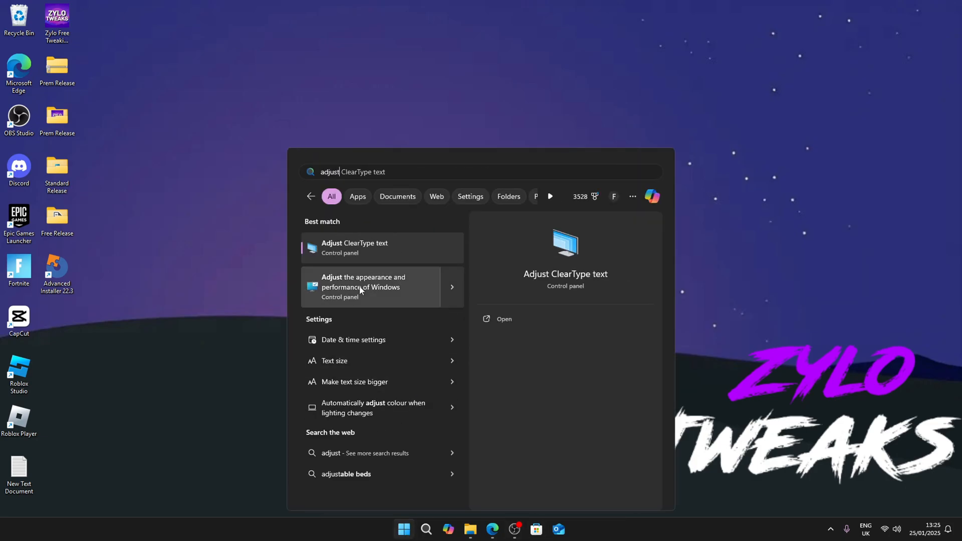
pyautogui.click(363, 286)
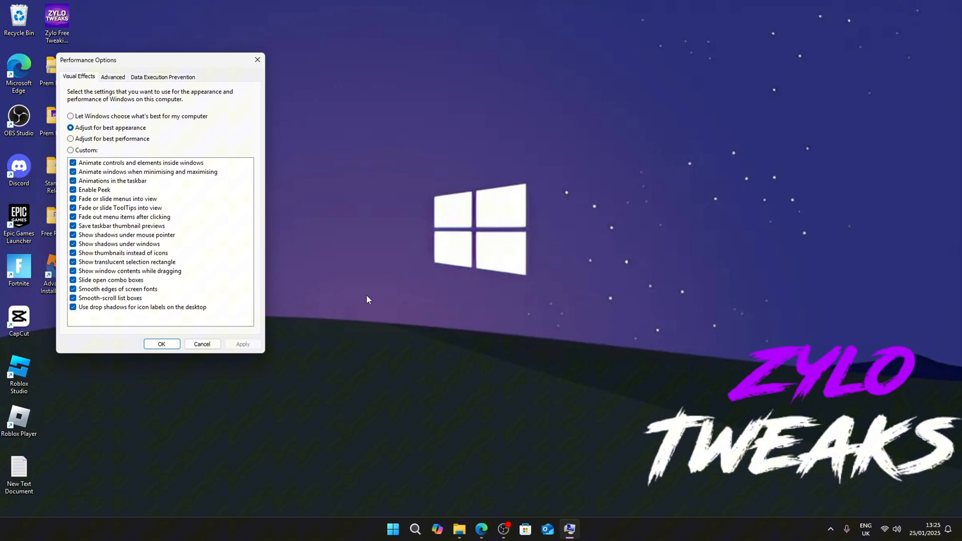
pyautogui.click(71, 138)
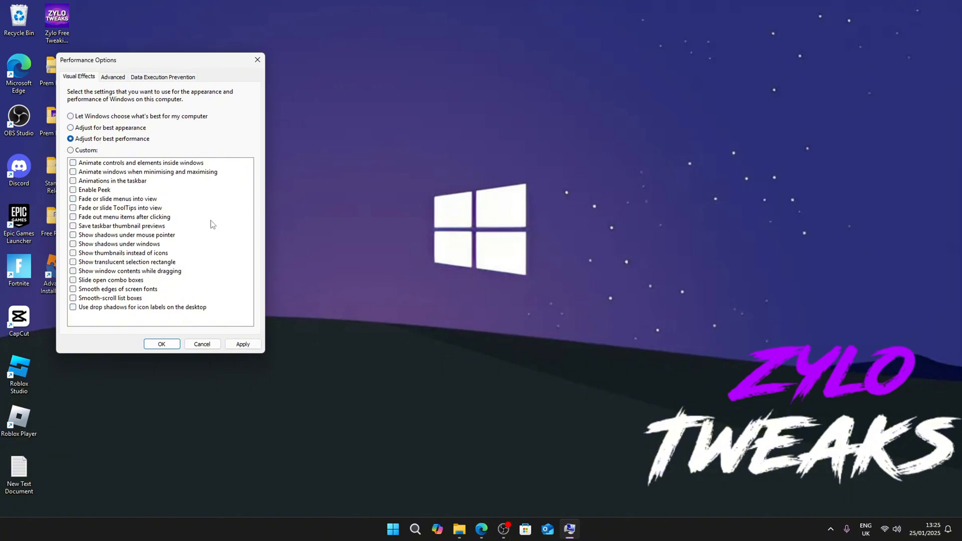
pyautogui.moveTo(107, 320)
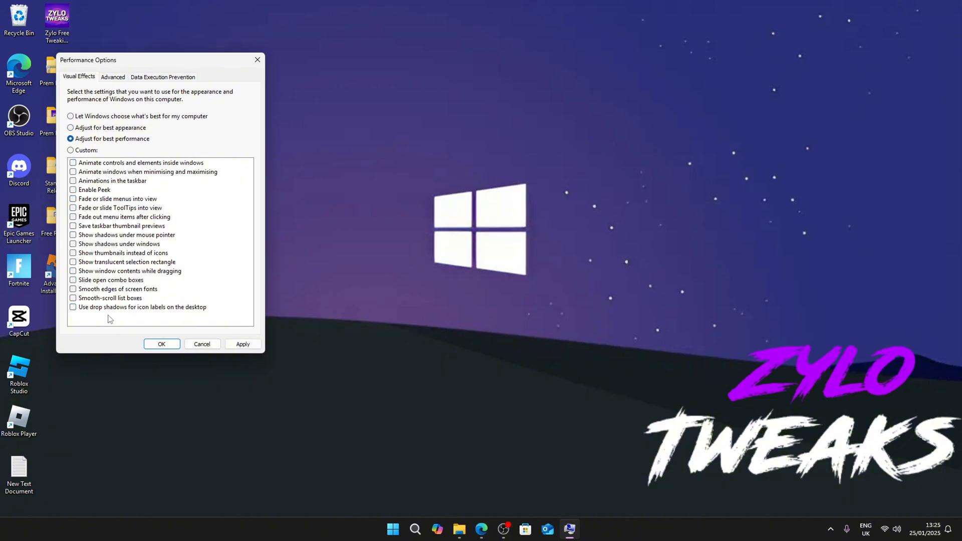
pyautogui.click(72, 289)
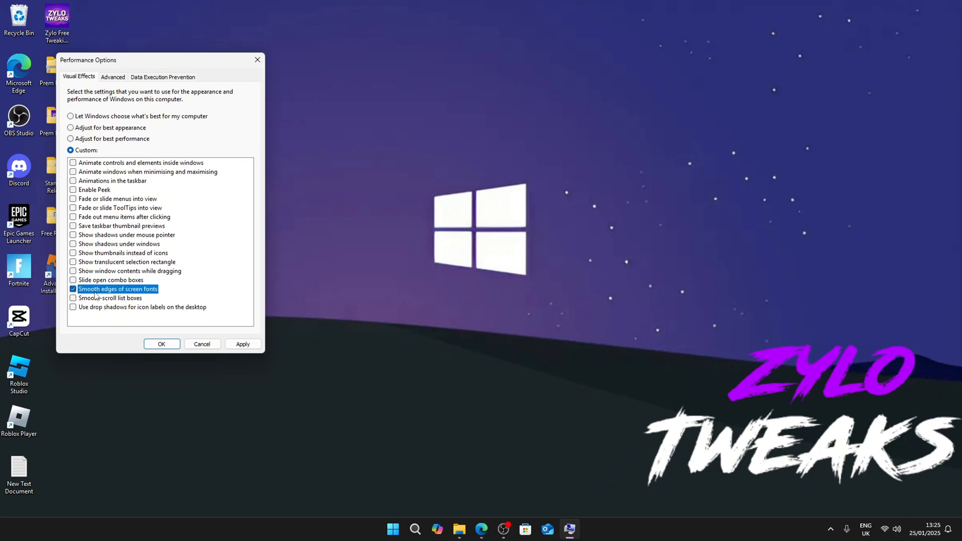
pyautogui.moveTo(109, 229)
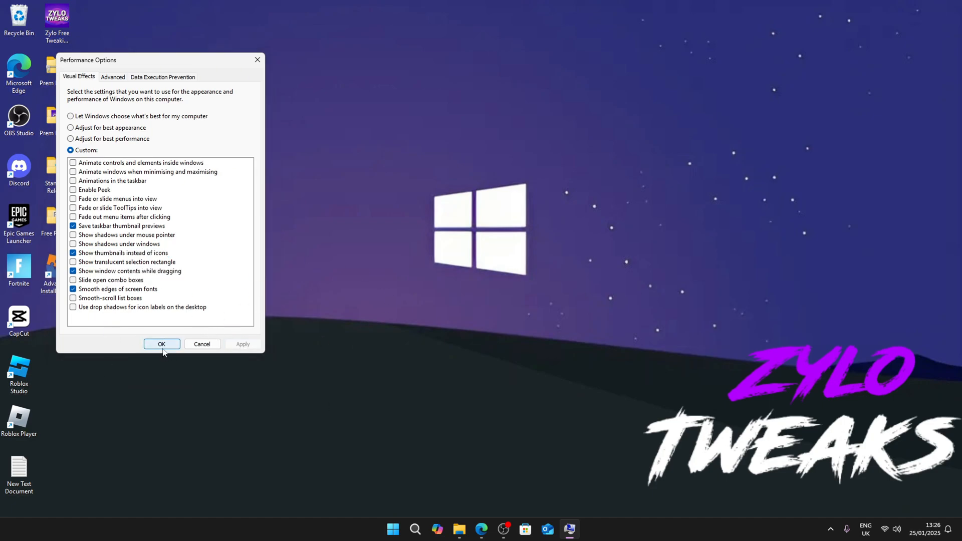
pyautogui.click(161, 344)
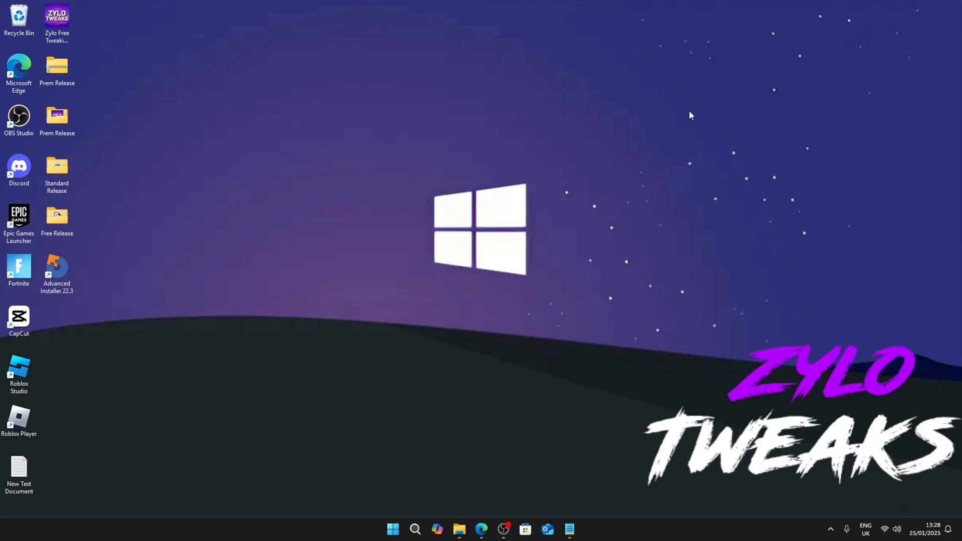
pyautogui.write('ed')
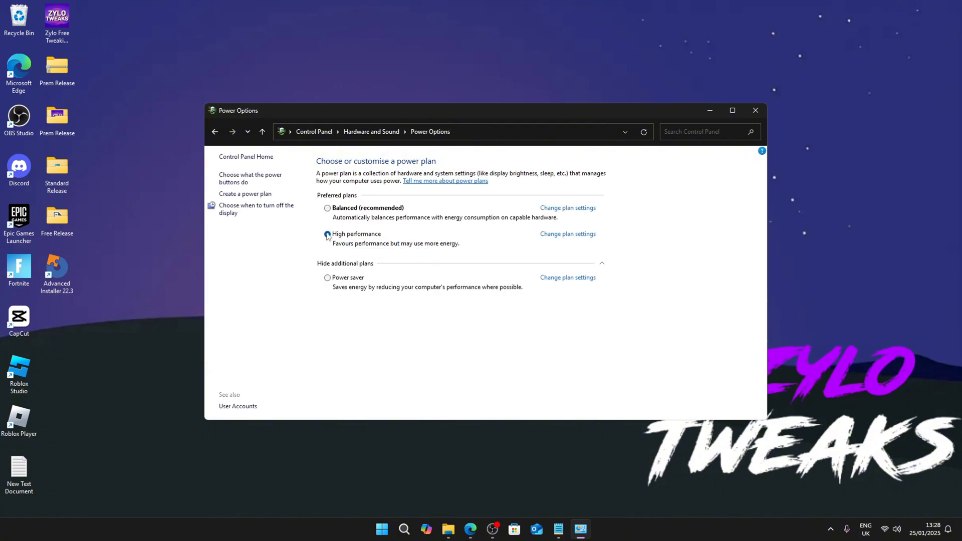
# - Select the High performance power plan and check the powercfg duplicatescheme command in Notepad
pyautogui.click(328, 234)
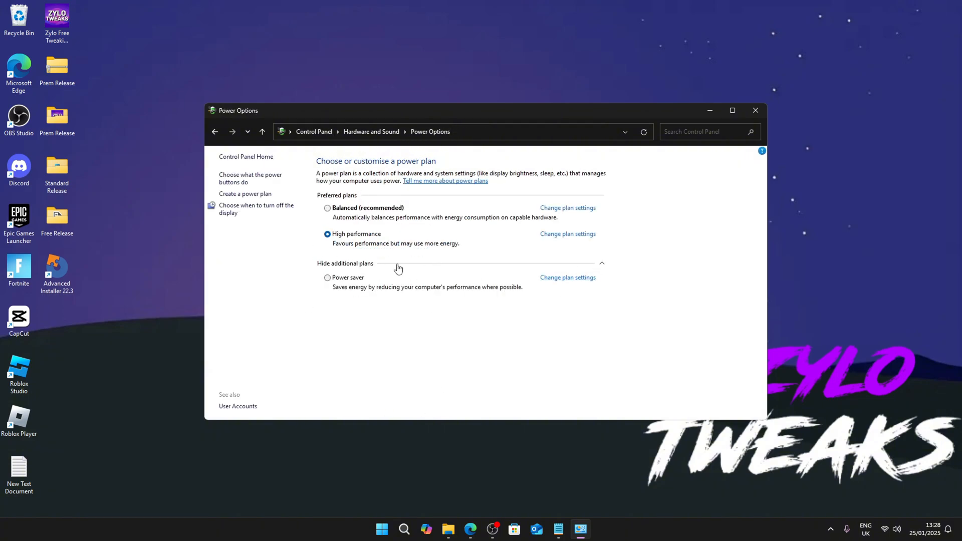
pyautogui.moveTo(537, 529)
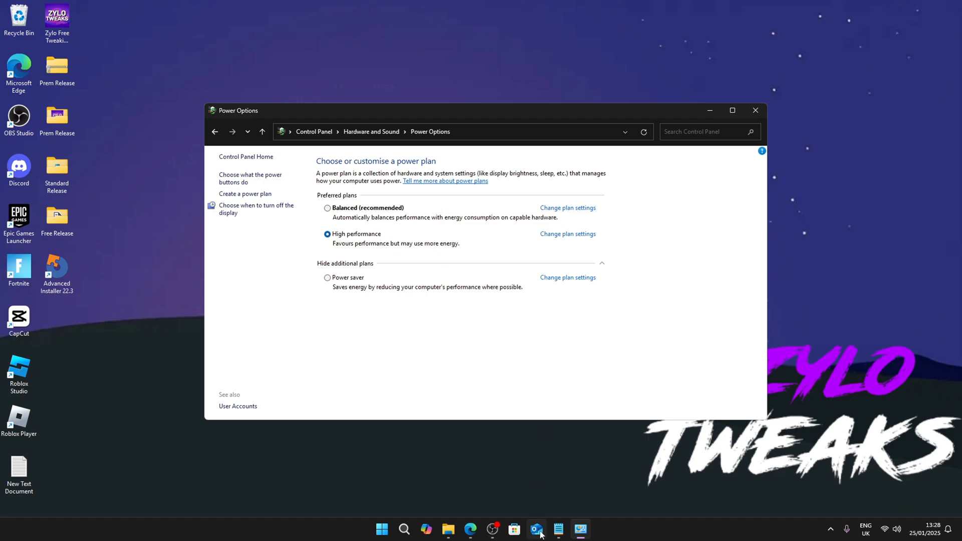
pyautogui.click(557, 529)
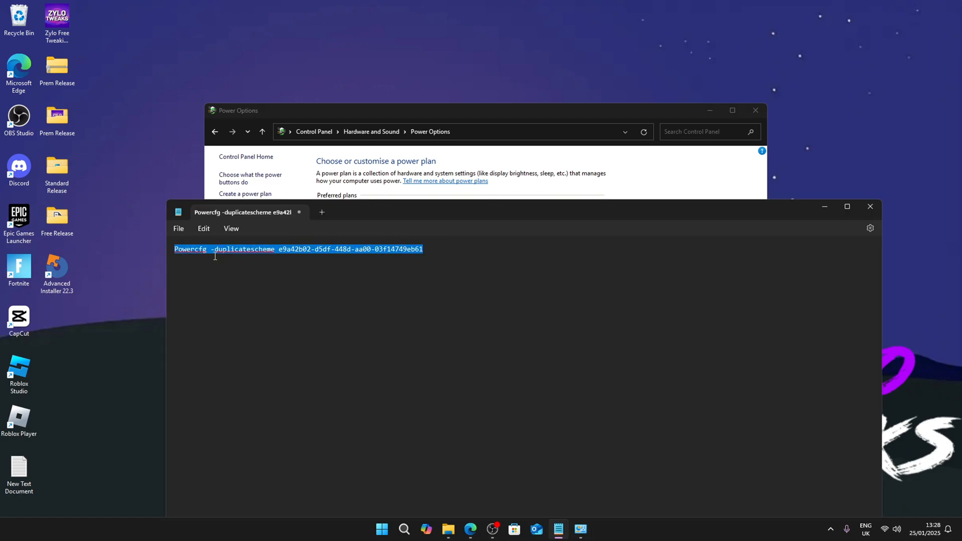
pyautogui.click(267, 249)
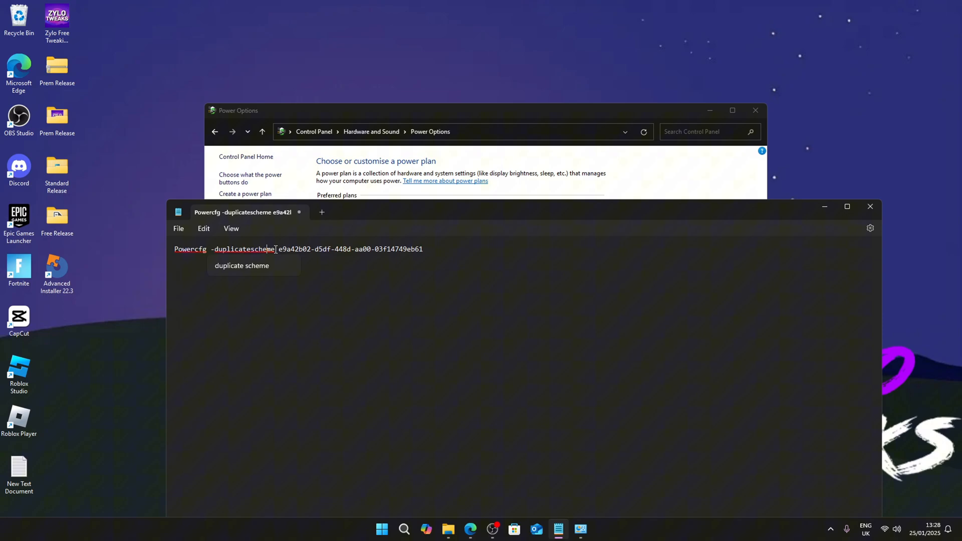
pyautogui.click(380, 529)
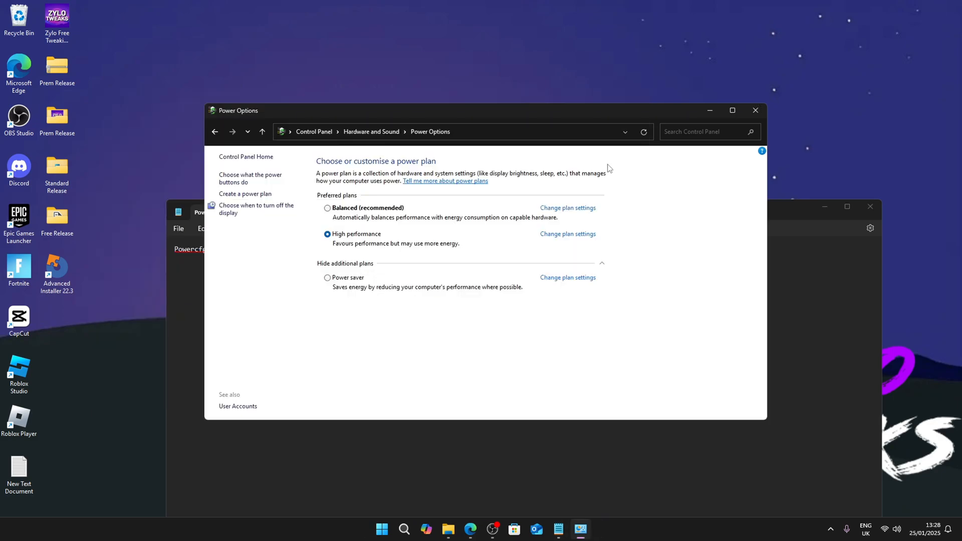
# - Refresh Power Options via Hardware and Sound and select the Ultimate Performance plan
pyautogui.click(214, 132)
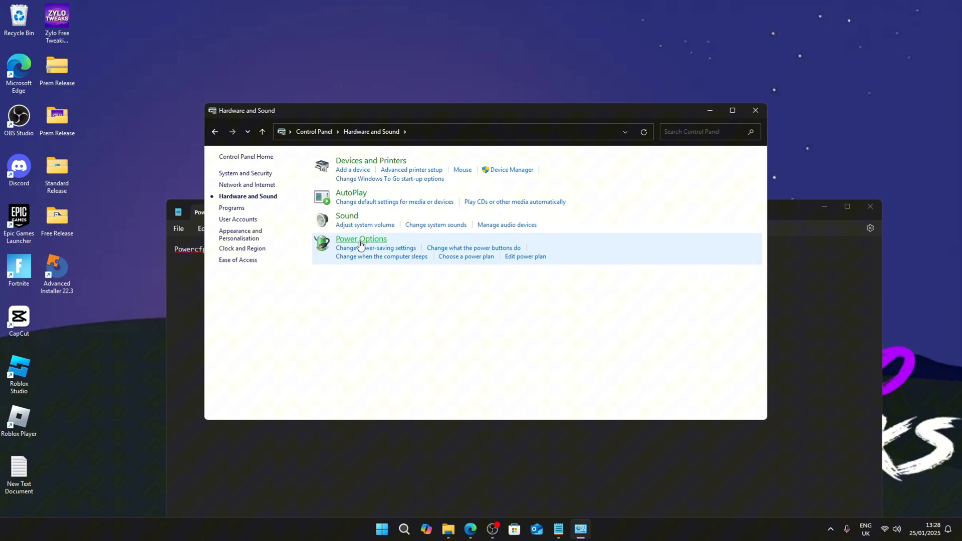
pyautogui.click(361, 239)
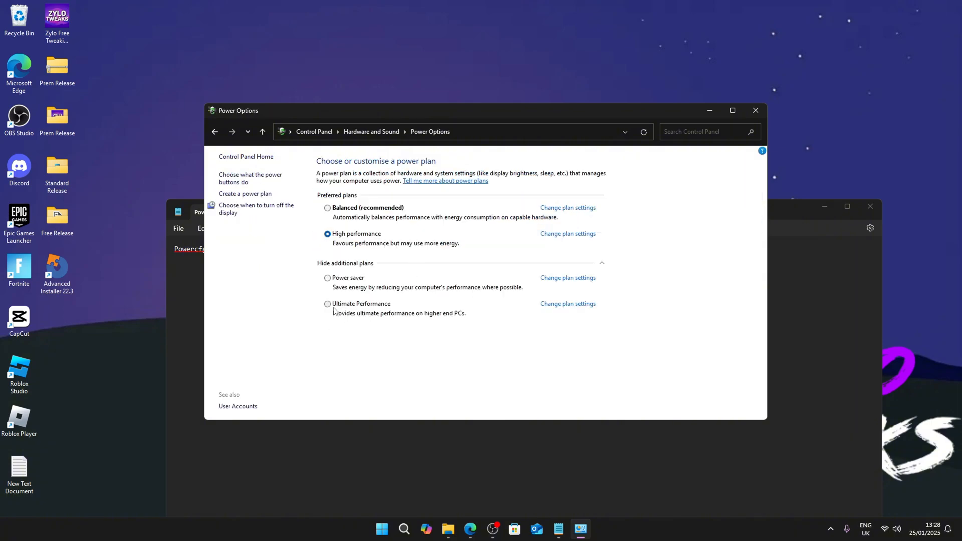
pyautogui.click(328, 304)
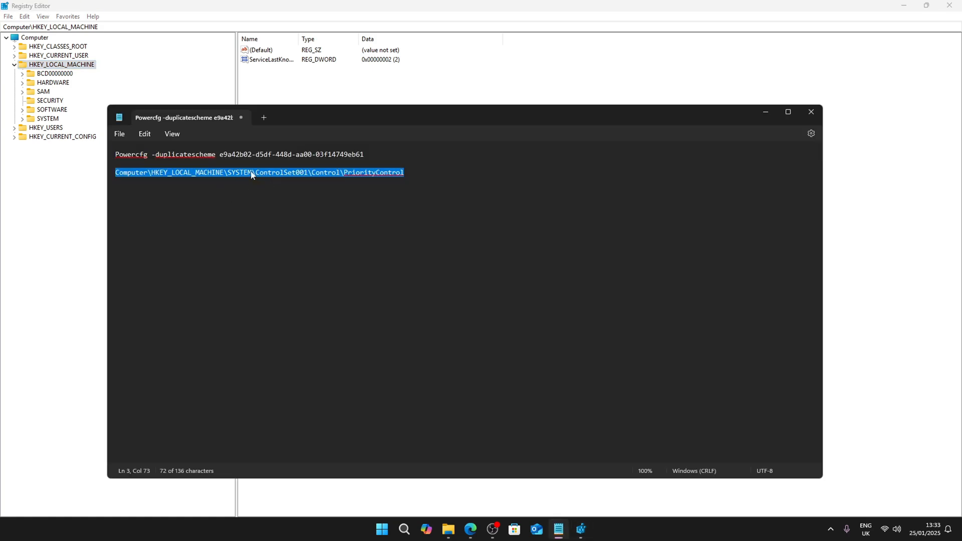
pyautogui.moveTo(722, 118)
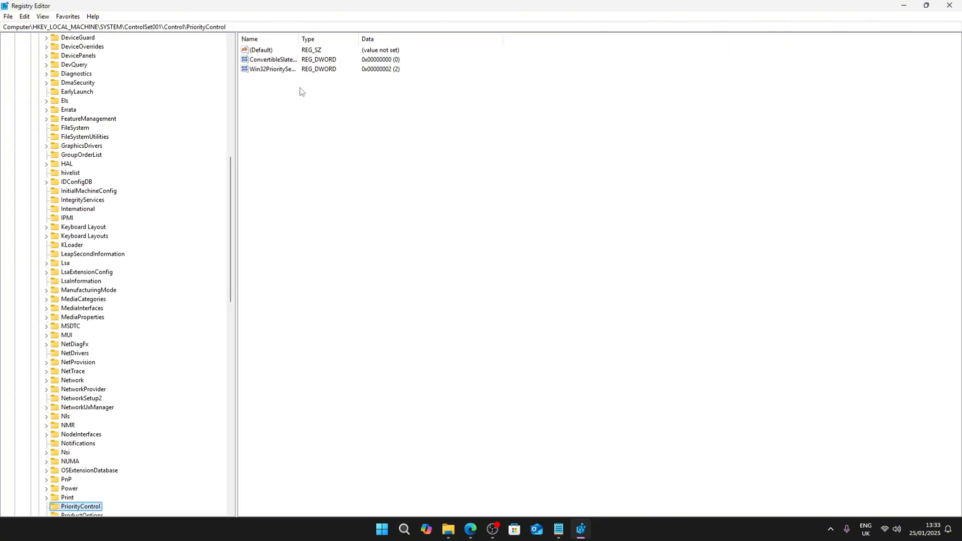
# - Edit Win32PrioritySeparation, switch its base to Decimal, and save the value 24
pyautogui.doubleClick(271, 69)
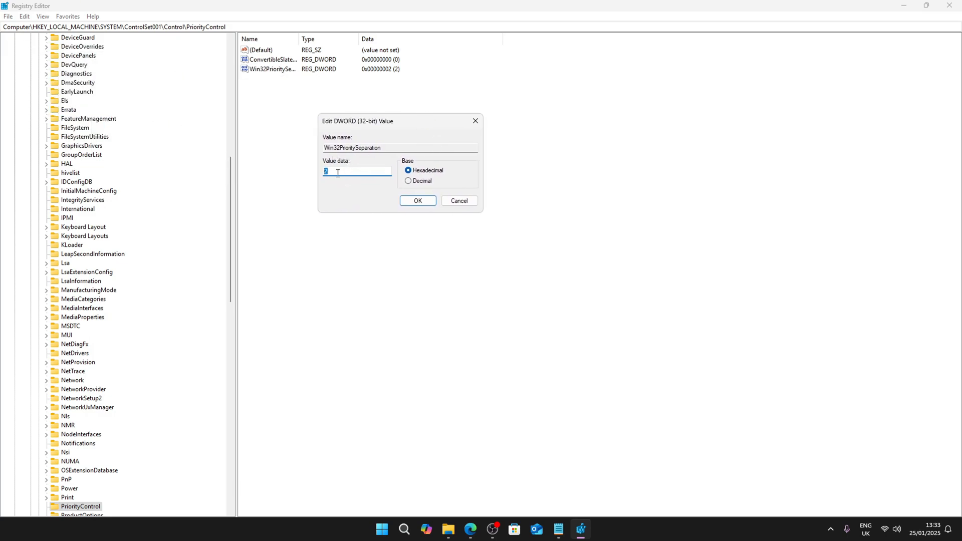
pyautogui.moveTo(326, 161)
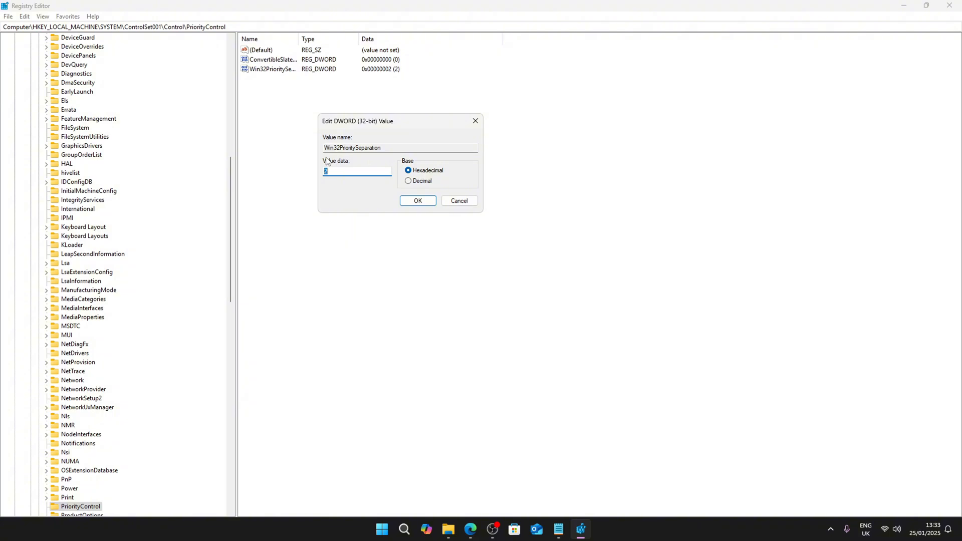
pyautogui.moveTo(433, 180)
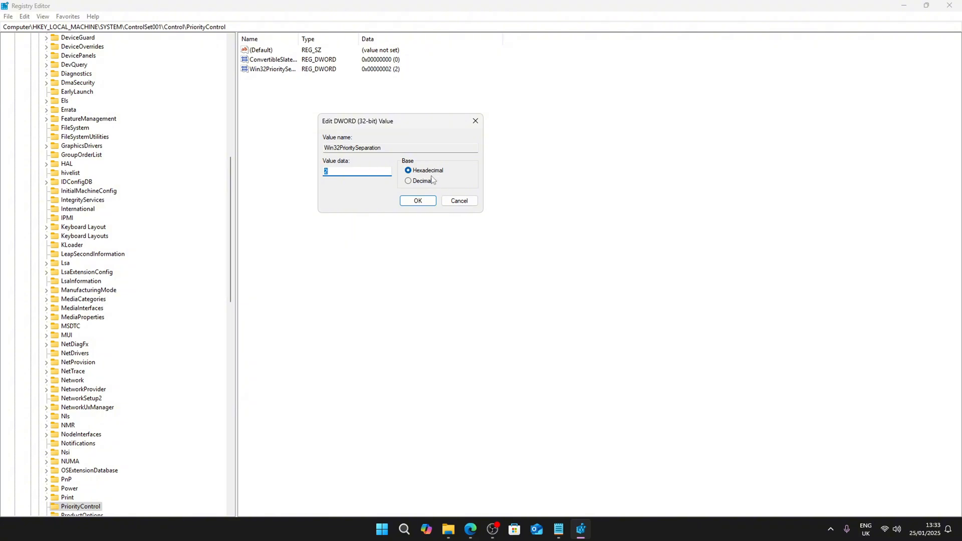
pyautogui.click(408, 180)
pyautogui.write('4')
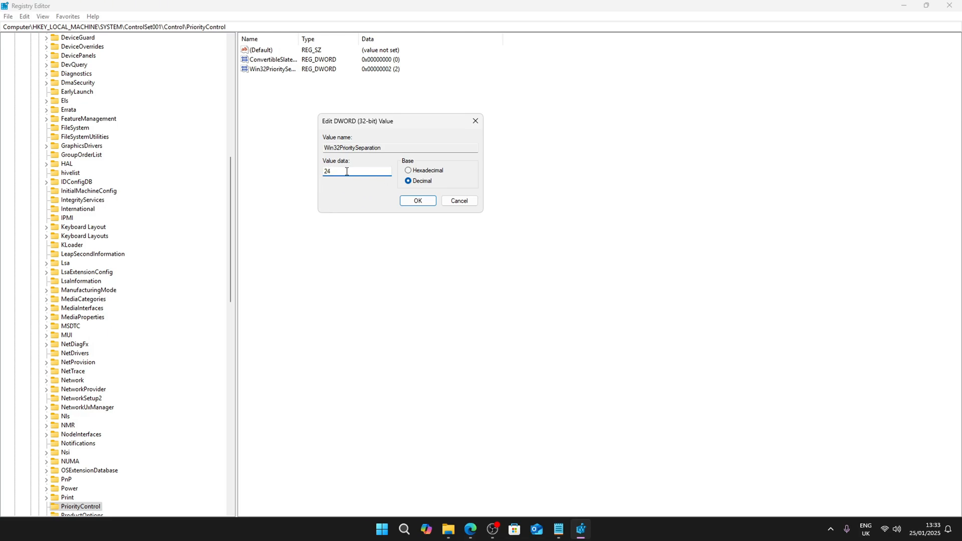
pyautogui.moveTo(331, 191)
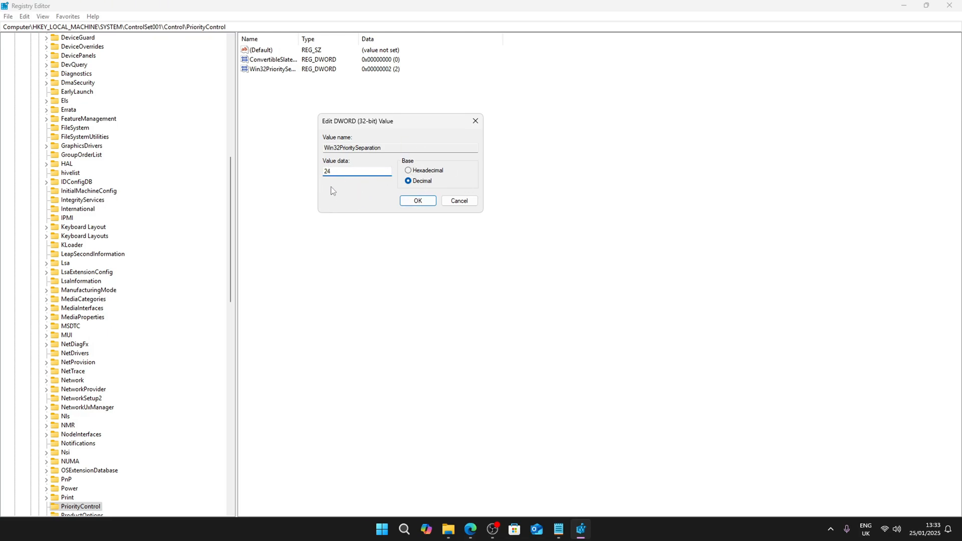
pyautogui.tripleClick(356, 171)
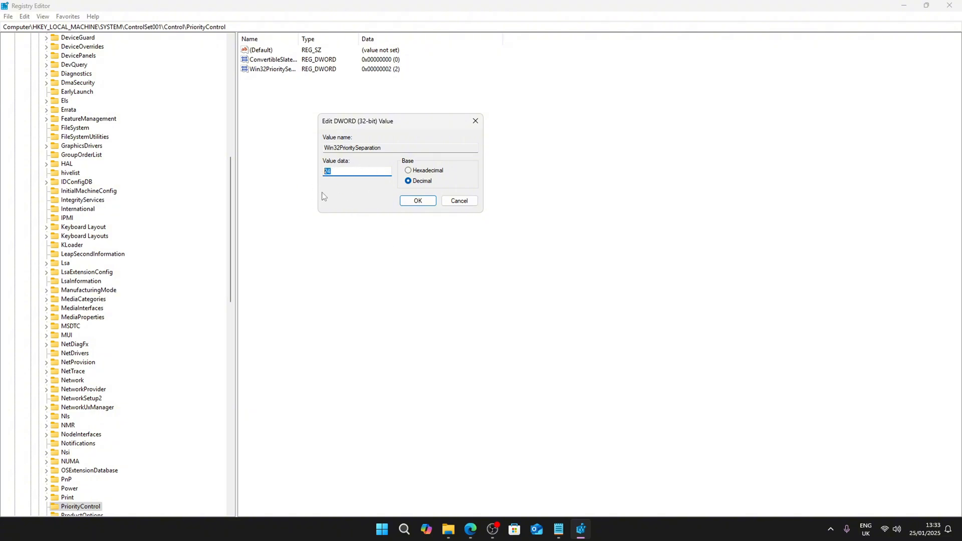
pyautogui.moveTo(417, 201)
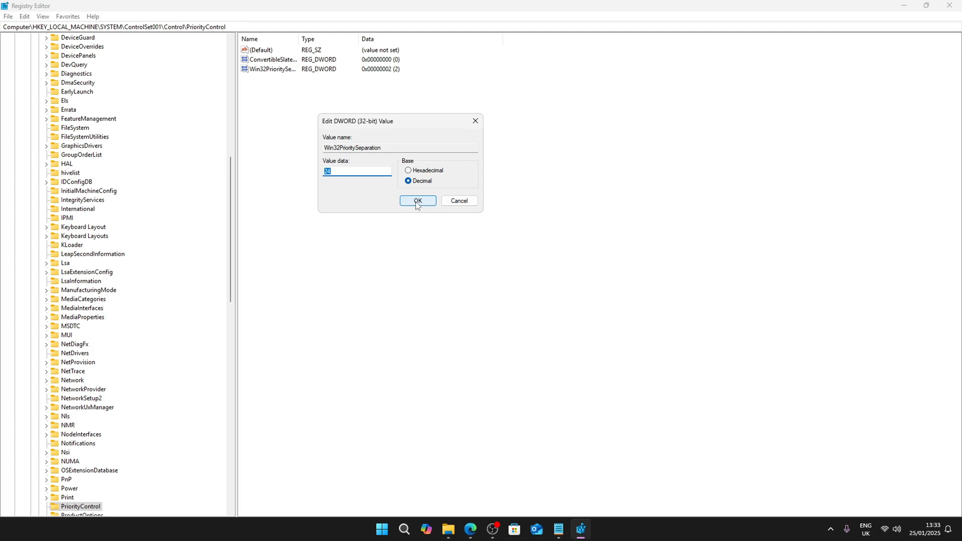
pyautogui.click(417, 200)
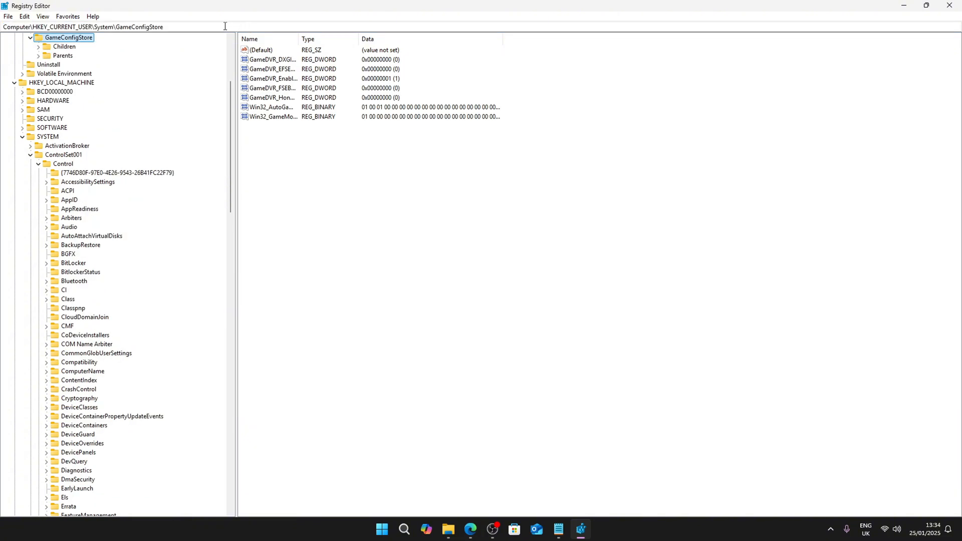
# - Change GameDVR_Enabled under GameConfigStore to 0 and save it
pyautogui.click(272, 78)
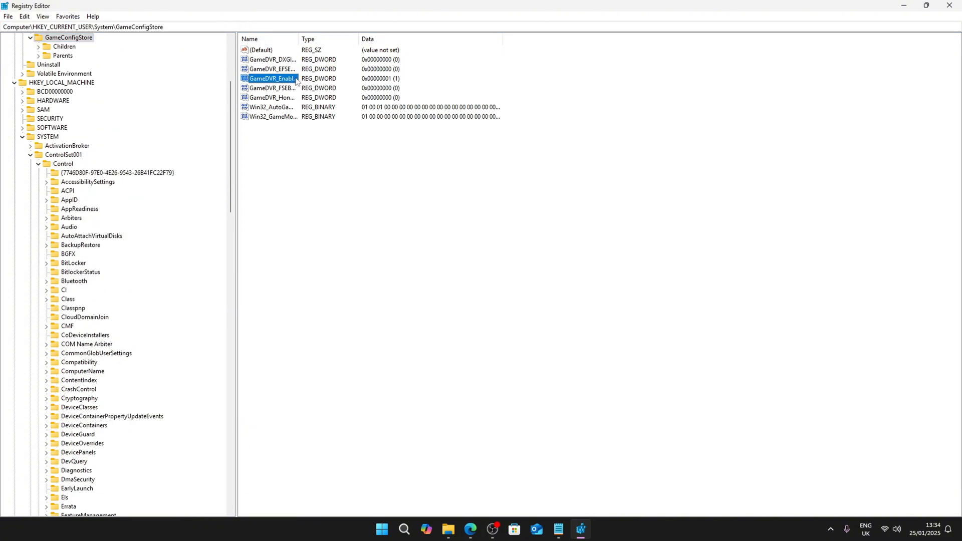
pyautogui.doubleClick(272, 78)
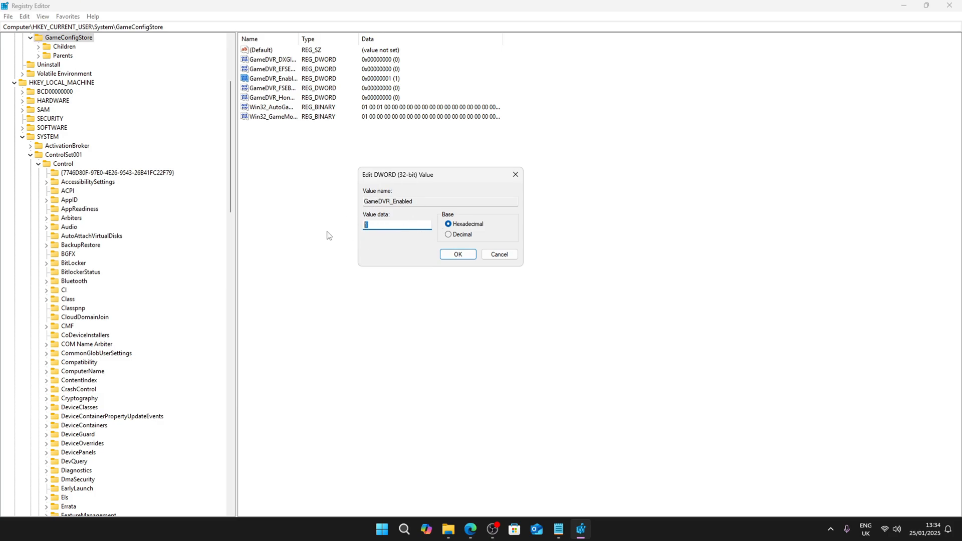
pyautogui.write('0')
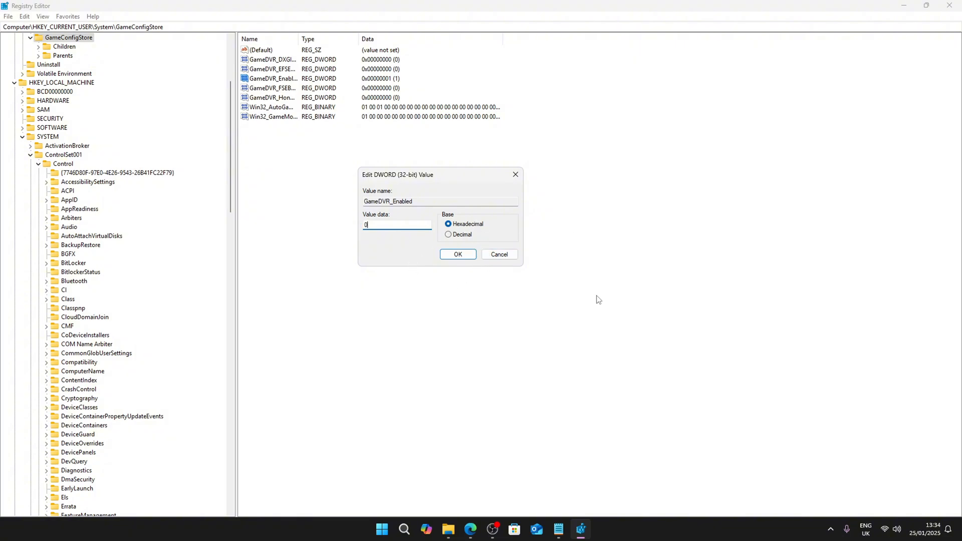
pyautogui.moveTo(22, 221)
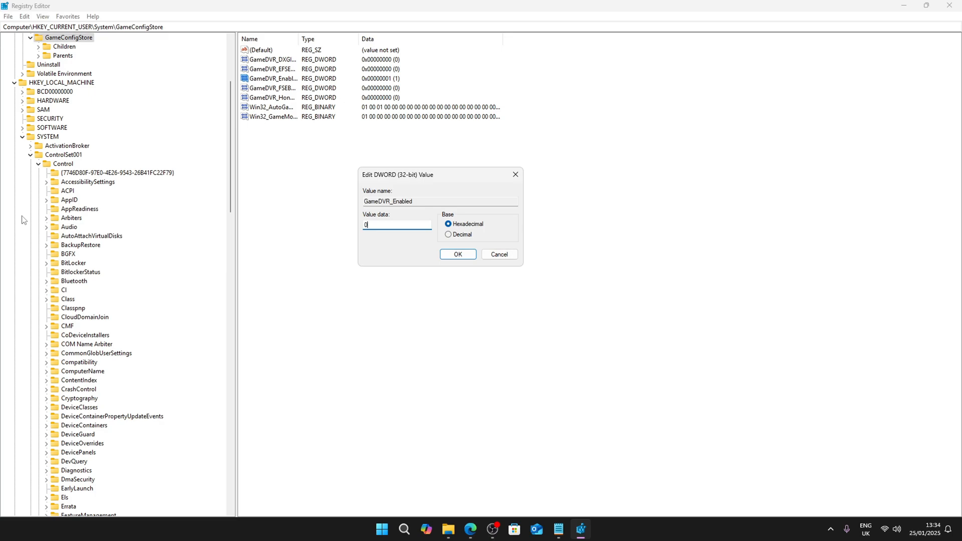
pyautogui.moveTo(458, 254)
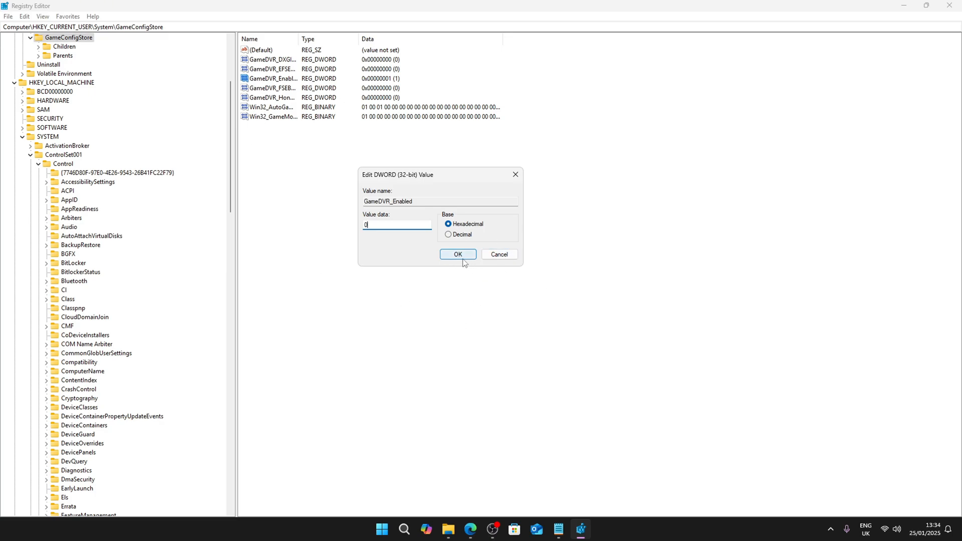
pyautogui.click(457, 254)
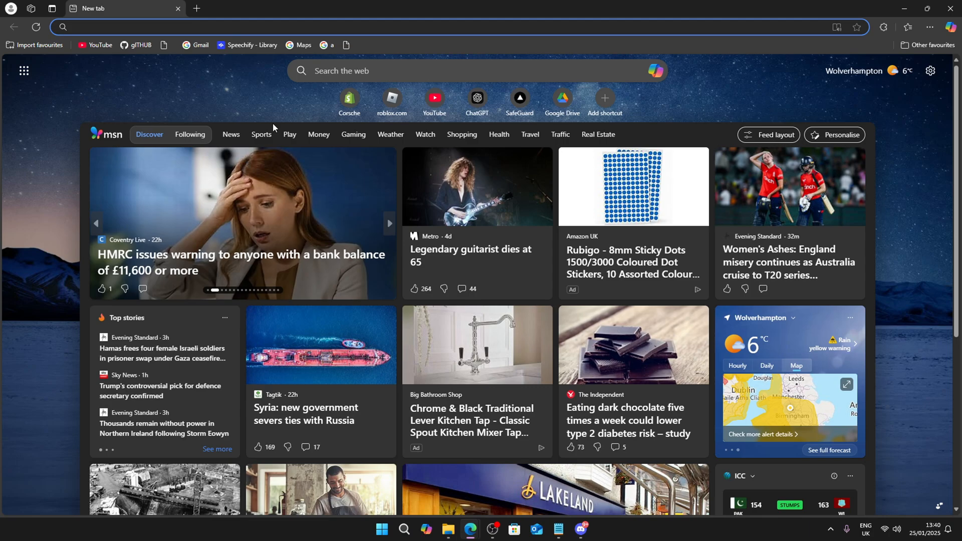
# - Use the discord.gg/plugboost invite, open #free-utility, and continue to the external download site
pyautogui.write('discord.gg/plugboost')
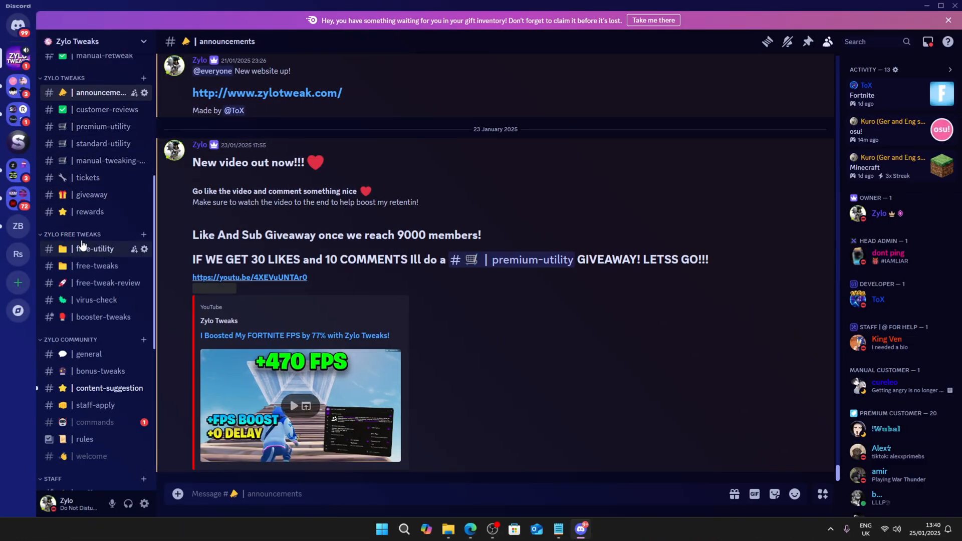
pyautogui.click(95, 248)
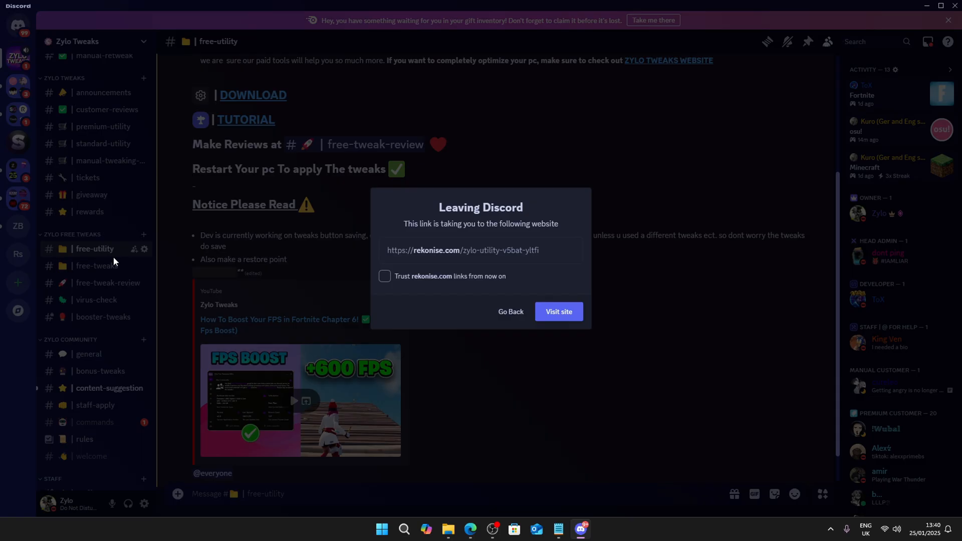
pyautogui.click(558, 312)
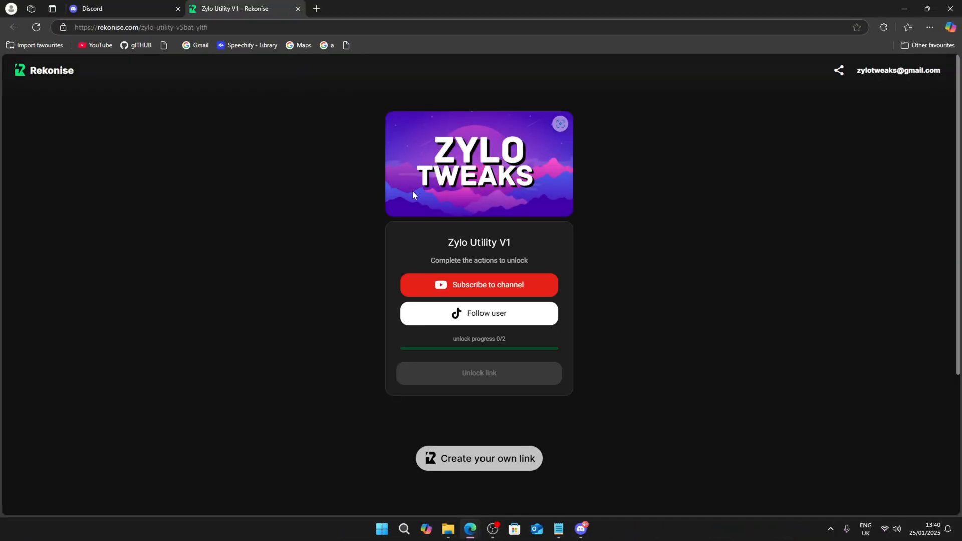
pyautogui.moveTo(478, 313)
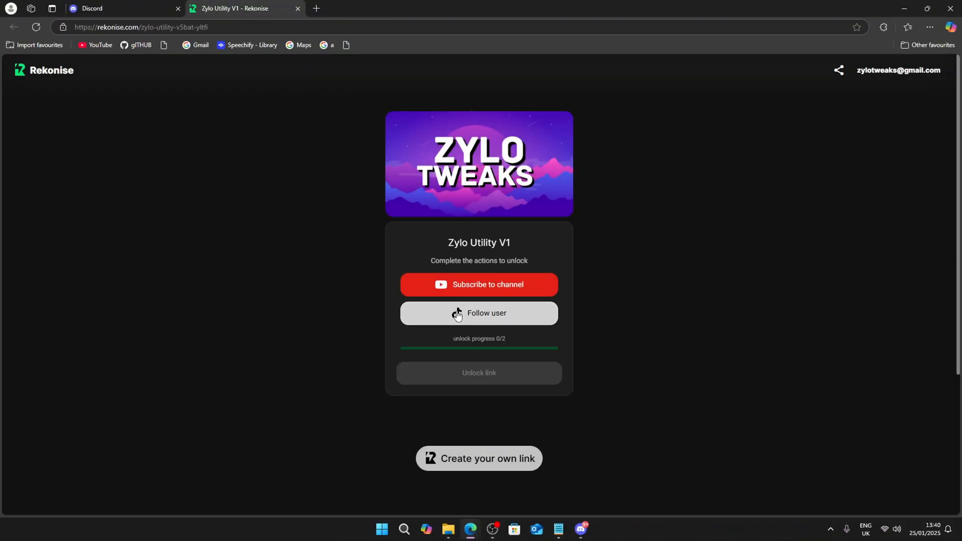
pyautogui.moveTo(732, 386)
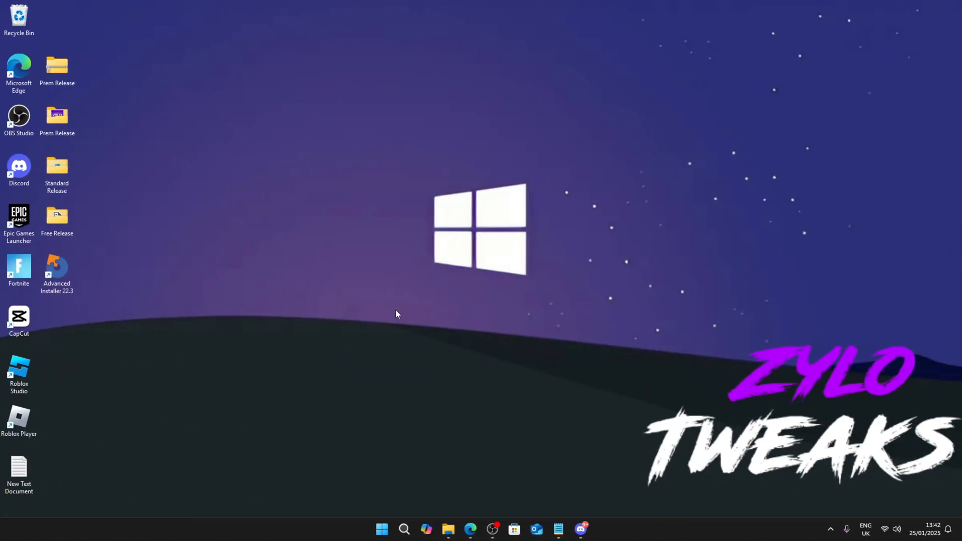
# - Run Zylo Free Tweaking Utility as administrator from the Free Release folder
pyautogui.doubleClick(57, 218)
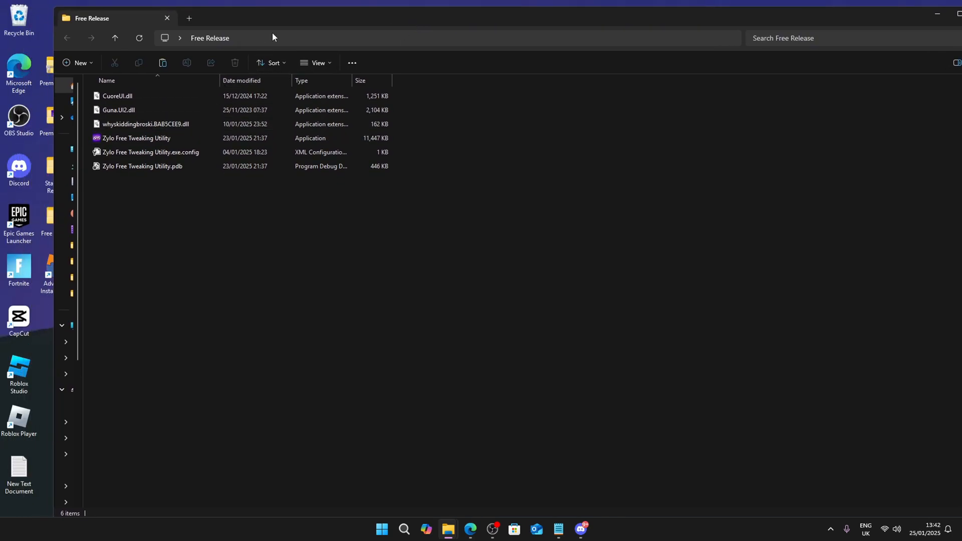
pyautogui.rightClick(136, 138)
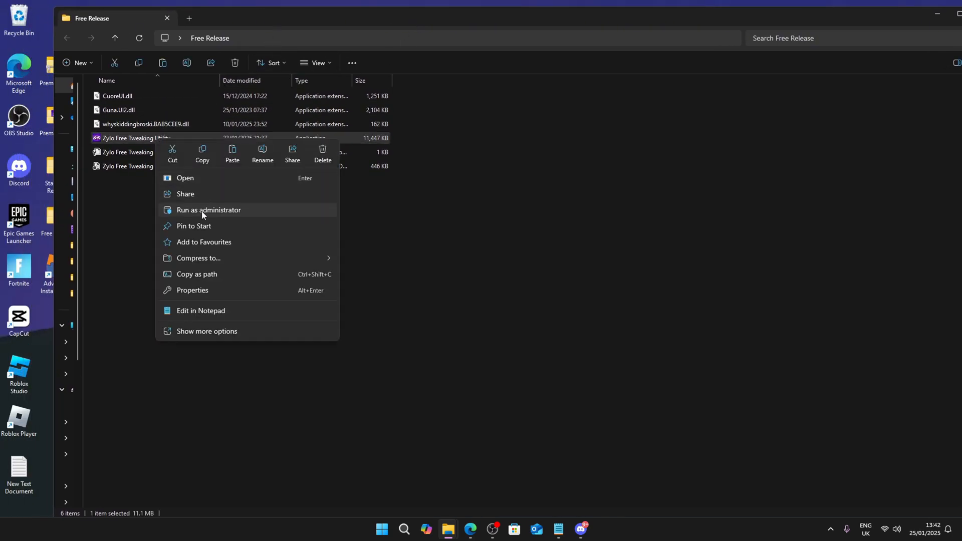
pyautogui.click(209, 210)
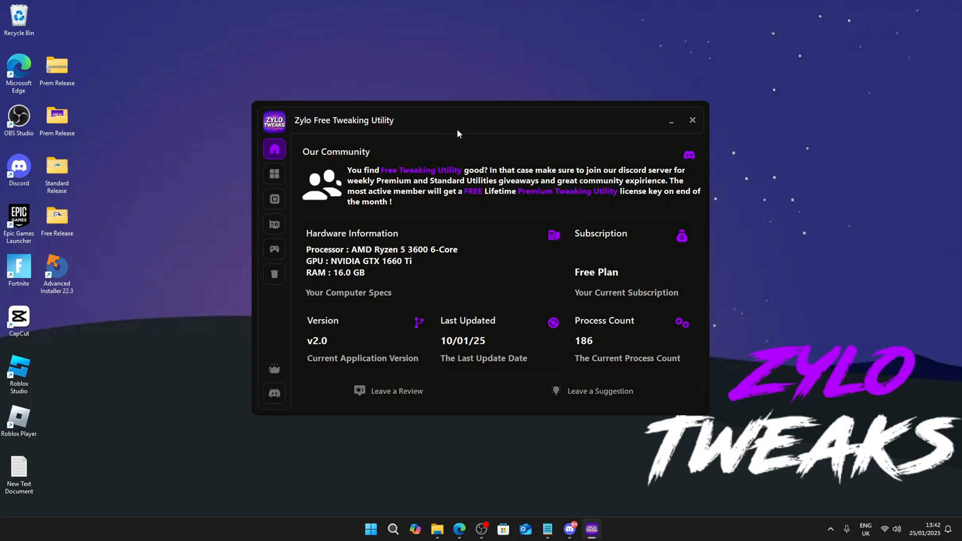
# - Browse the Games, Windows General, Network and Peripherals tweaks, ending on the GPU section
pyautogui.moveTo(457, 120); pyautogui.dragTo(457, 127)
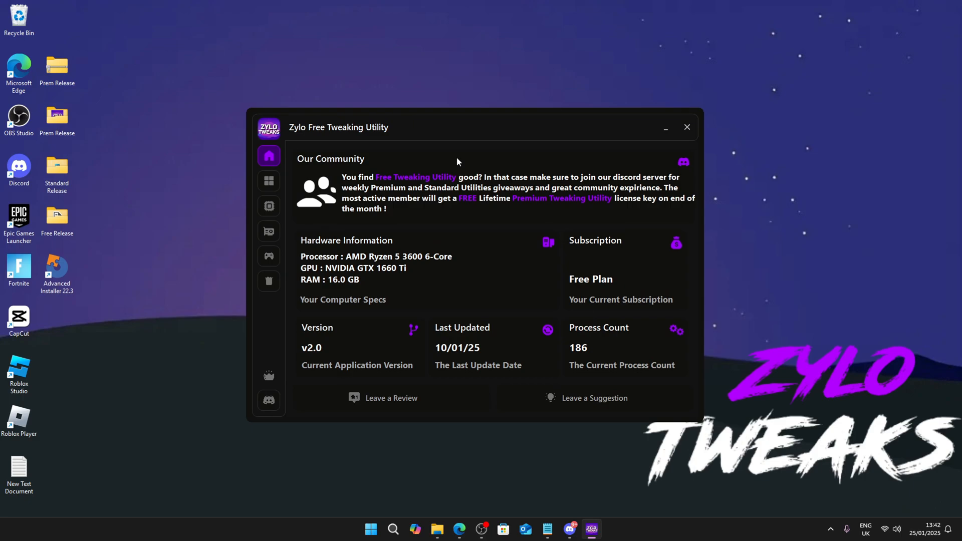
pyautogui.click(268, 181)
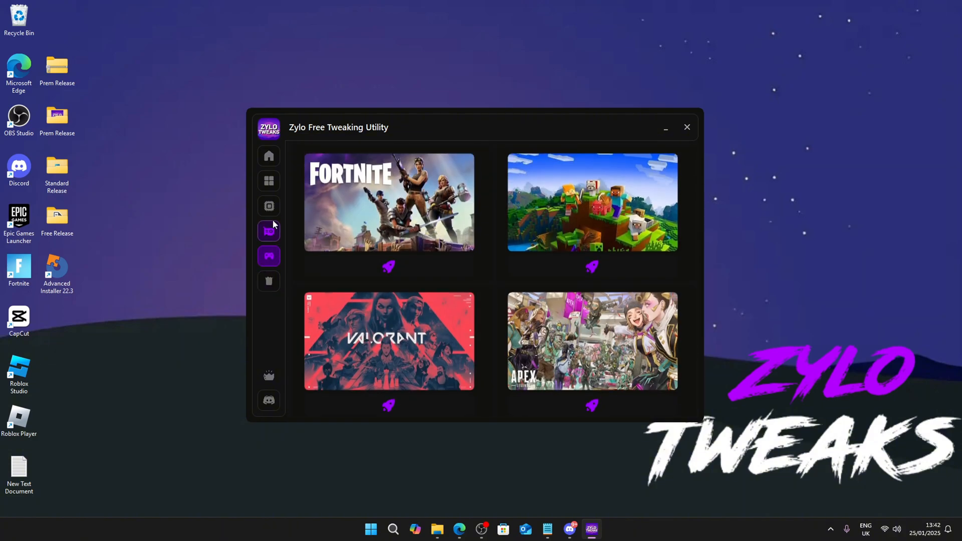
pyautogui.click(269, 181)
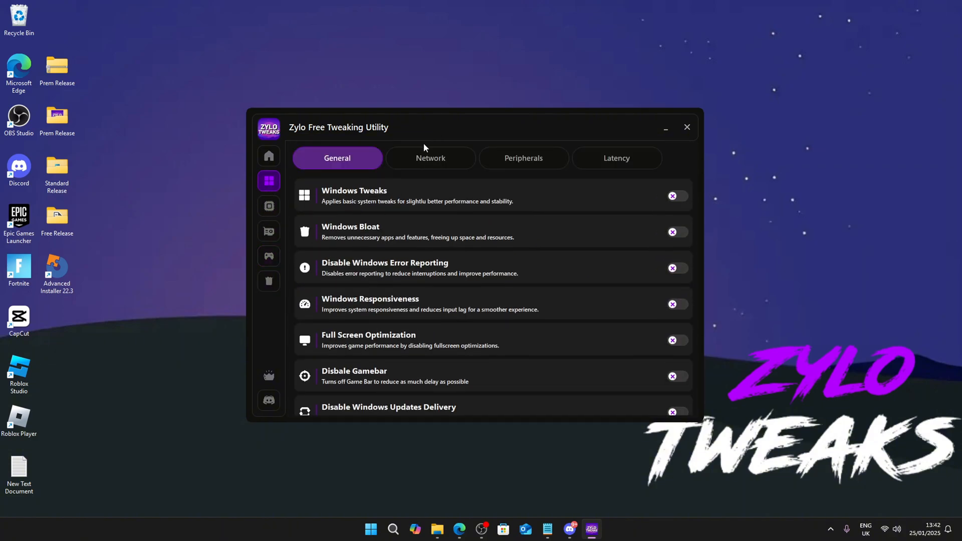
pyautogui.click(430, 158)
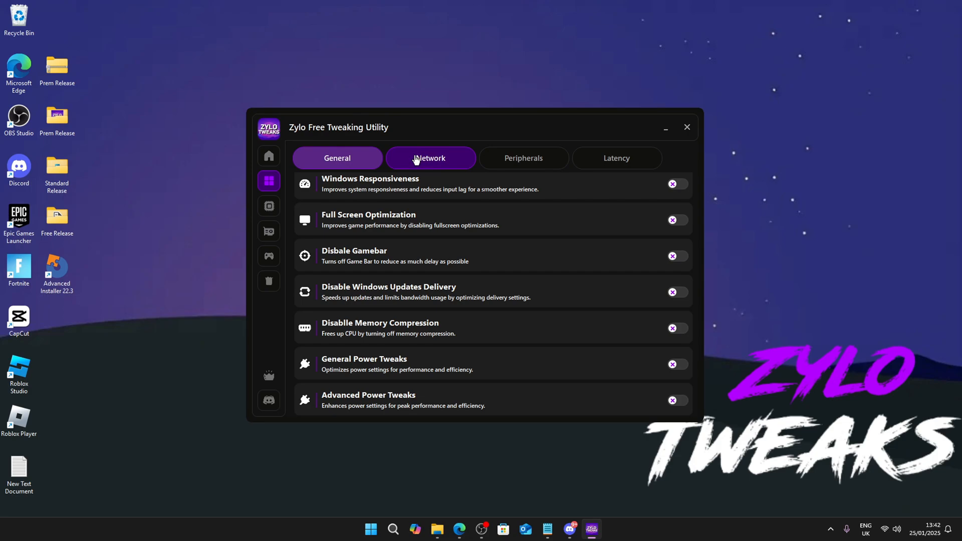
pyautogui.click(430, 158)
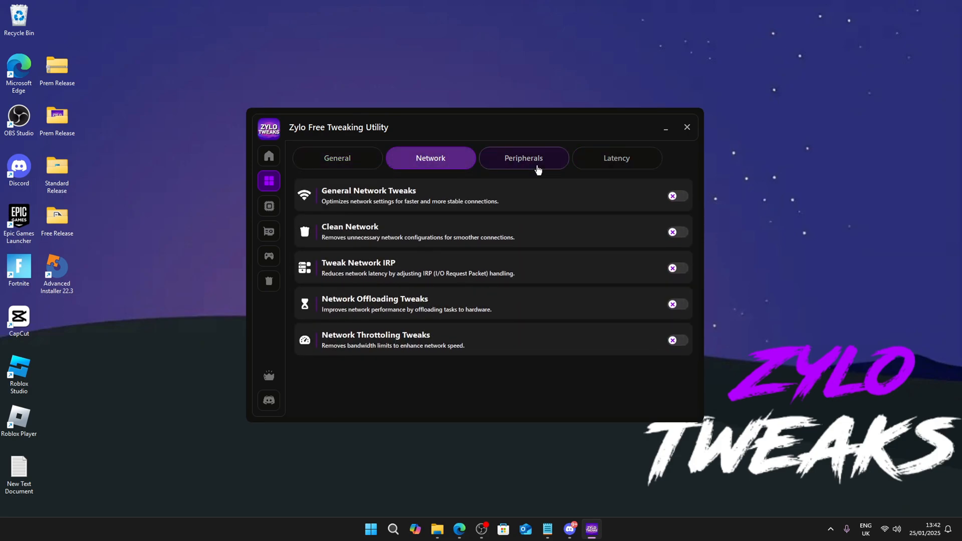
pyautogui.click(523, 158)
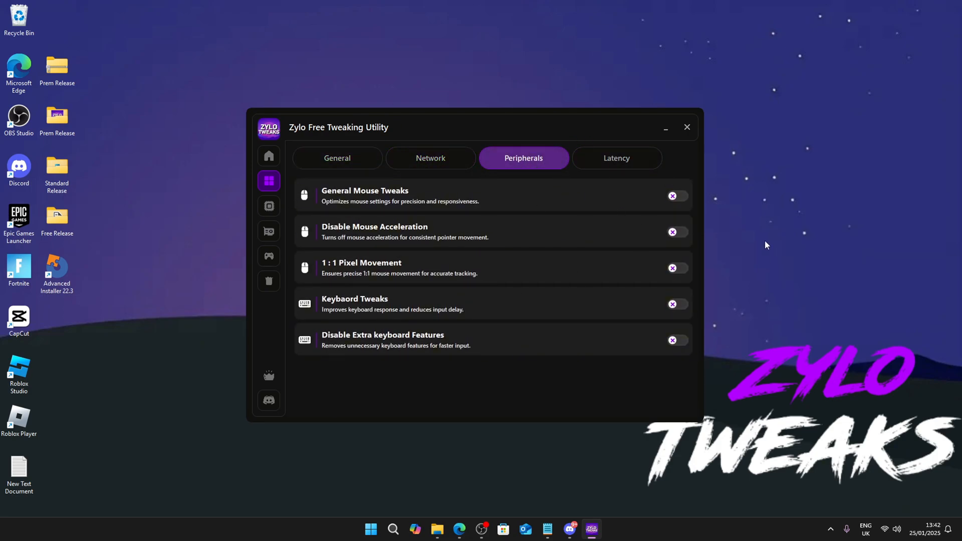
pyautogui.click(269, 232)
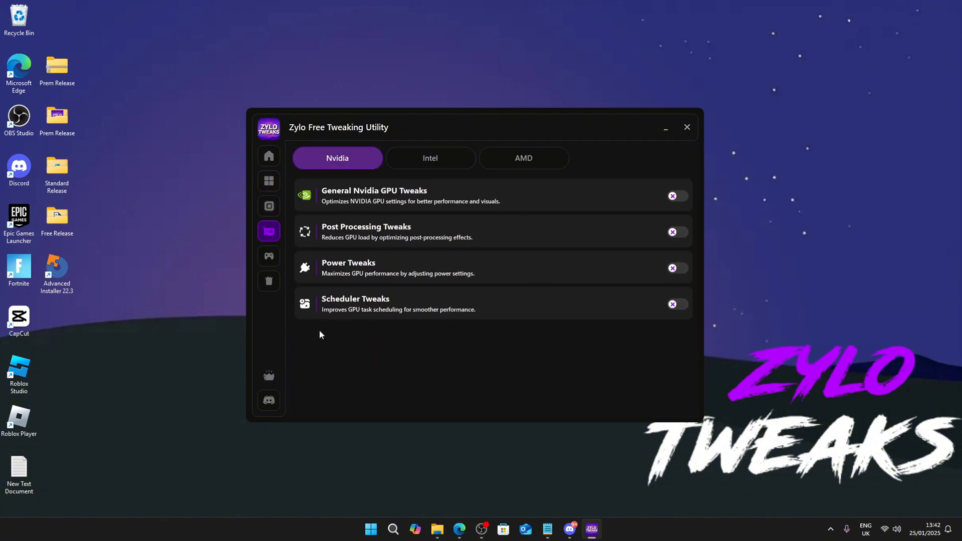
pyautogui.moveTo(268, 401)
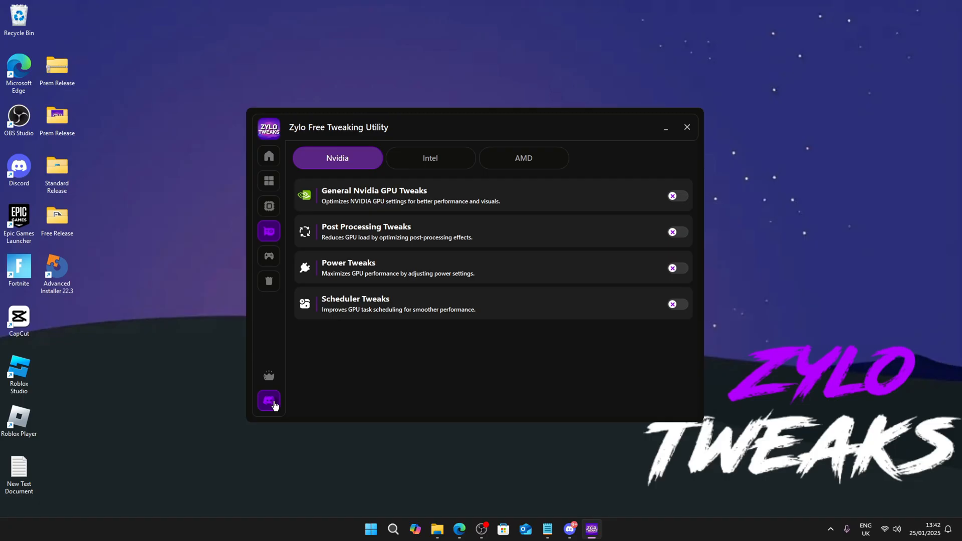
# - View the free-versus-premium comparison and scroll through the Zylo Tweaks website
pyautogui.click(567, 529)
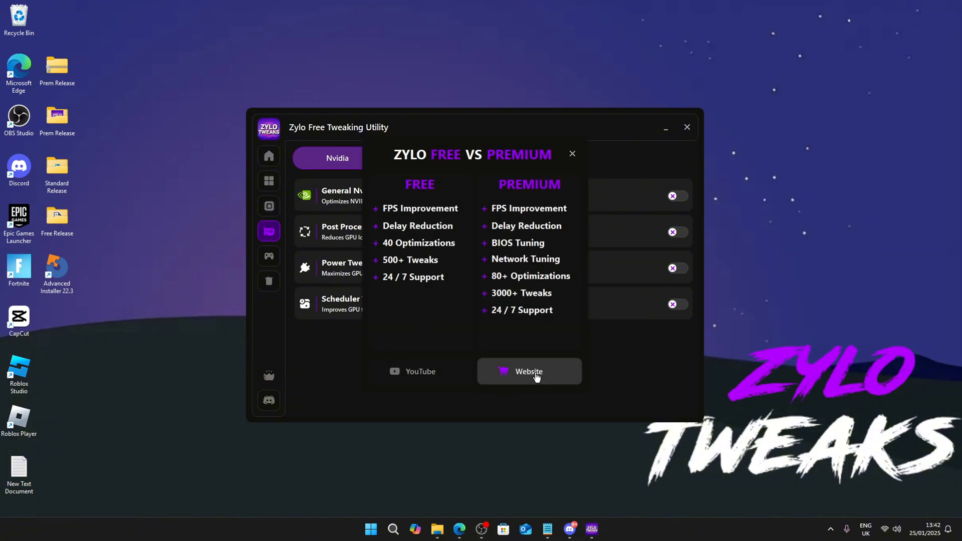
pyautogui.click(529, 371)
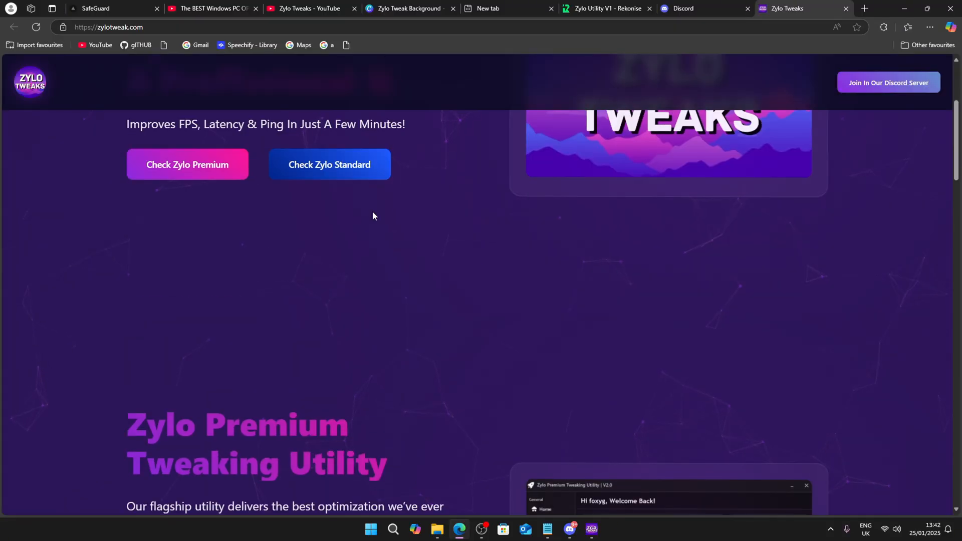
pyautogui.scroll(-3)
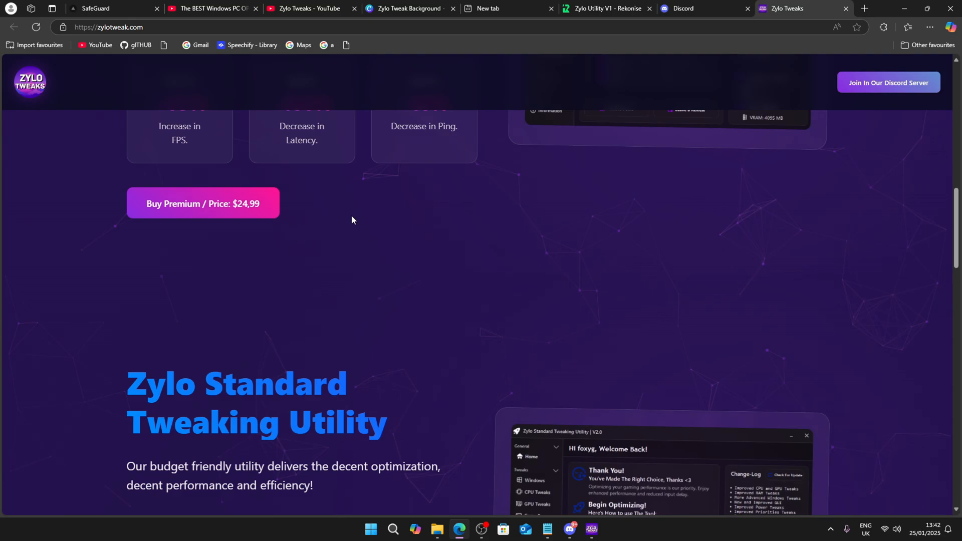
pyautogui.scroll(-3)
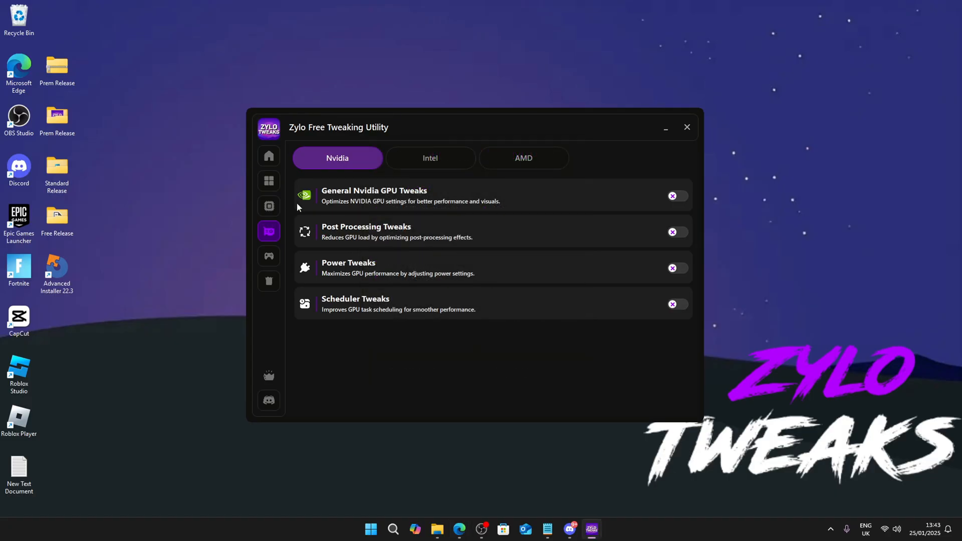
# - Apply Zylo's general Windows tweaks and dismiss the success popup
pyautogui.click(268, 181)
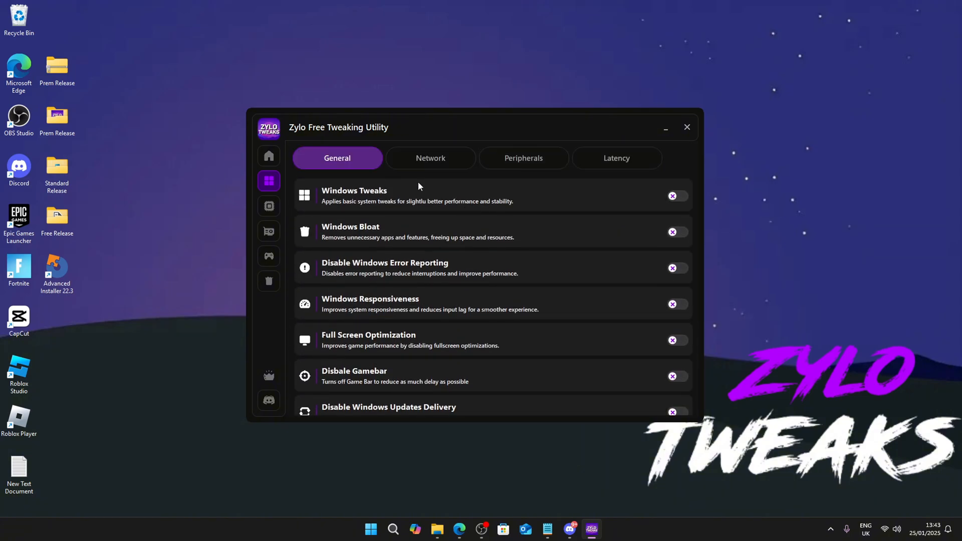
pyautogui.click(678, 195)
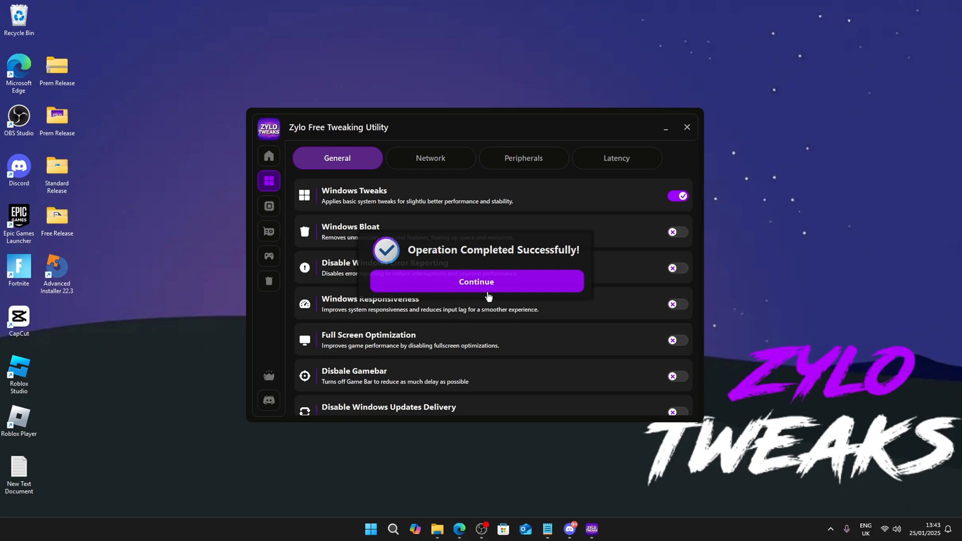
pyautogui.click(476, 282)
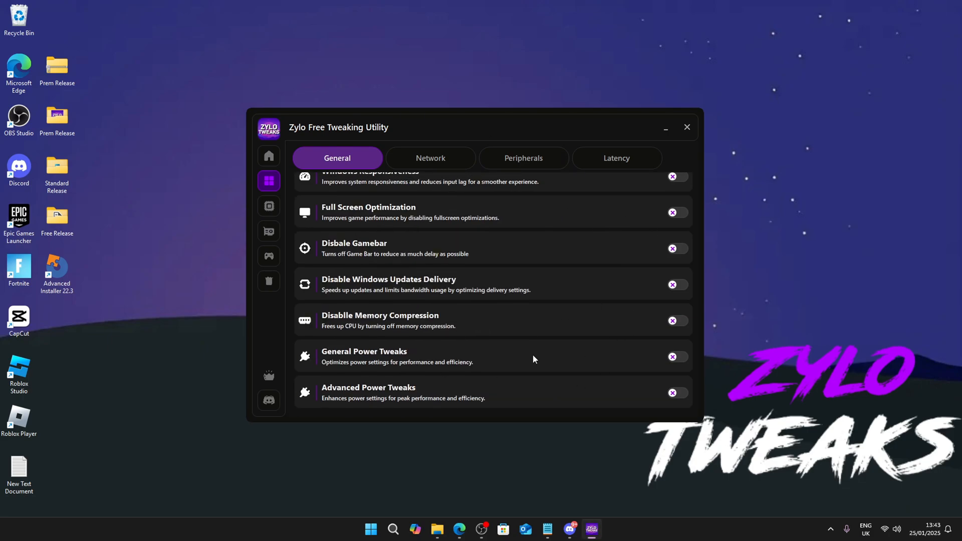
# - Apply the network tweaks and dismiss the operation completed message
pyautogui.click(430, 158)
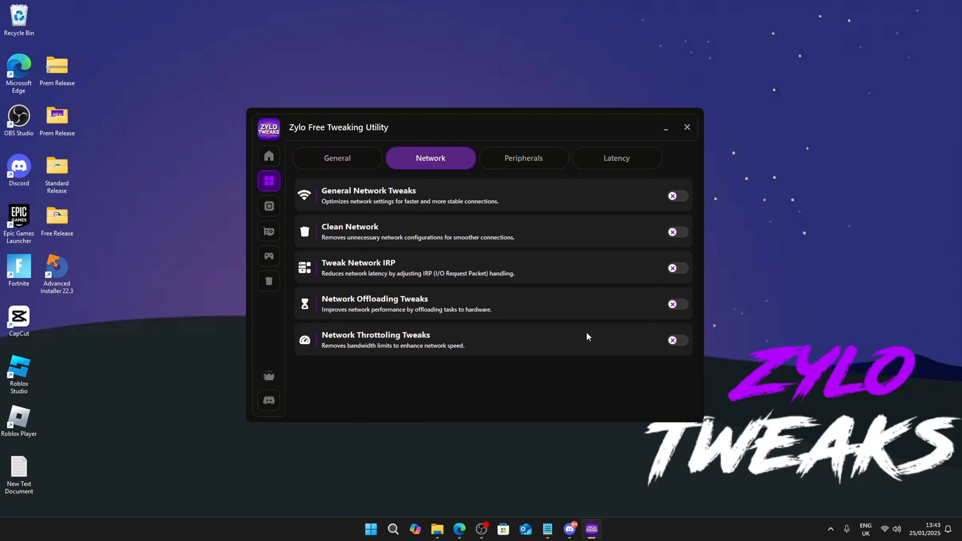
pyautogui.click(522, 158)
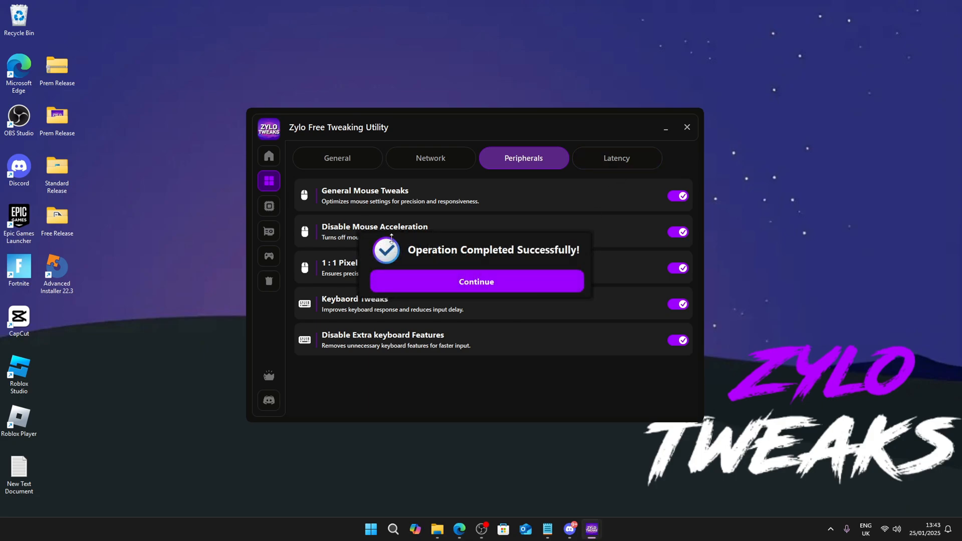
pyautogui.click(476, 282)
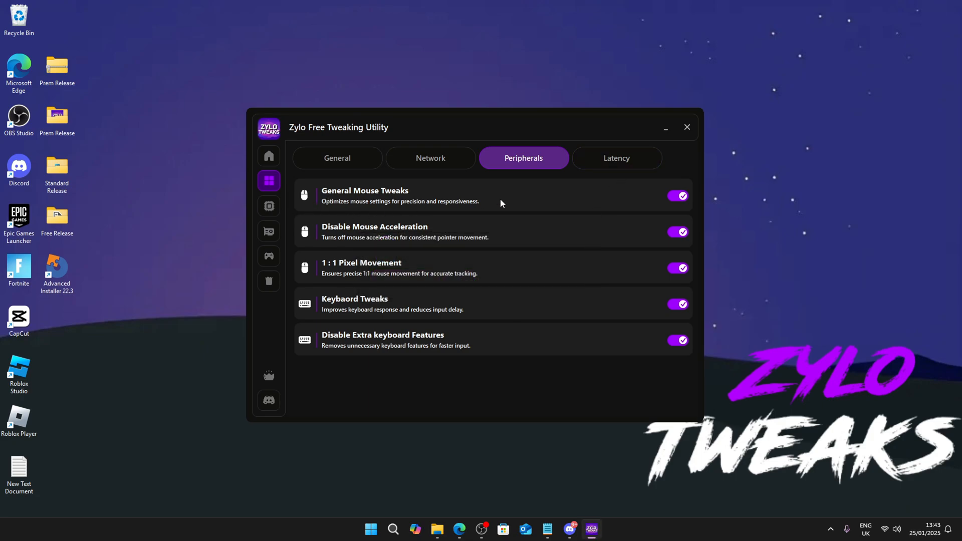
# - Look over the Latency, CPU, GPU and Games pages, then close Zylo
pyautogui.click(616, 158)
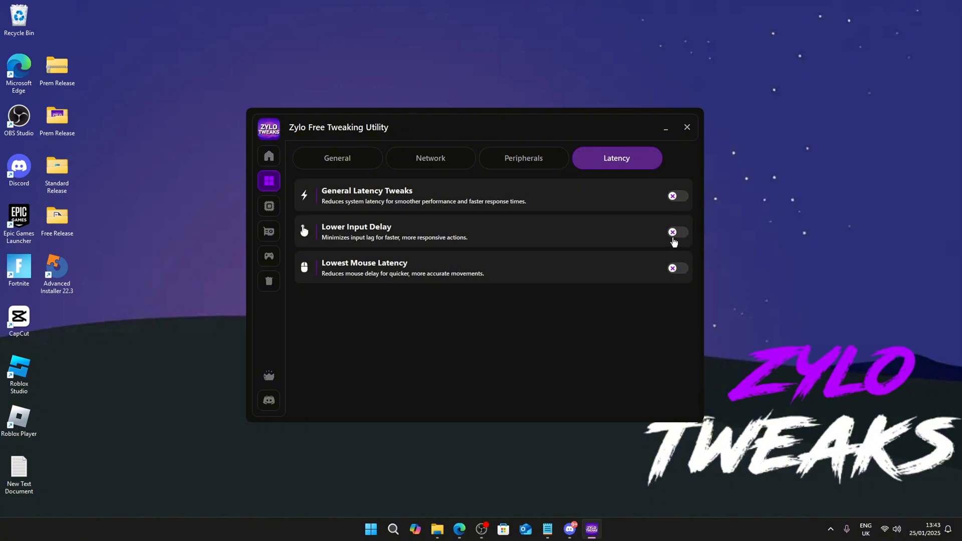
pyautogui.click(677, 232)
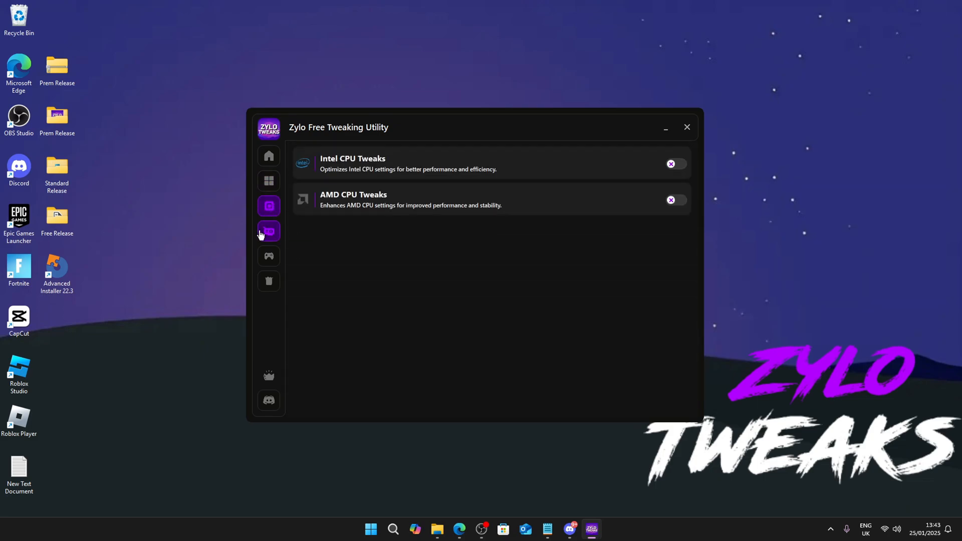
pyautogui.click(269, 232)
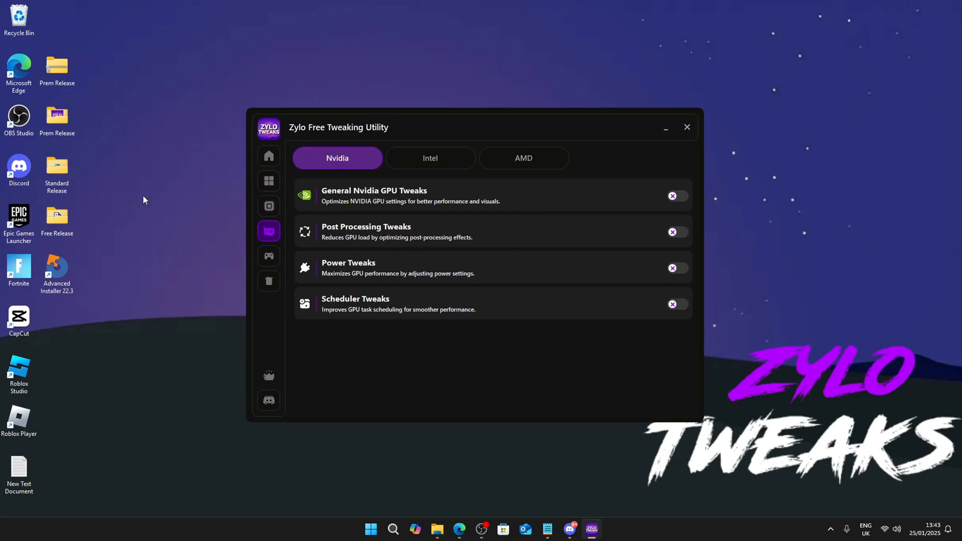
pyautogui.moveTo(385, 399)
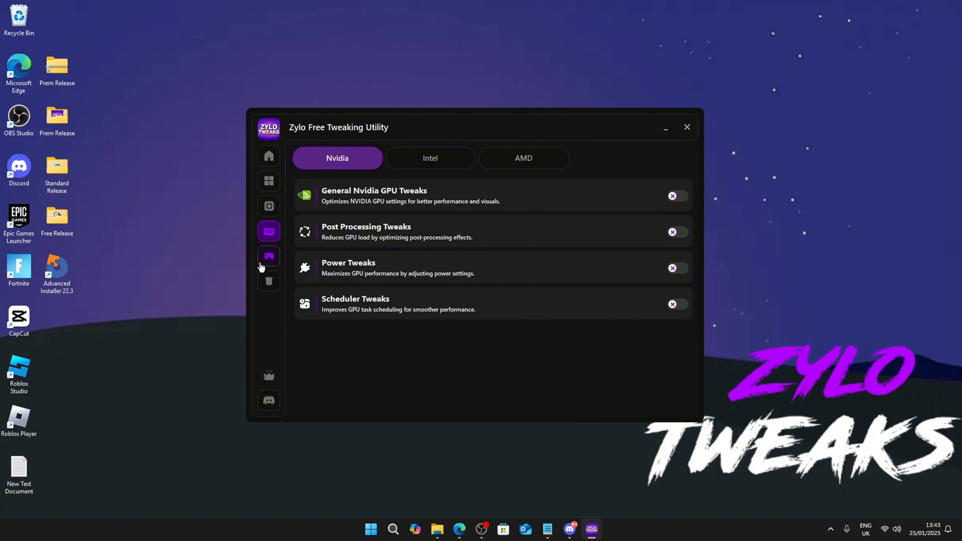
pyautogui.click(269, 256)
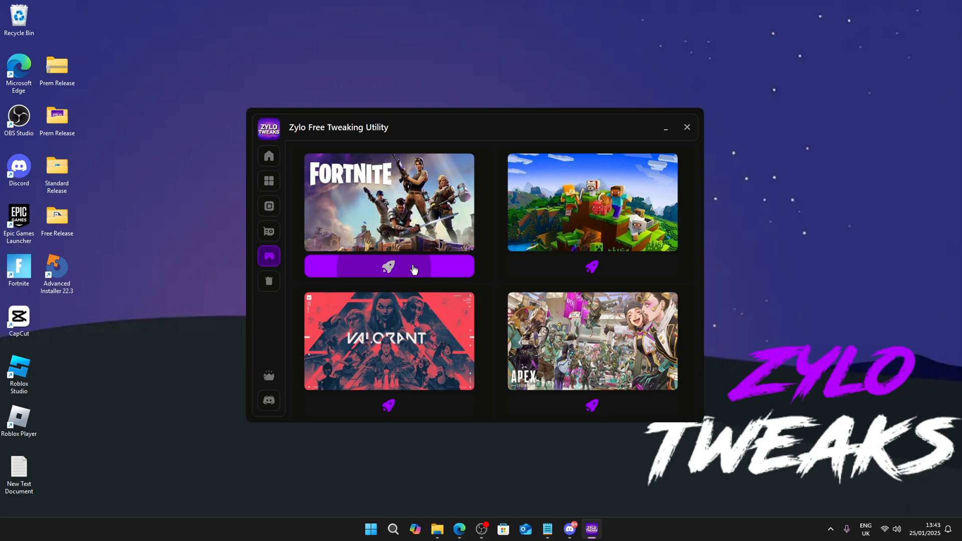
pyautogui.click(686, 127)
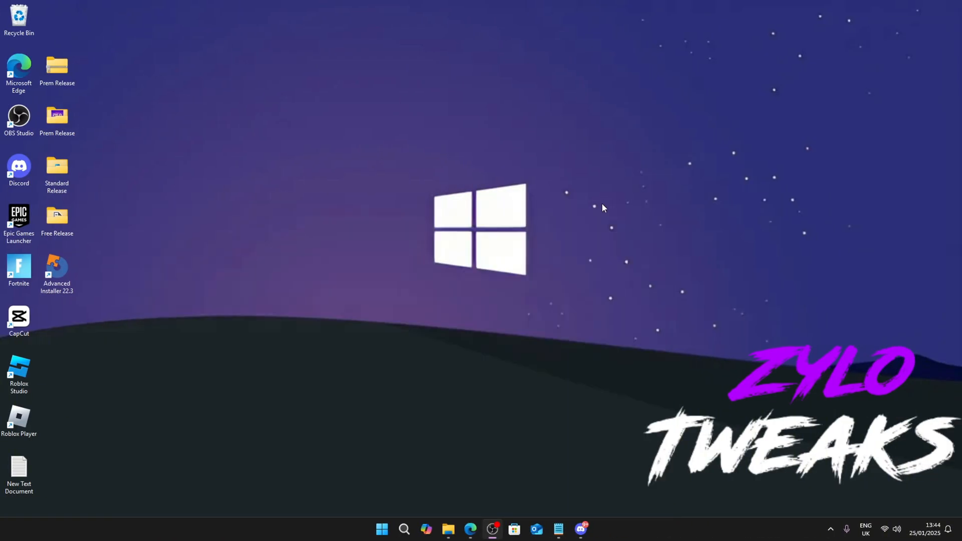
# - Untick Enhance pointer precision in Mouse Properties' Pointer Options and confirm with OK
pyautogui.click(381, 529)
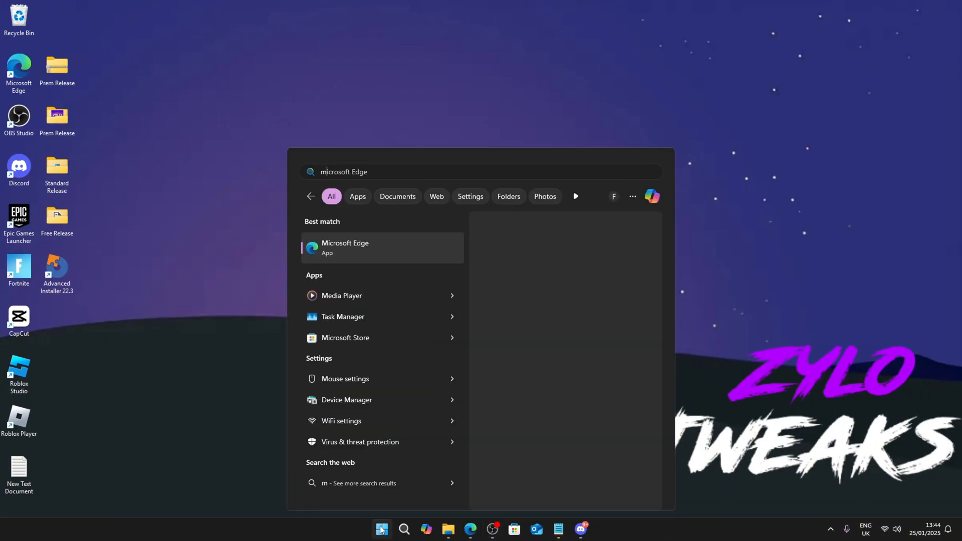
pyautogui.click(345, 379)
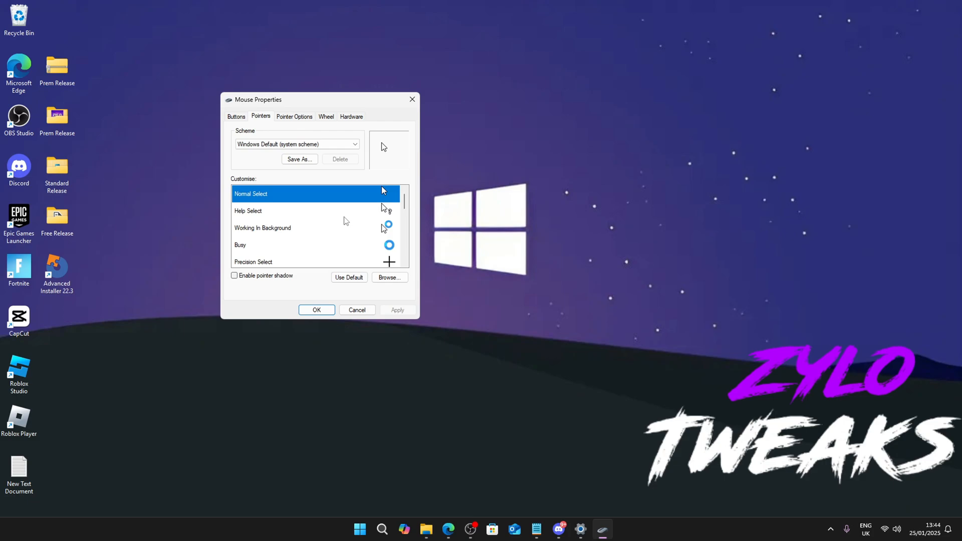
pyautogui.click(294, 117)
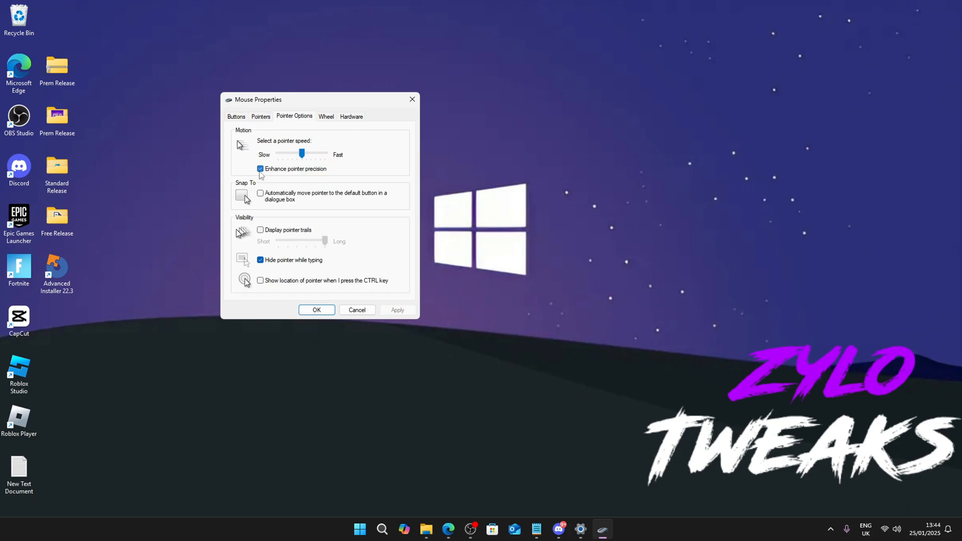
pyautogui.click(260, 168)
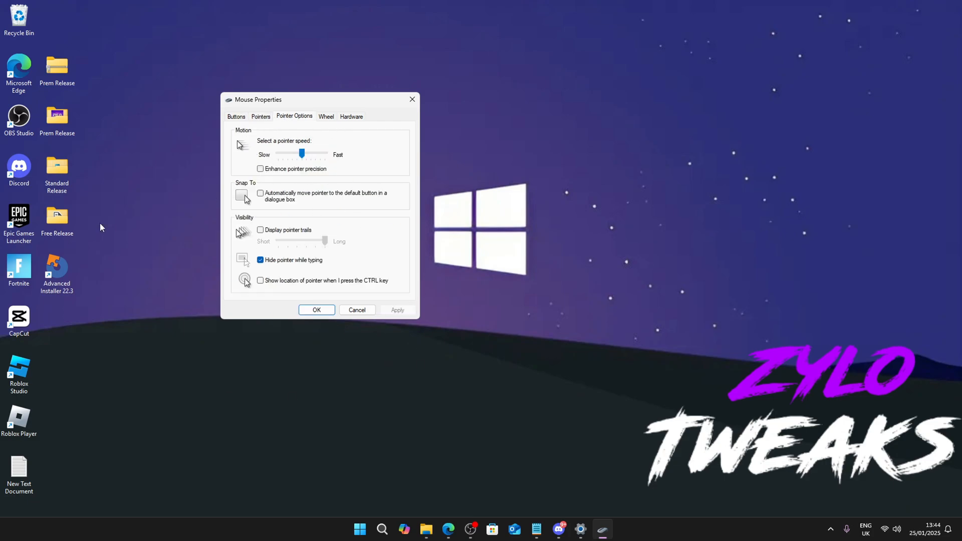
pyautogui.moveTo(499, 392)
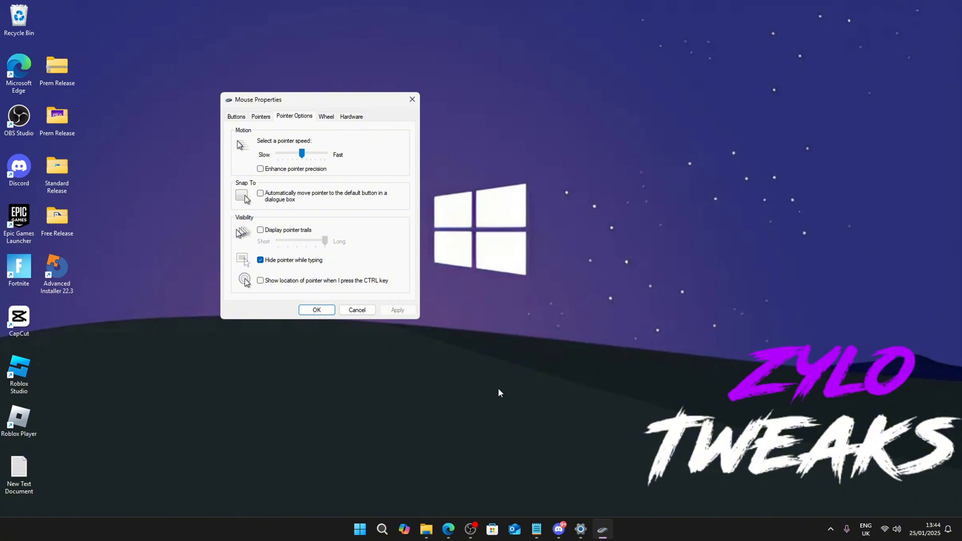
pyautogui.moveTo(513, 269)
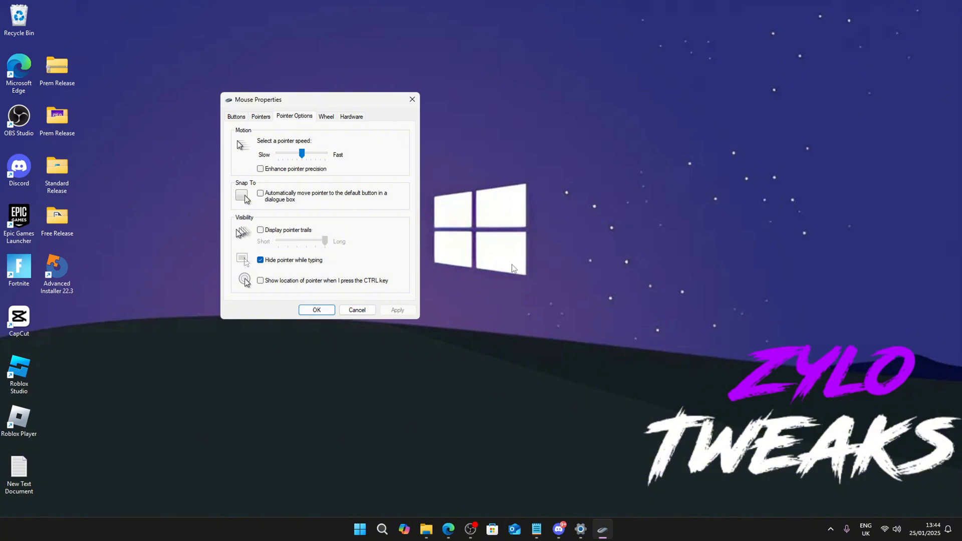
pyautogui.click(316, 310)
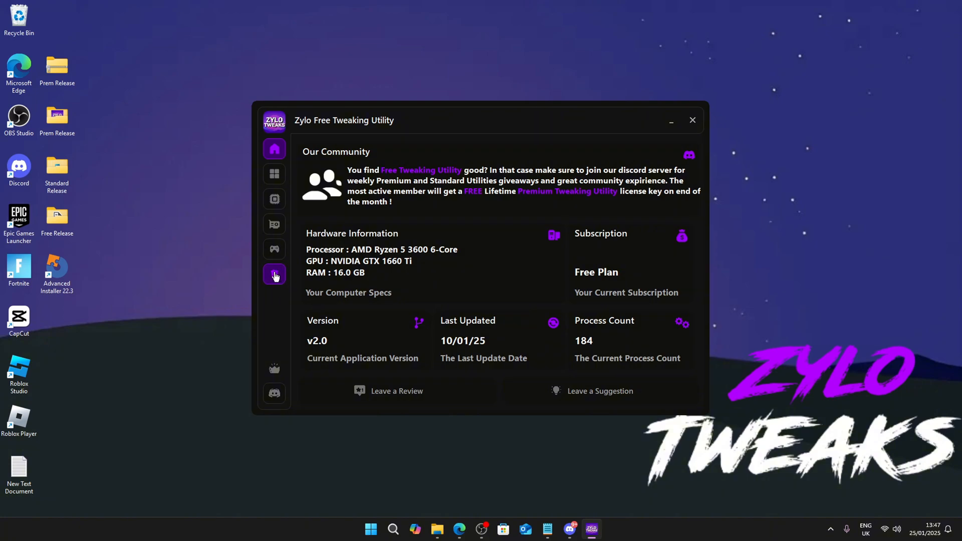
# - Launch the Chris Titus Tech Debloat Tool from Zylo's cleanup page, dismiss the command window, and close Zylo
pyautogui.click(274, 273)
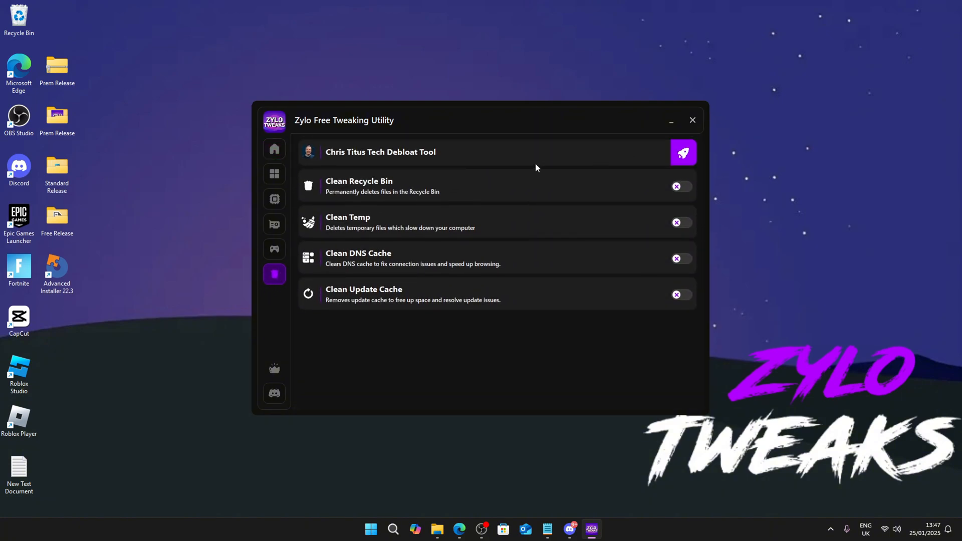
pyautogui.click(683, 152)
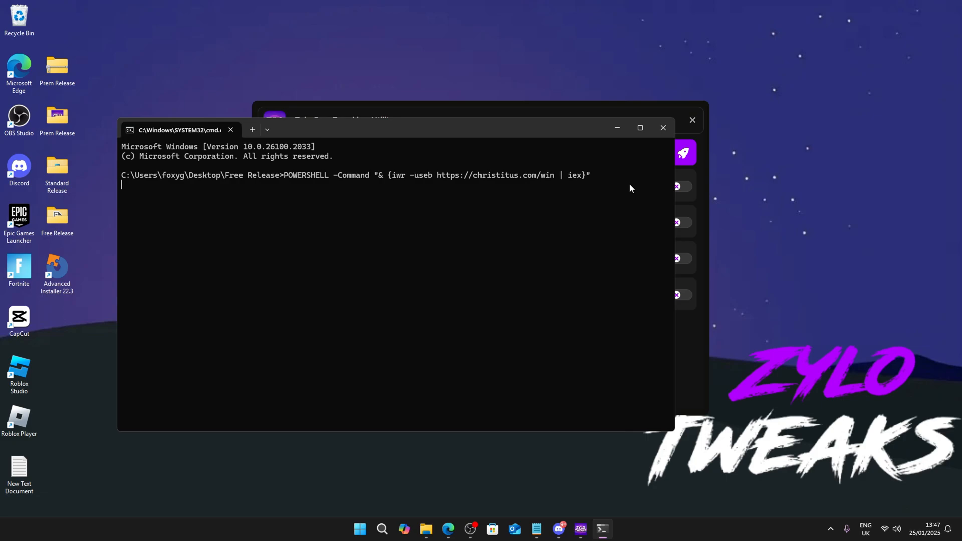
pyautogui.moveTo(260, 213)
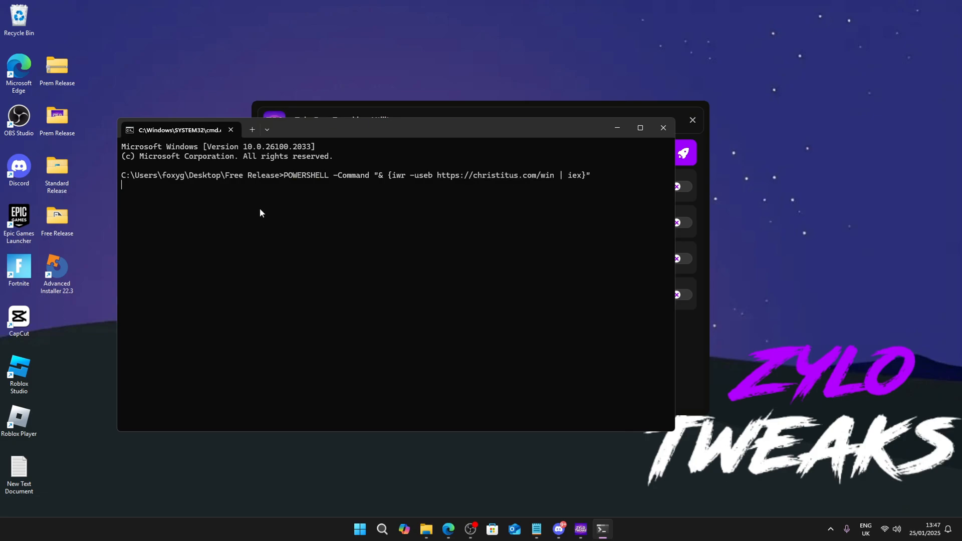
pyautogui.press('Return')
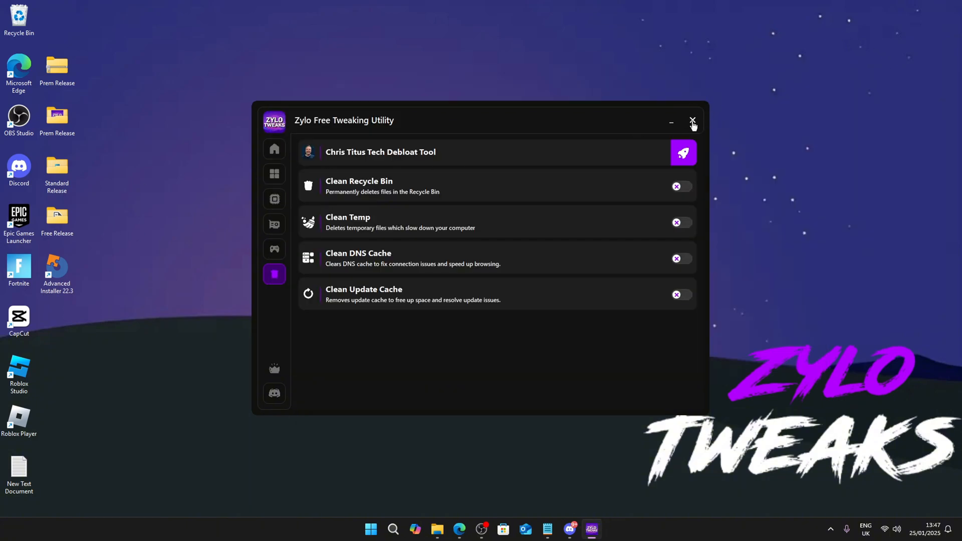
pyautogui.click(692, 121)
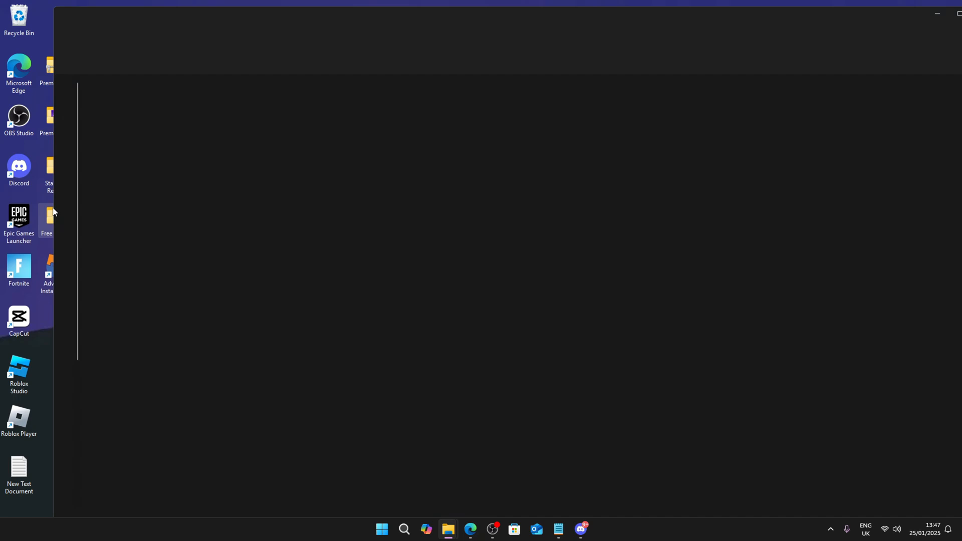
# - Run the Zylo executable as administrator and launch the Chris Titus Tech Debloat Tool
pyautogui.rightClick(134, 138)
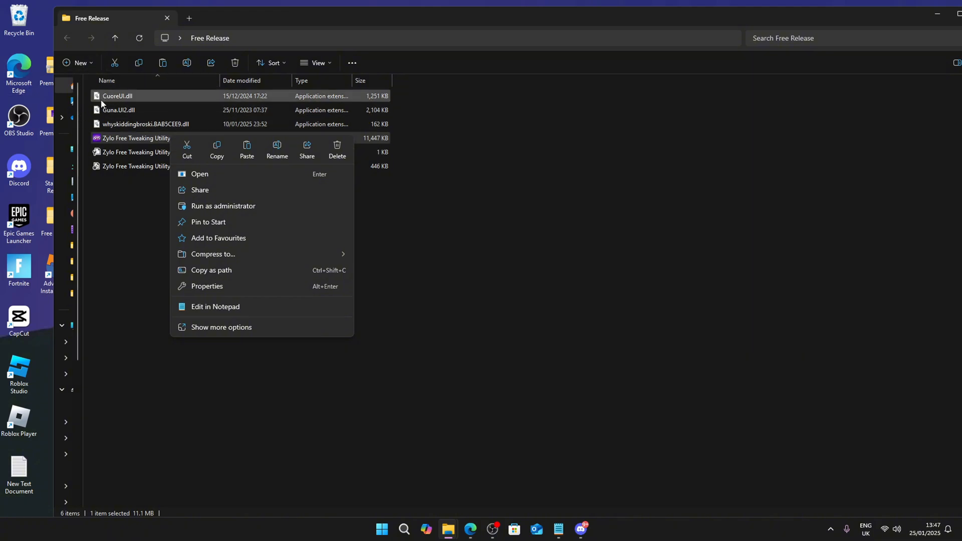
pyautogui.moveTo(222, 206)
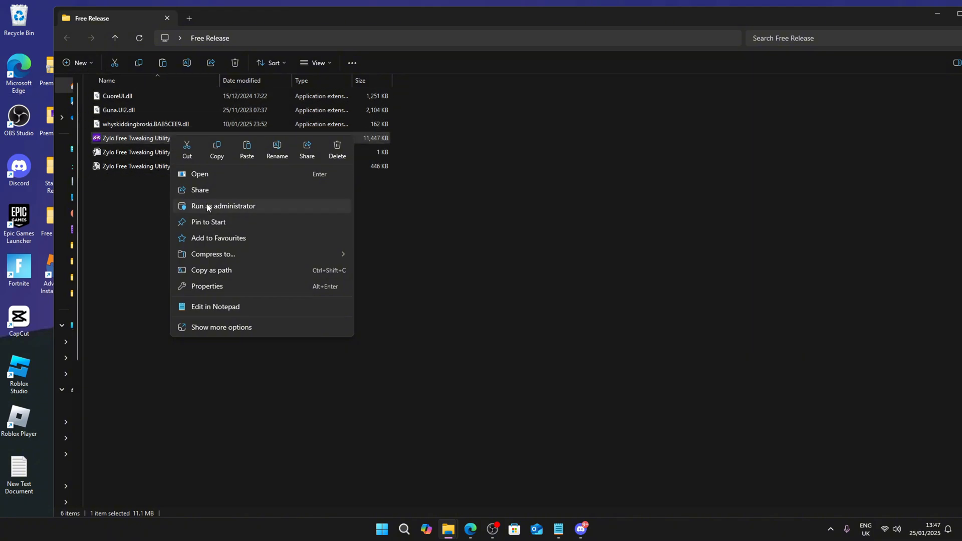
pyautogui.click(224, 205)
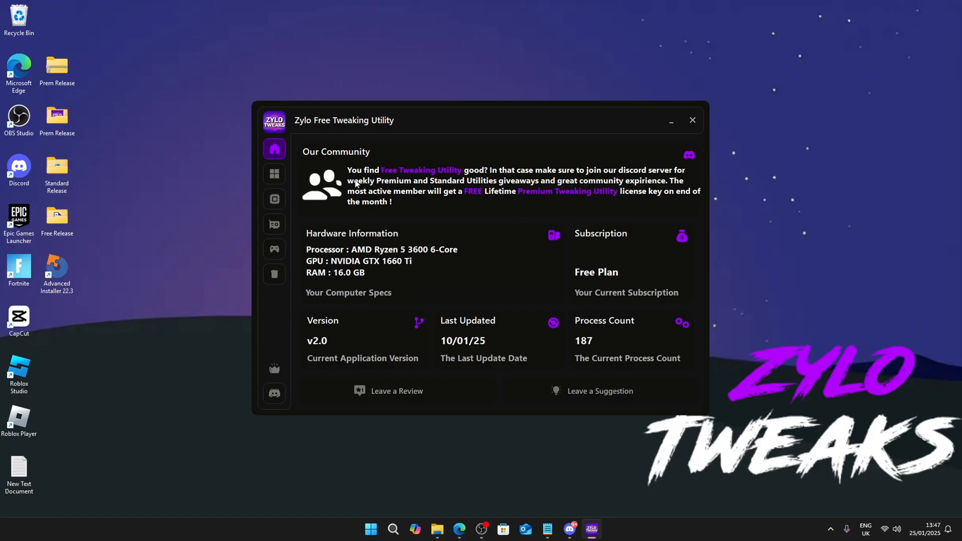
pyautogui.click(274, 274)
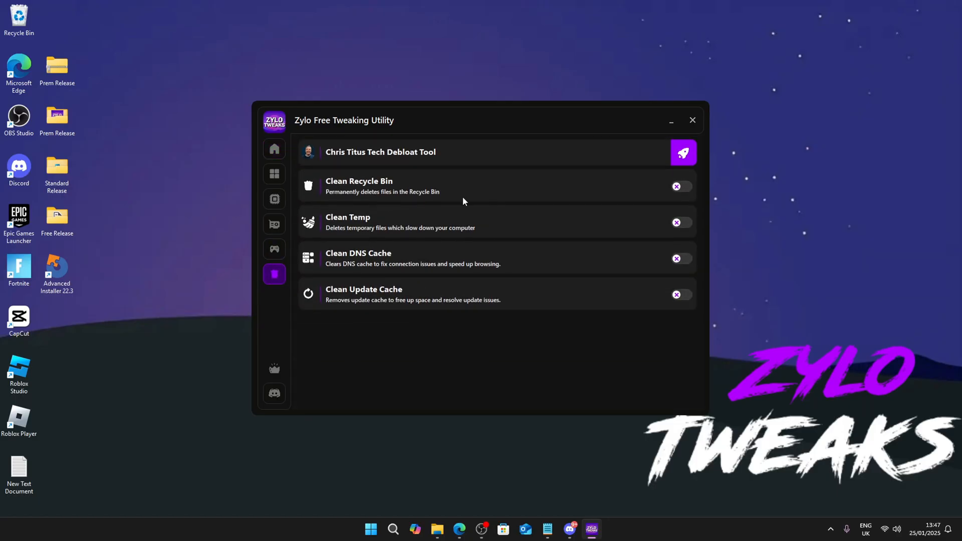
pyautogui.click(683, 152)
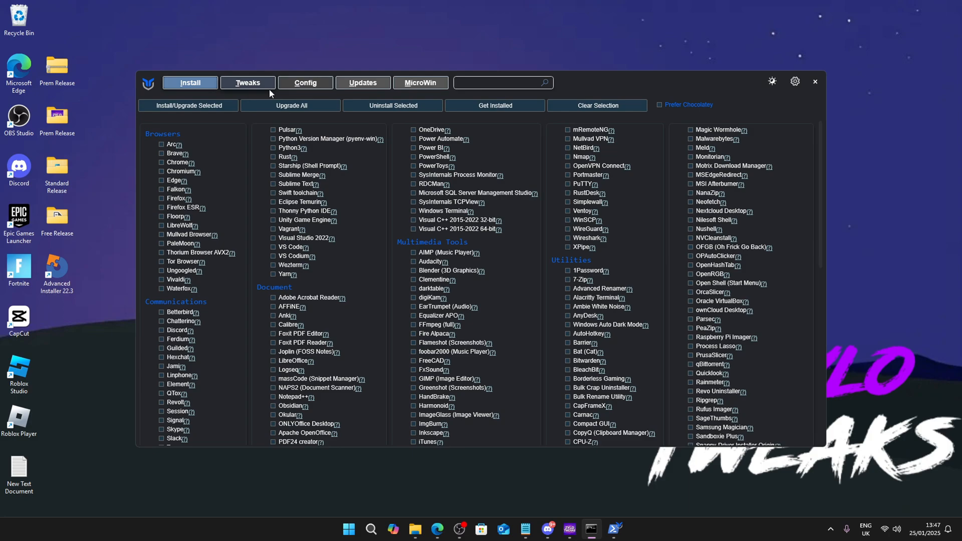
# - Run the checked essential tweaks, like restore point and telemetry disabling, from WinUtil's Tweaks page
pyautogui.click(247, 82)
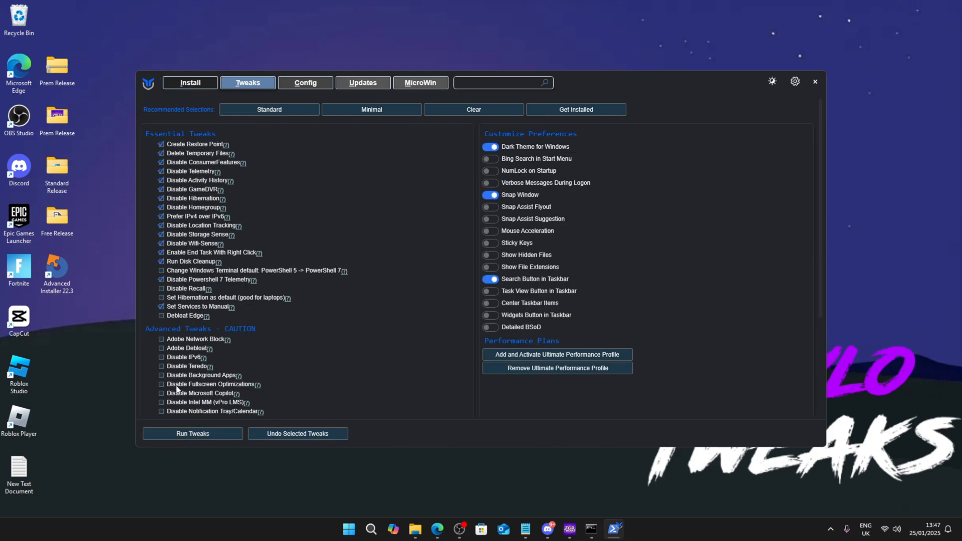
pyautogui.click(192, 434)
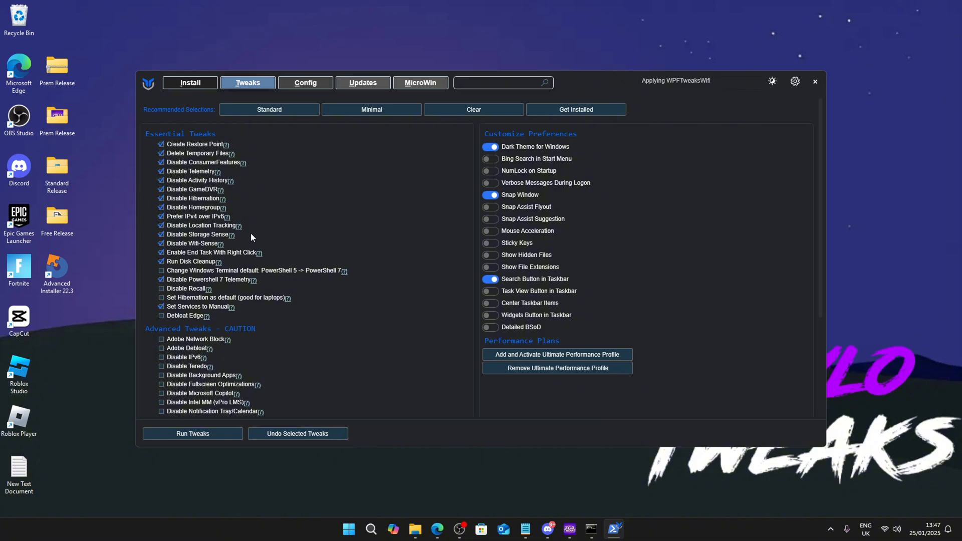